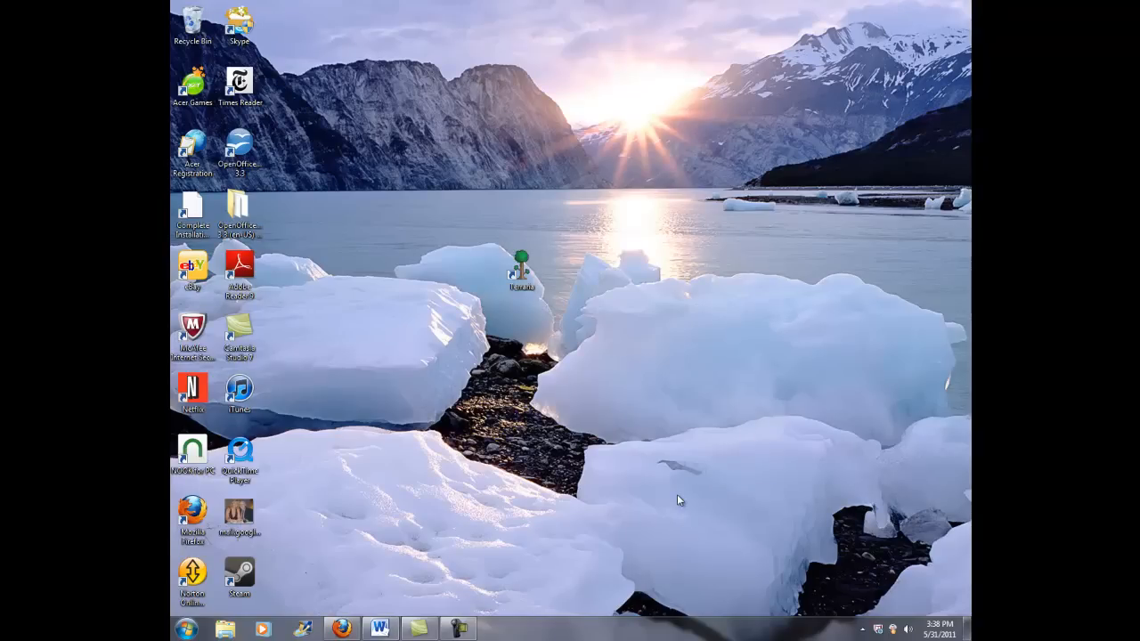
{"action": "mouse_move", "coordinate": [673, 506]}
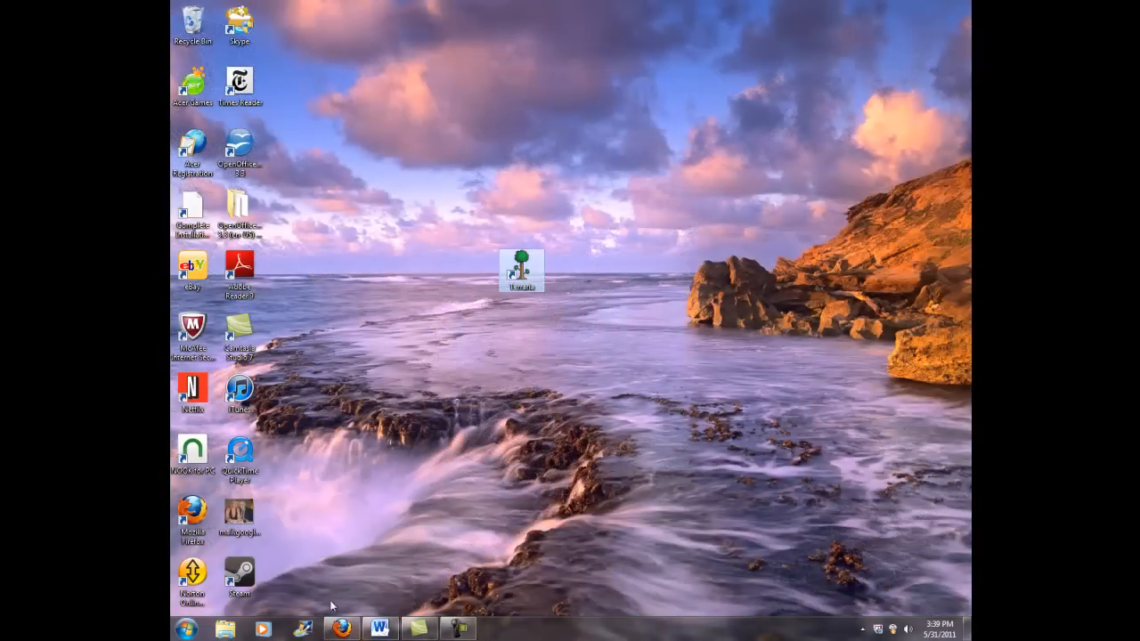
{"action": "mouse_move", "coordinate": [342, 631]}
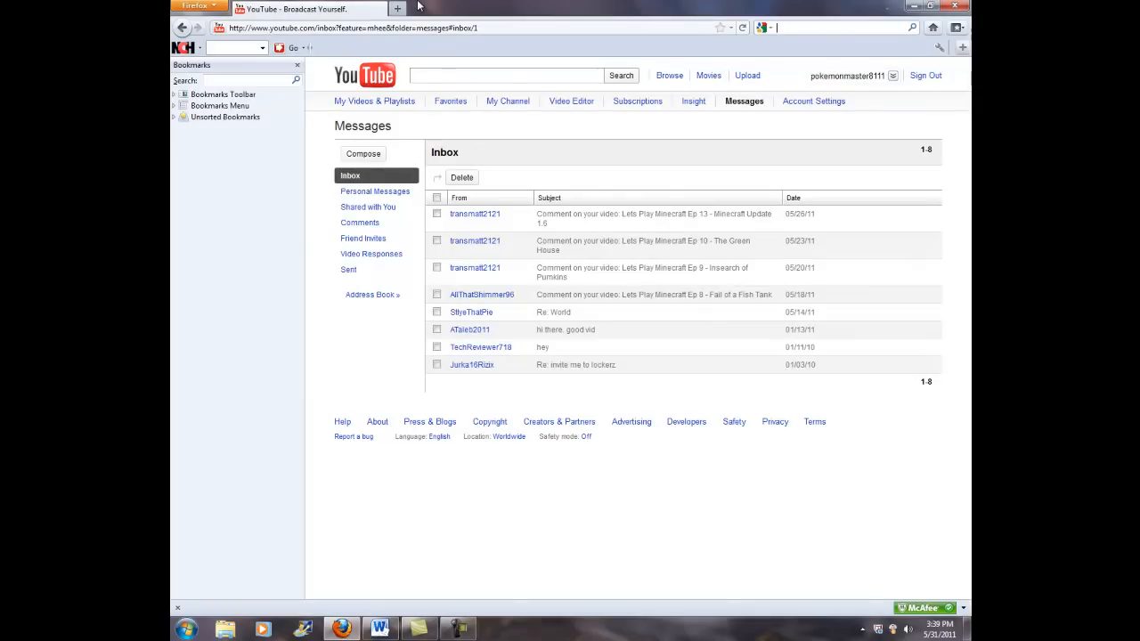
{"action": "left_click", "coordinate": [397, 7]}
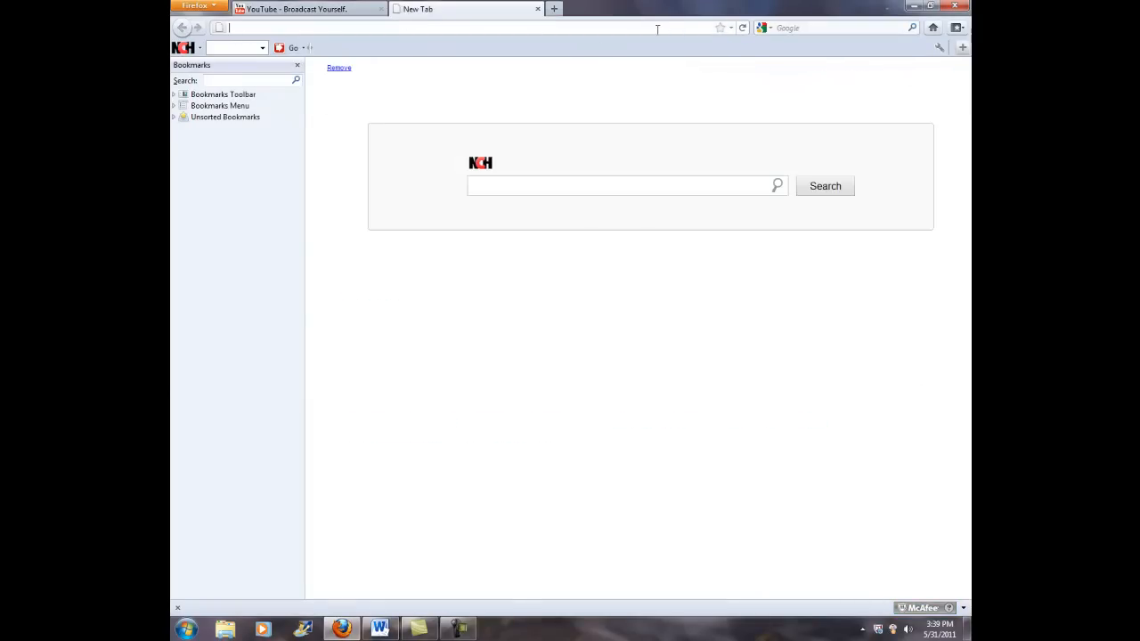
{"action": "type", "text": "www.minecraft.net/"}
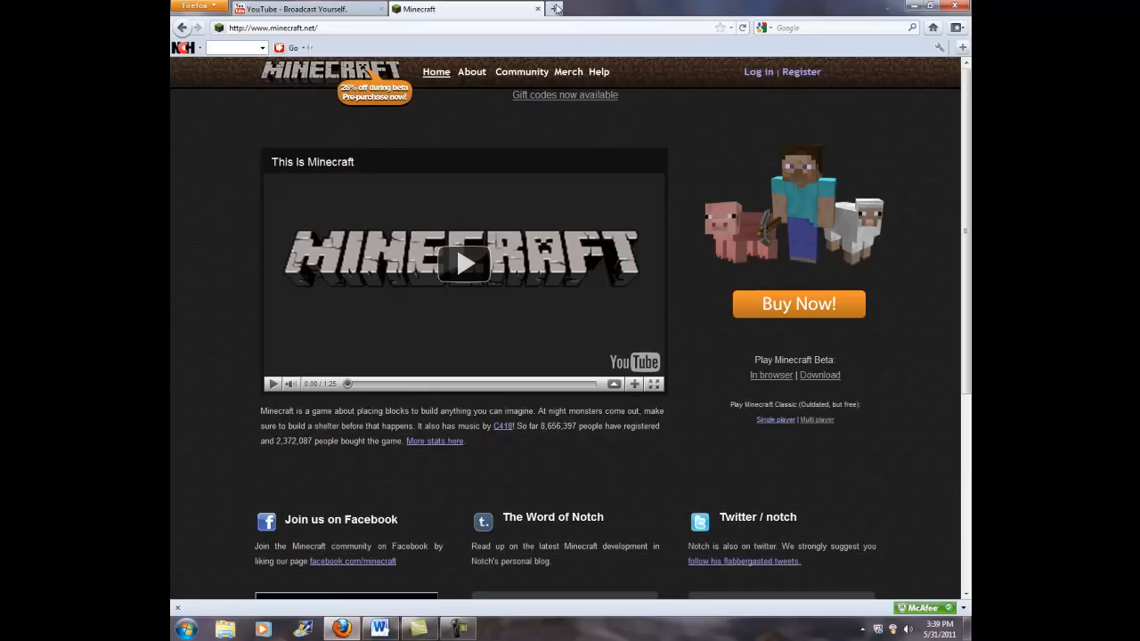
- Search Google for 'java' in a new tab, briefly visiting java.com and returning to the results
{"action": "left_click", "coordinate": [556, 9]}
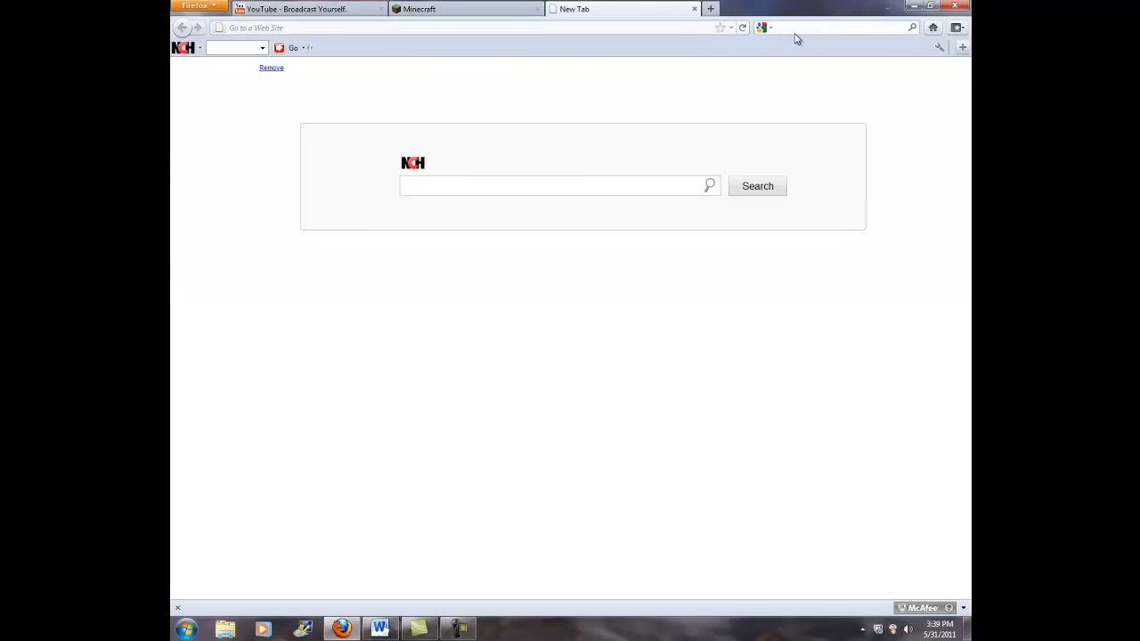
{"action": "type", "text": "java"}
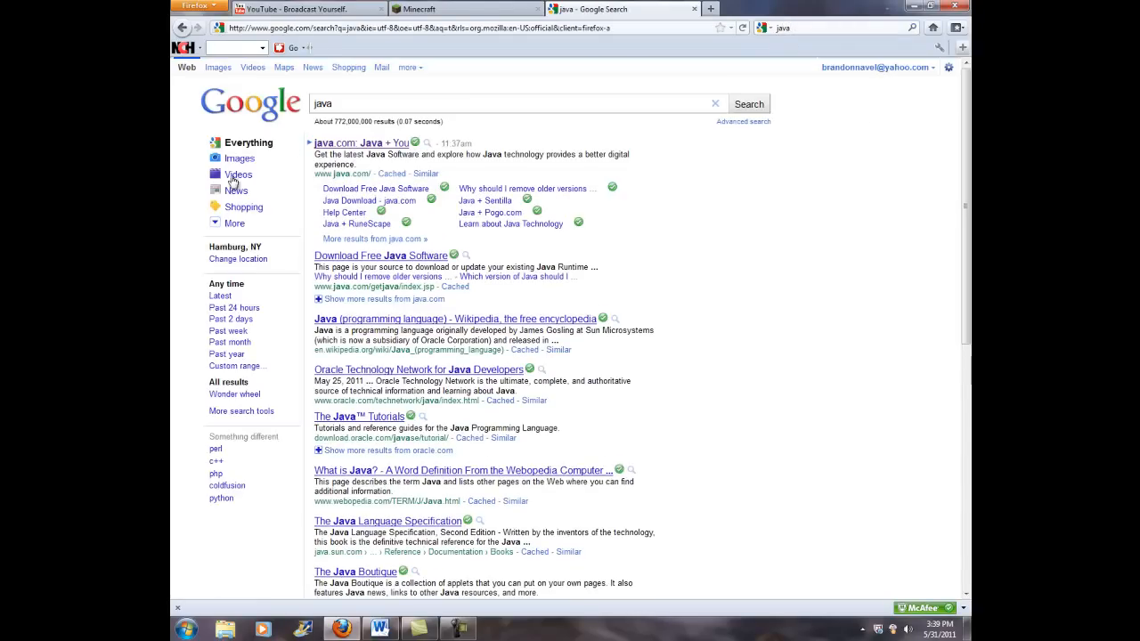
{"action": "mouse_move", "coordinate": [347, 142]}
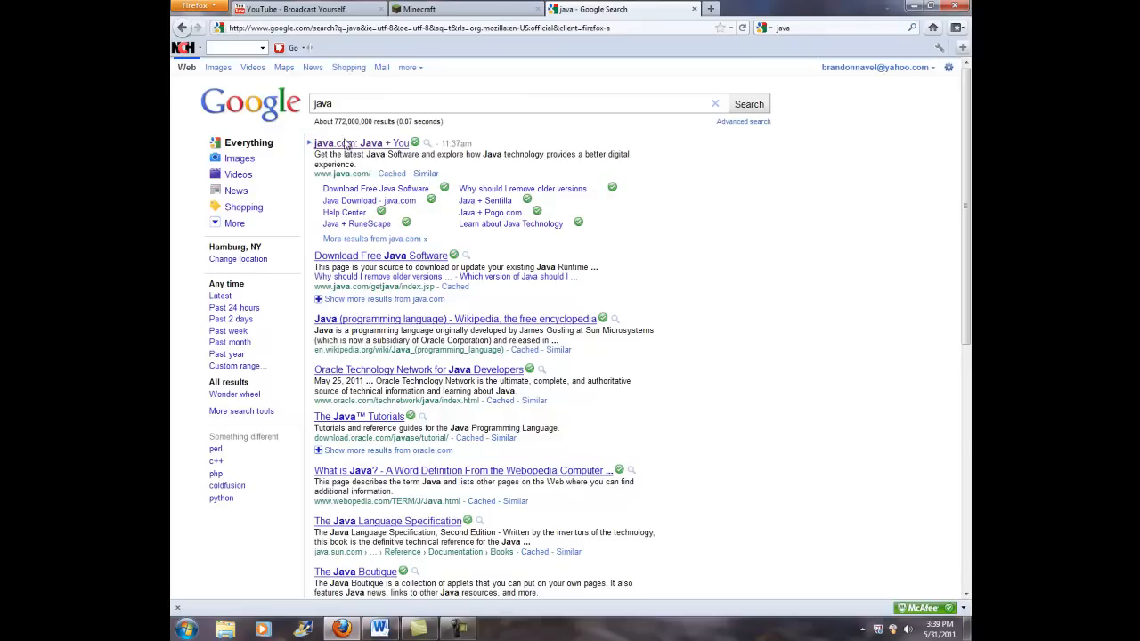
{"action": "left_click", "coordinate": [357, 142]}
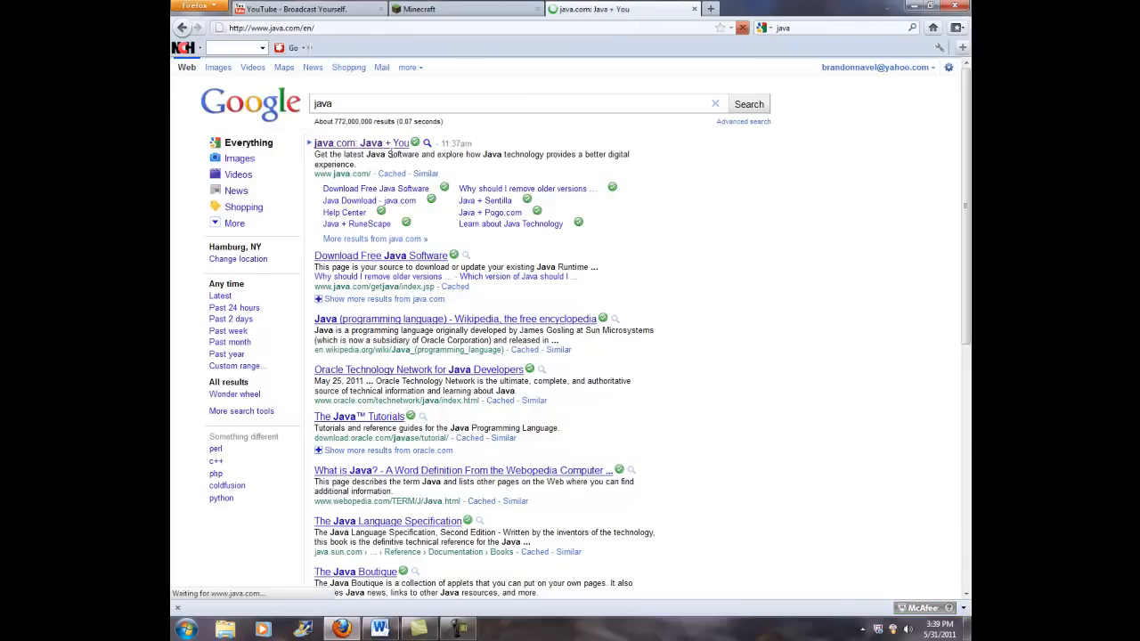
{"action": "left_click", "coordinate": [360, 142]}
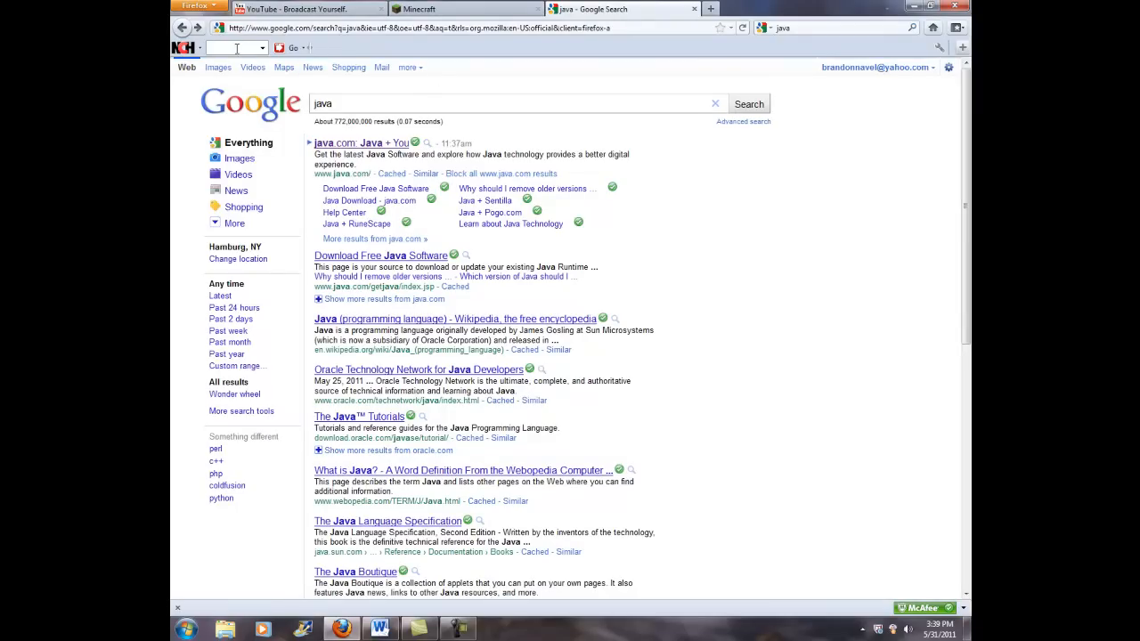
{"action": "mouse_move", "coordinate": [373, 150]}
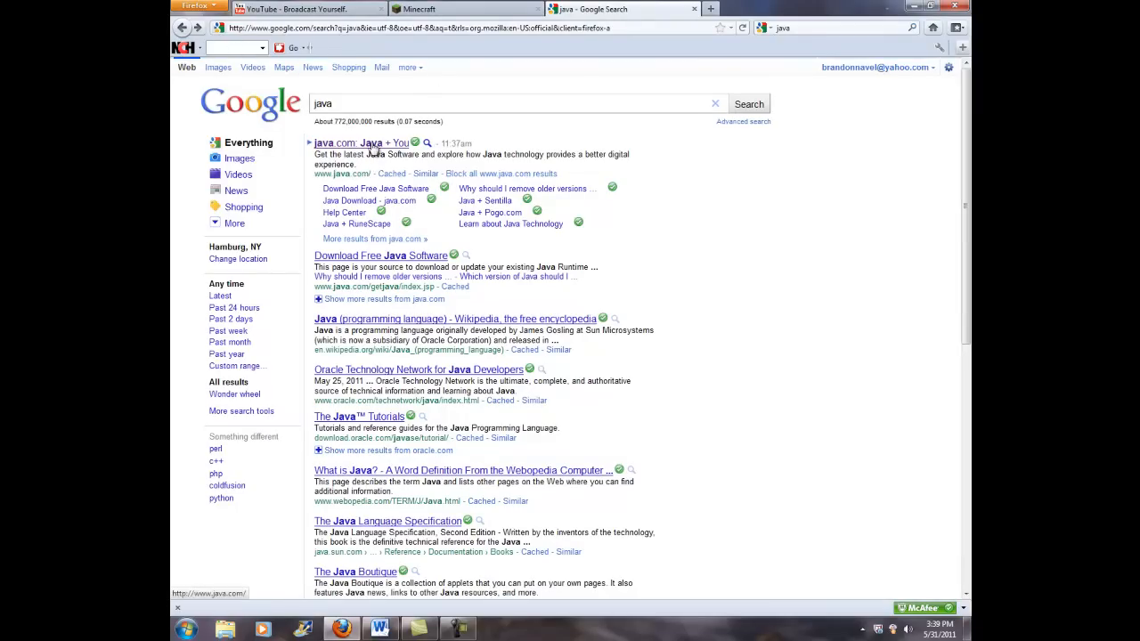
- Go from the java.com result to its Download Java for Windows page via Free Java Download
{"action": "left_click", "coordinate": [360, 143]}
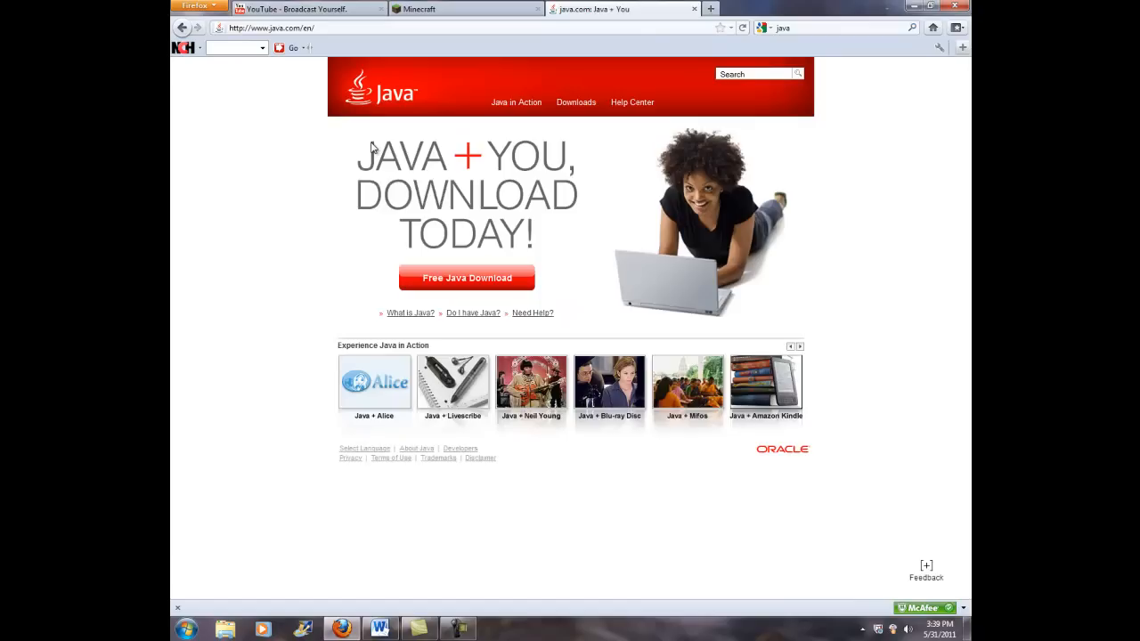
{"action": "mouse_move", "coordinate": [502, 300]}
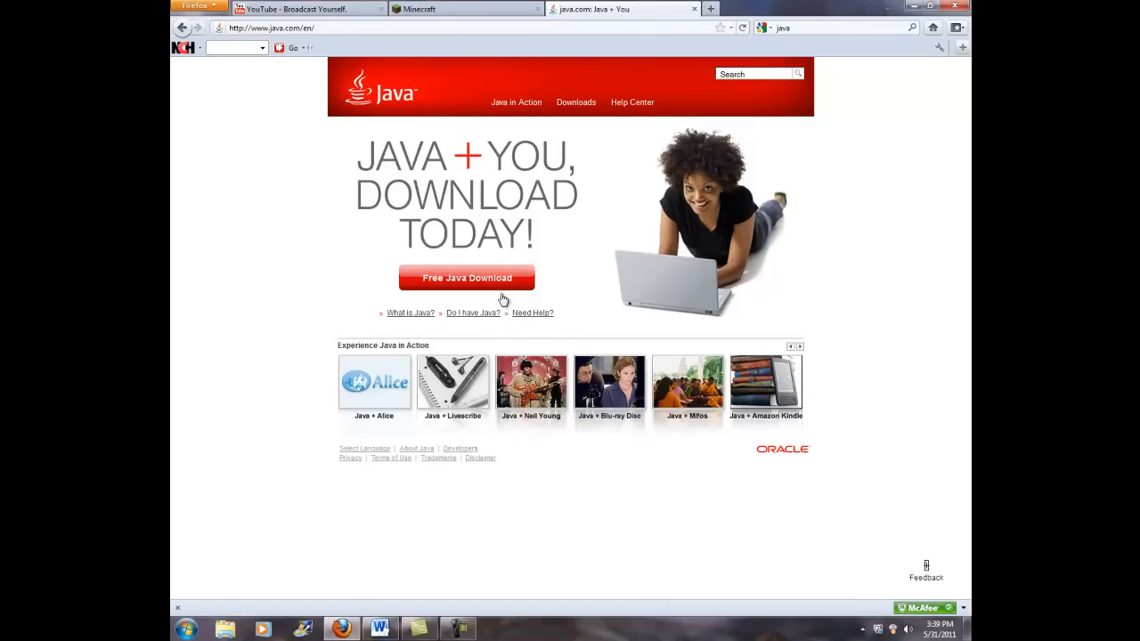
{"action": "mouse_move", "coordinate": [573, 283]}
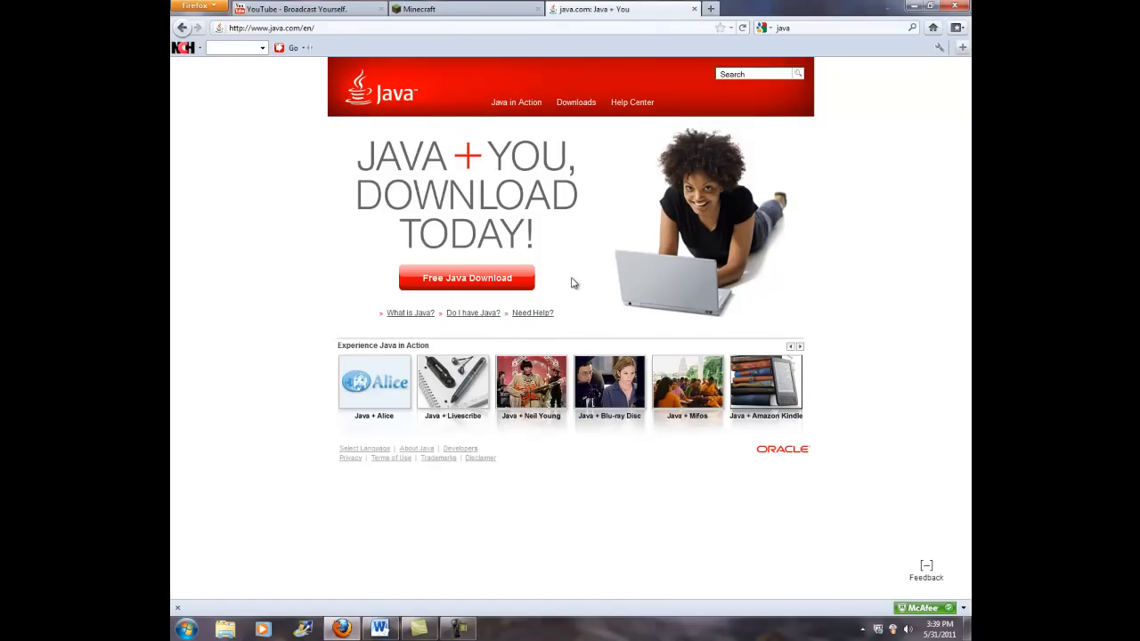
{"action": "left_click", "coordinate": [926, 567]}
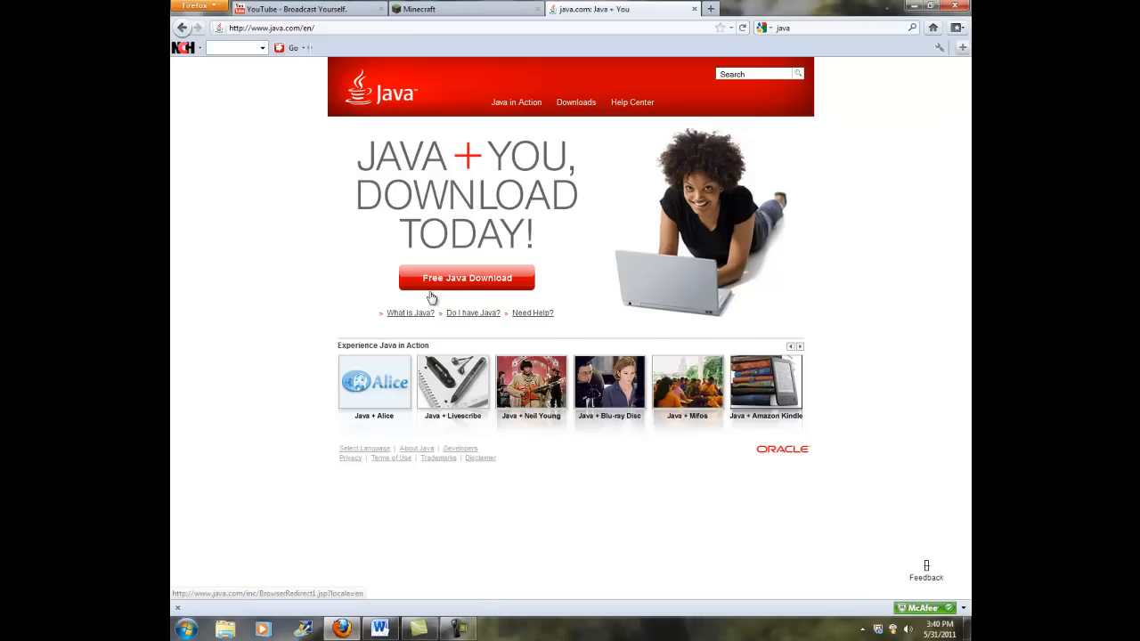
{"action": "left_click", "coordinate": [467, 278]}
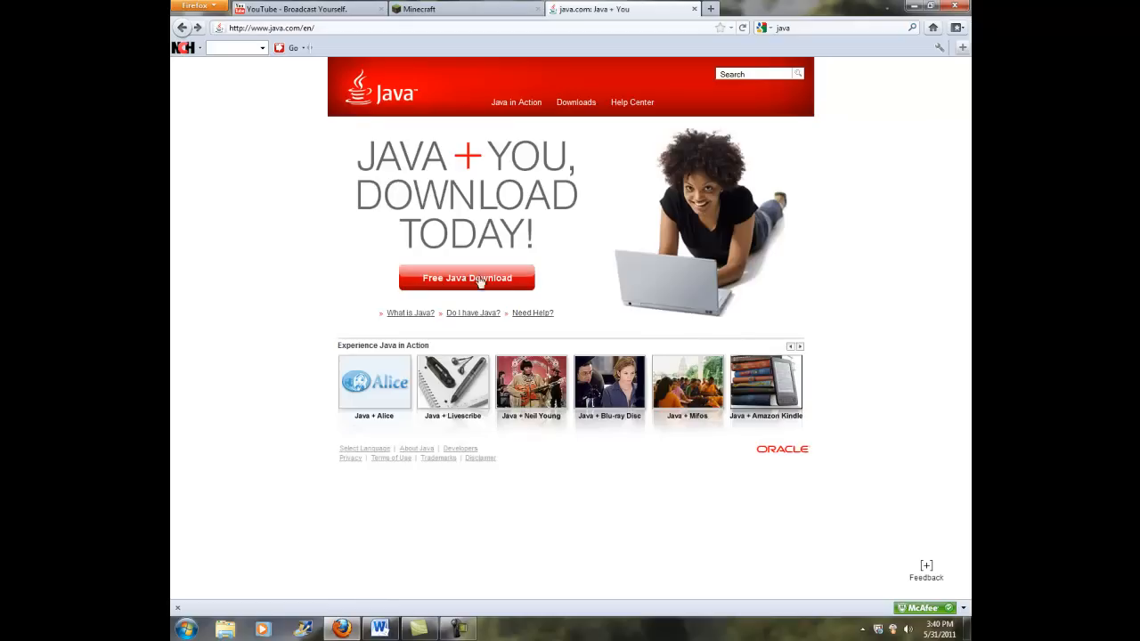
{"action": "left_click", "coordinate": [467, 278]}
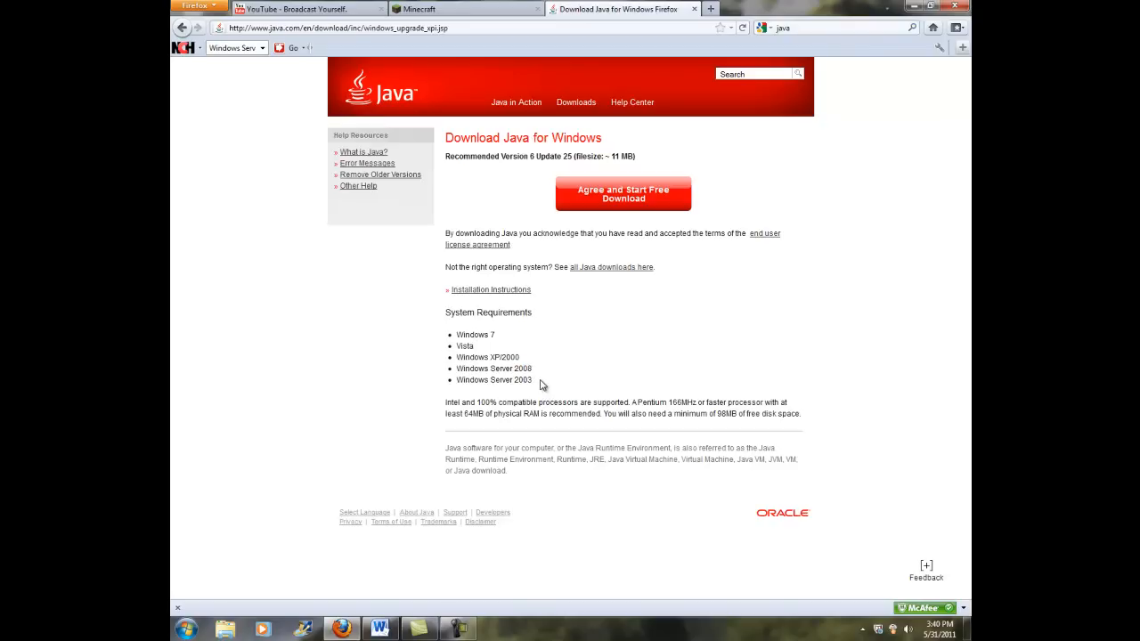
- Agree and start the free download, saving the Java installer jxpiinstall.exe
{"action": "double_click", "coordinate": [474, 335]}
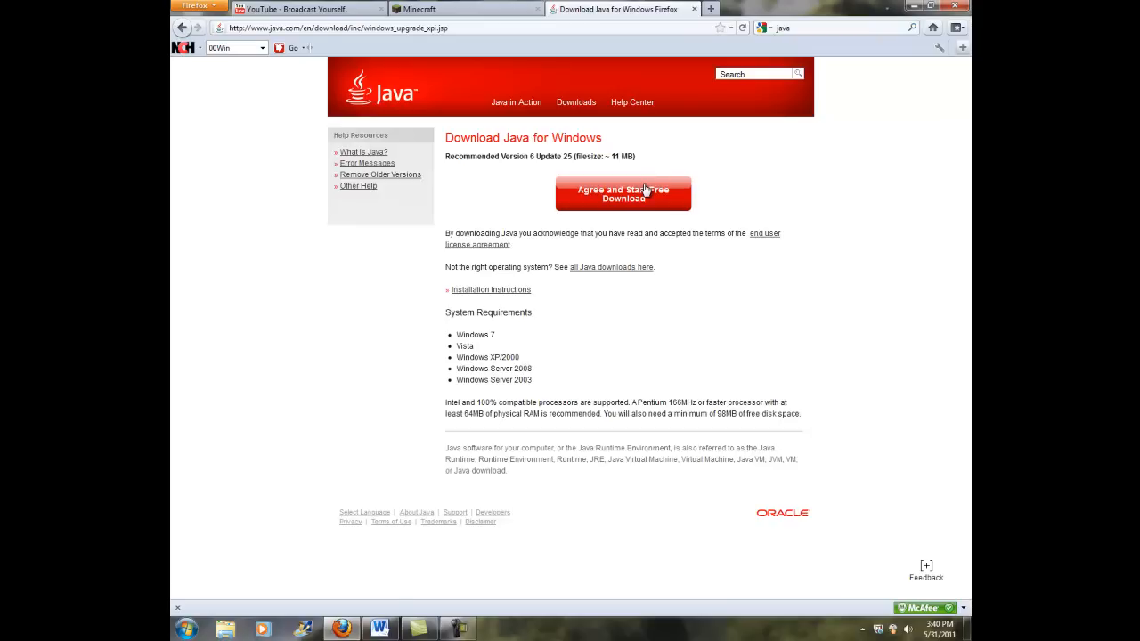
{"action": "left_click", "coordinate": [624, 193]}
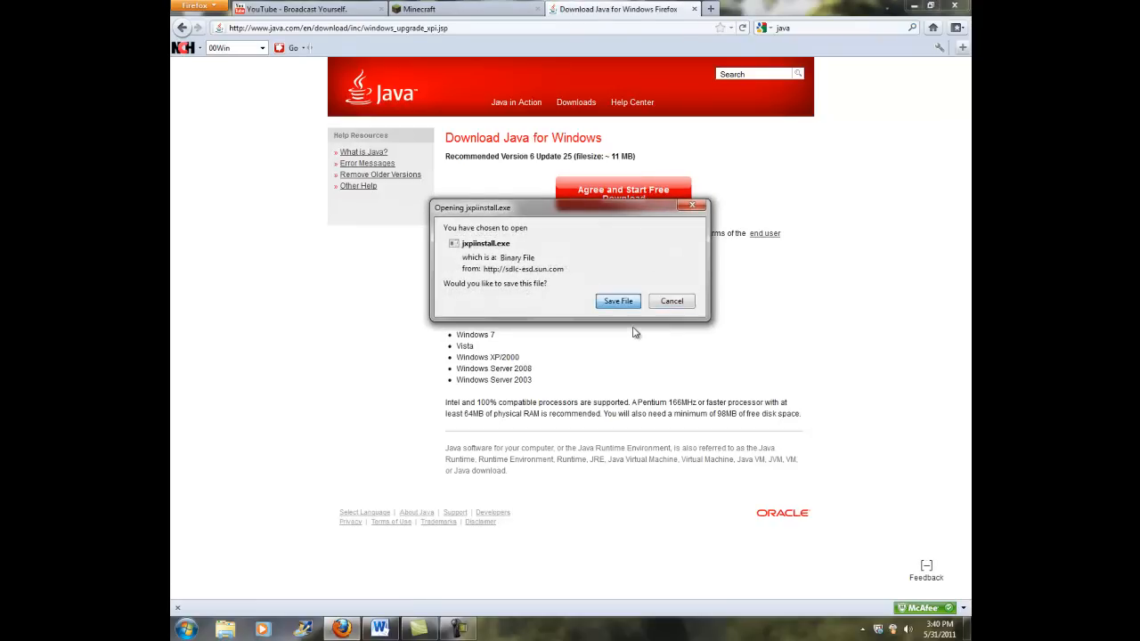
{"action": "mouse_move", "coordinate": [641, 310]}
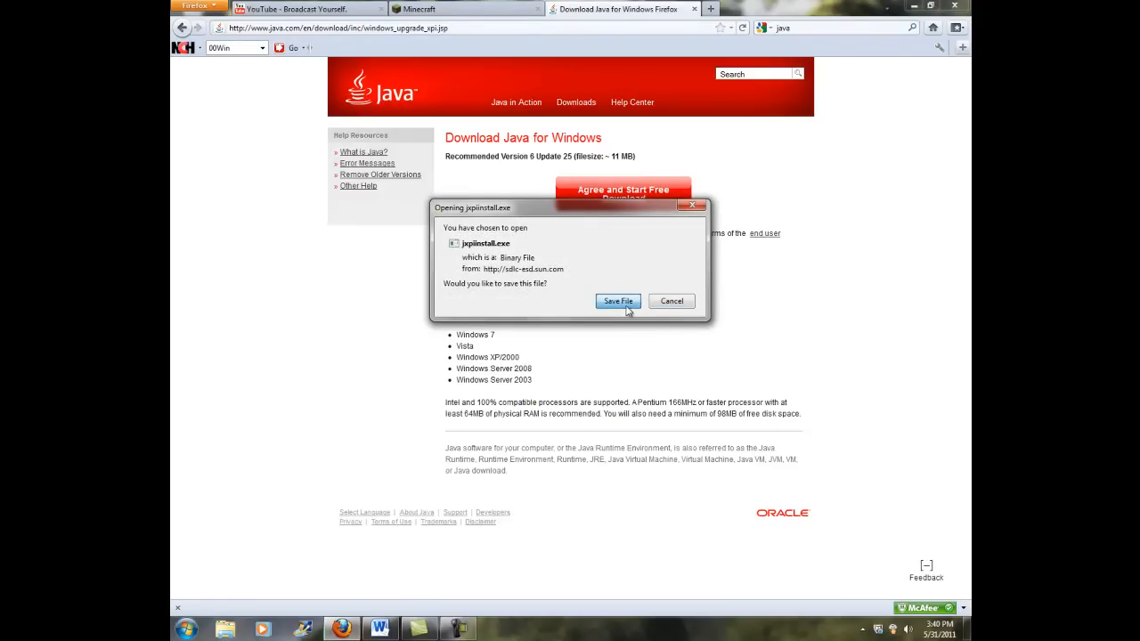
{"action": "left_click", "coordinate": [616, 301]}
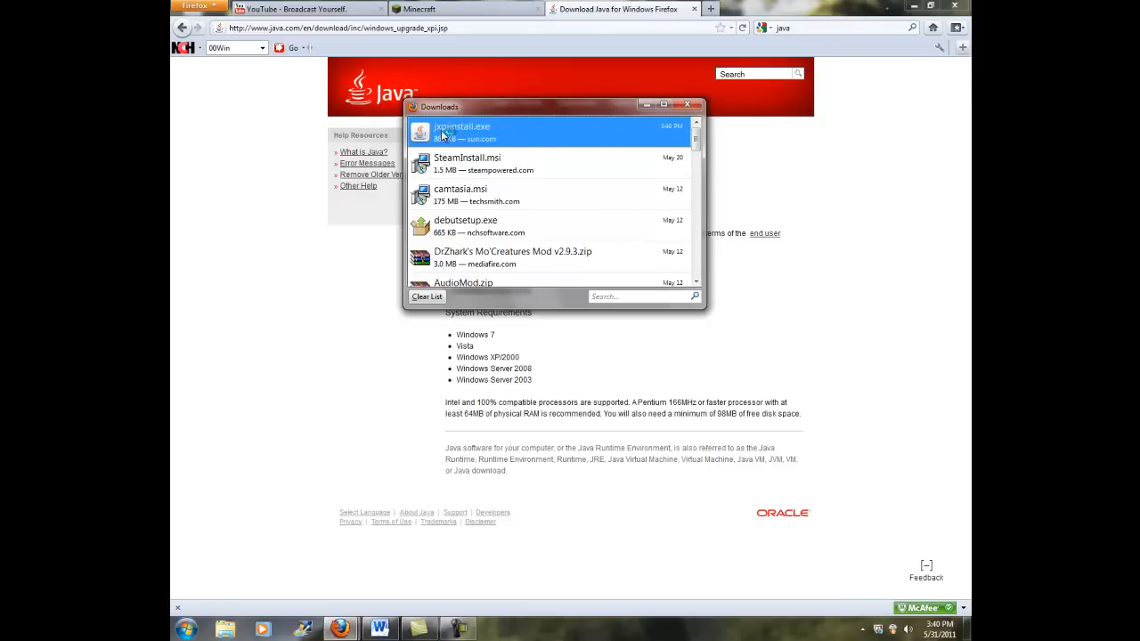
- Run the Java installer, then cancel at Close Browsers and confirm the incomplete update
{"action": "left_click", "coordinate": [927, 566]}
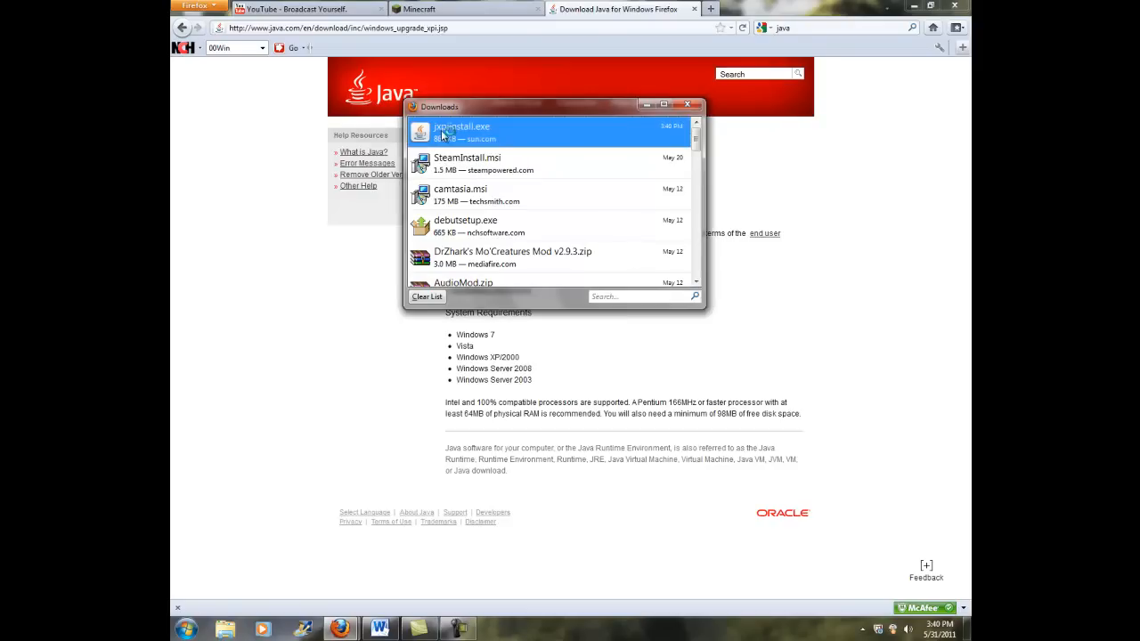
{"action": "mouse_move", "coordinate": [446, 139]}
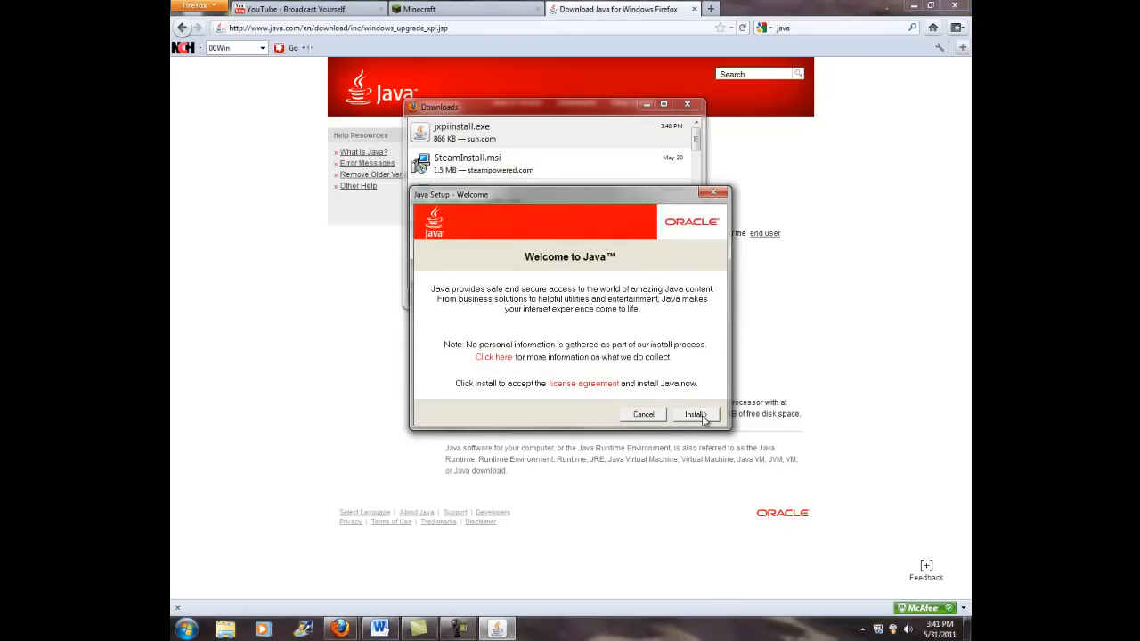
{"action": "left_click", "coordinate": [695, 413]}
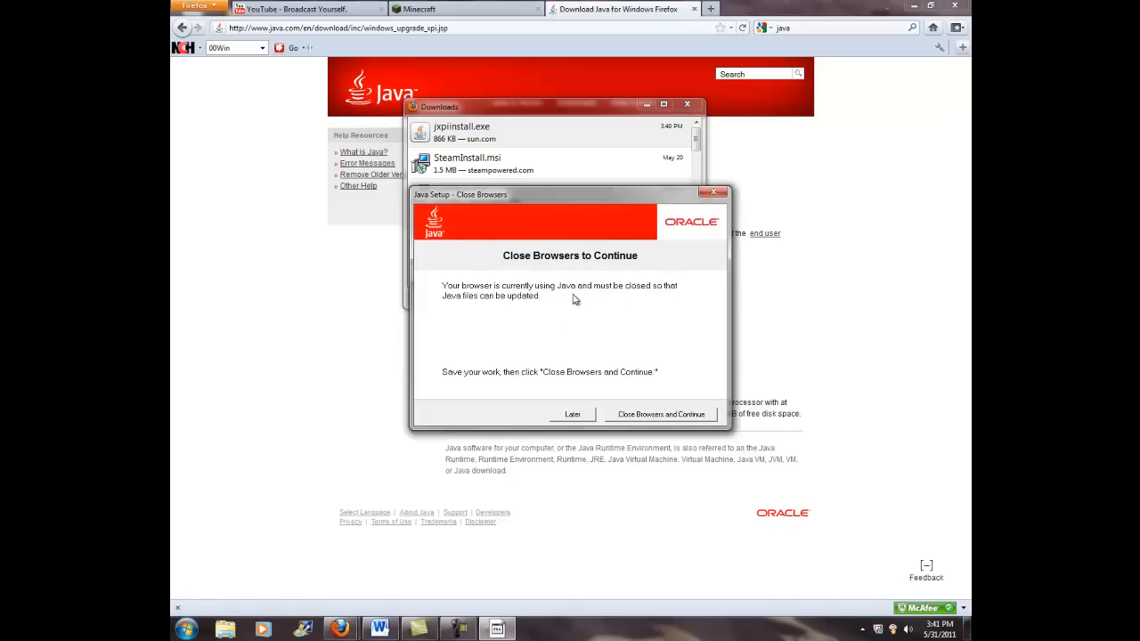
{"action": "mouse_move", "coordinate": [615, 305]}
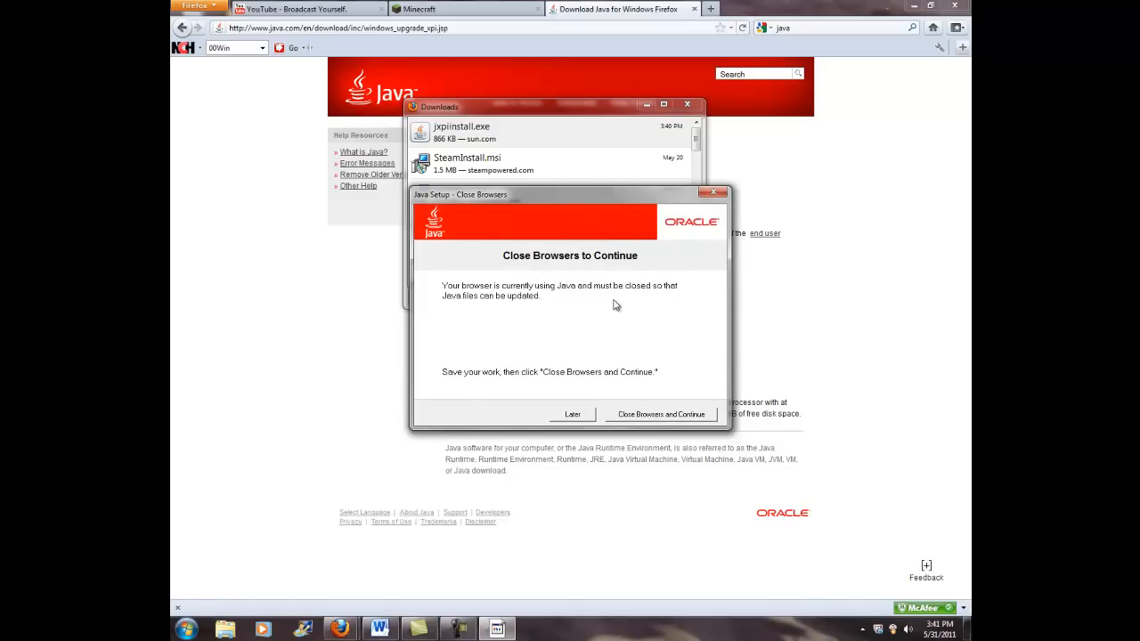
{"action": "mouse_move", "coordinate": [598, 367]}
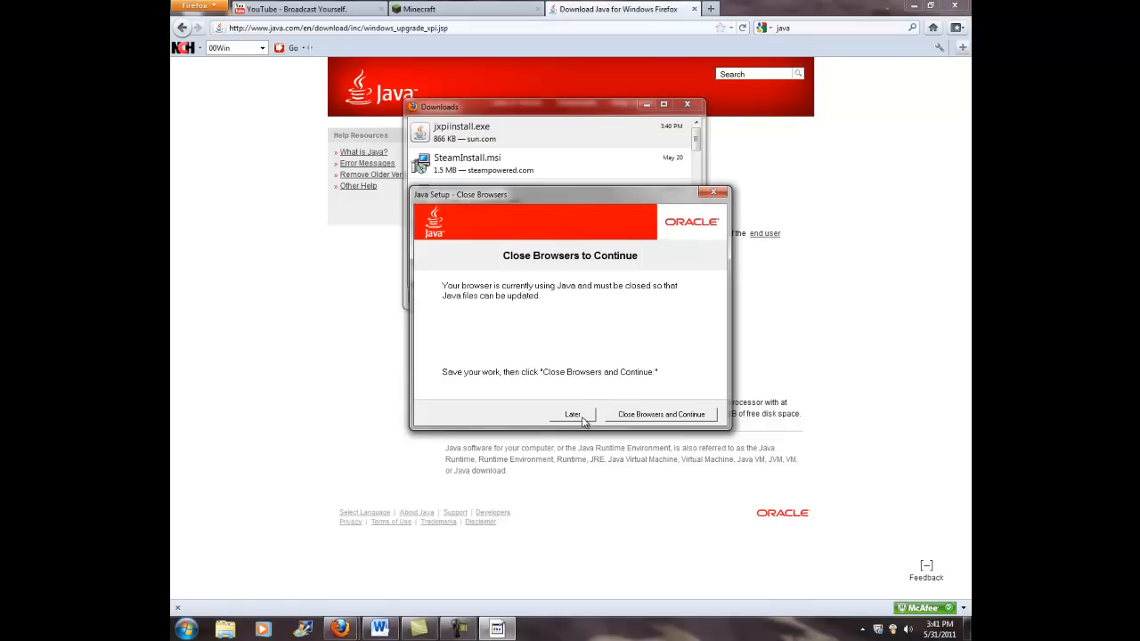
{"action": "left_click", "coordinate": [574, 413]}
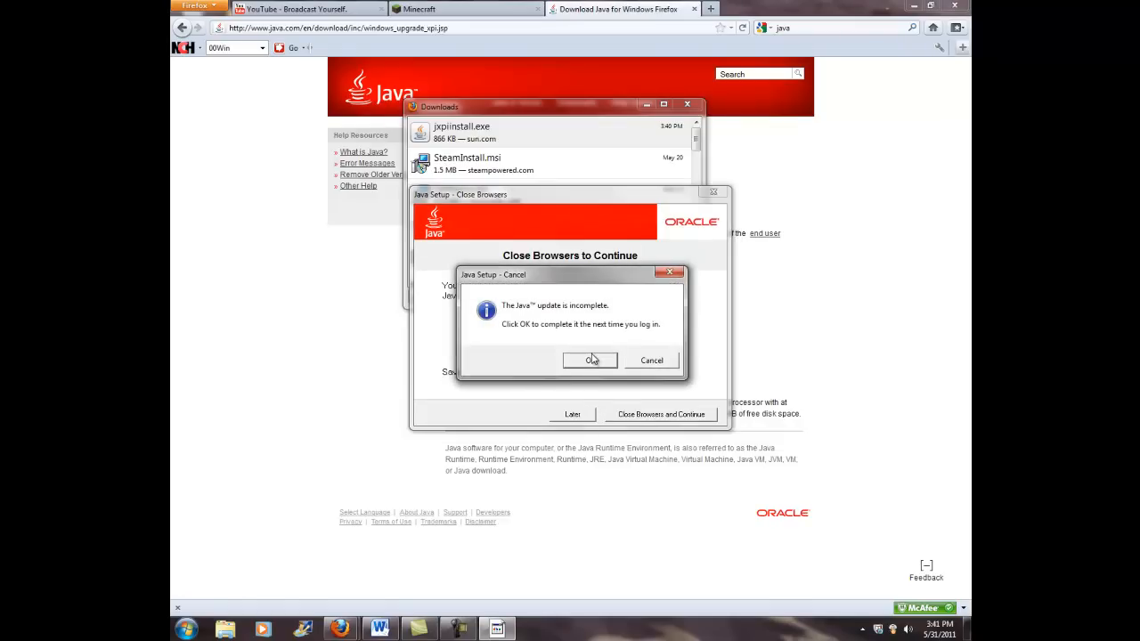
{"action": "mouse_move", "coordinate": [567, 310]}
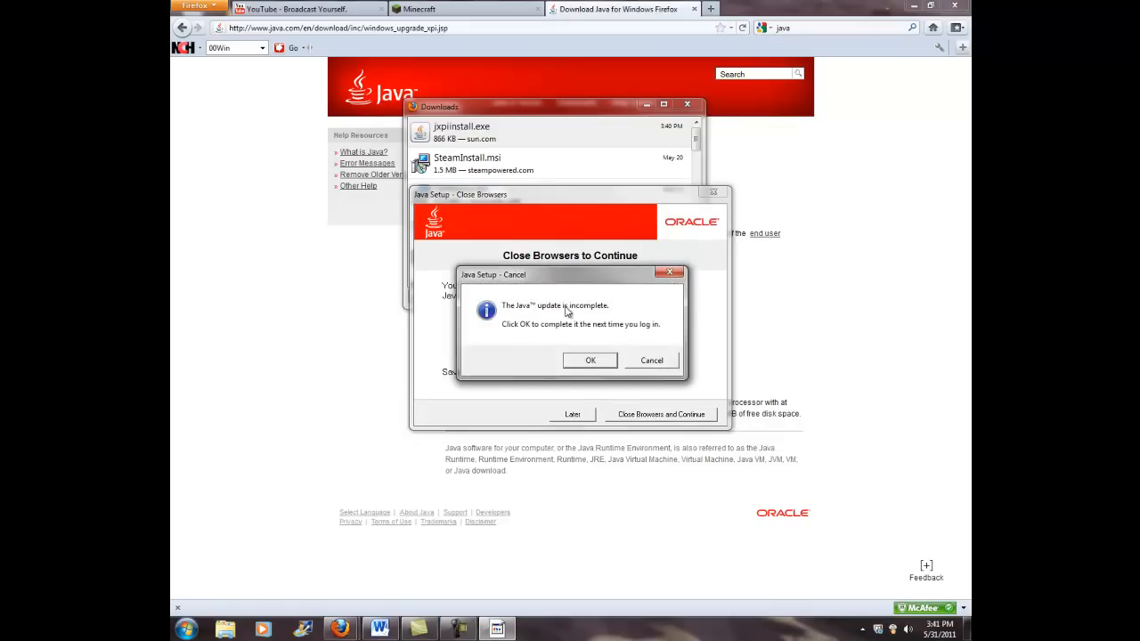
{"action": "left_click", "coordinate": [590, 360]}
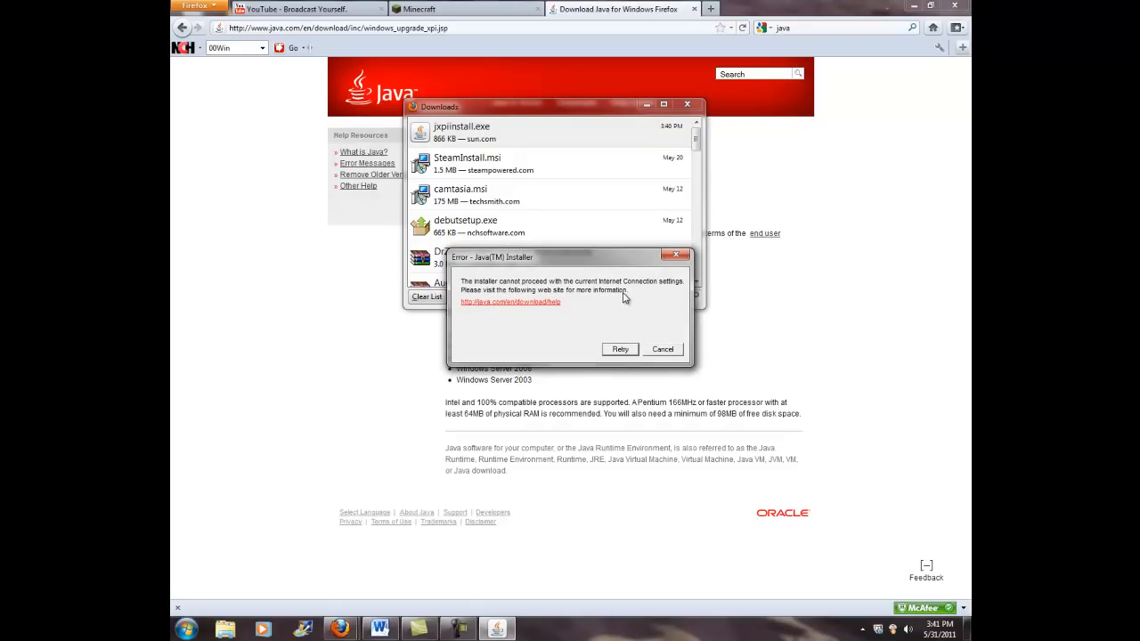
{"action": "left_click", "coordinate": [687, 103]}
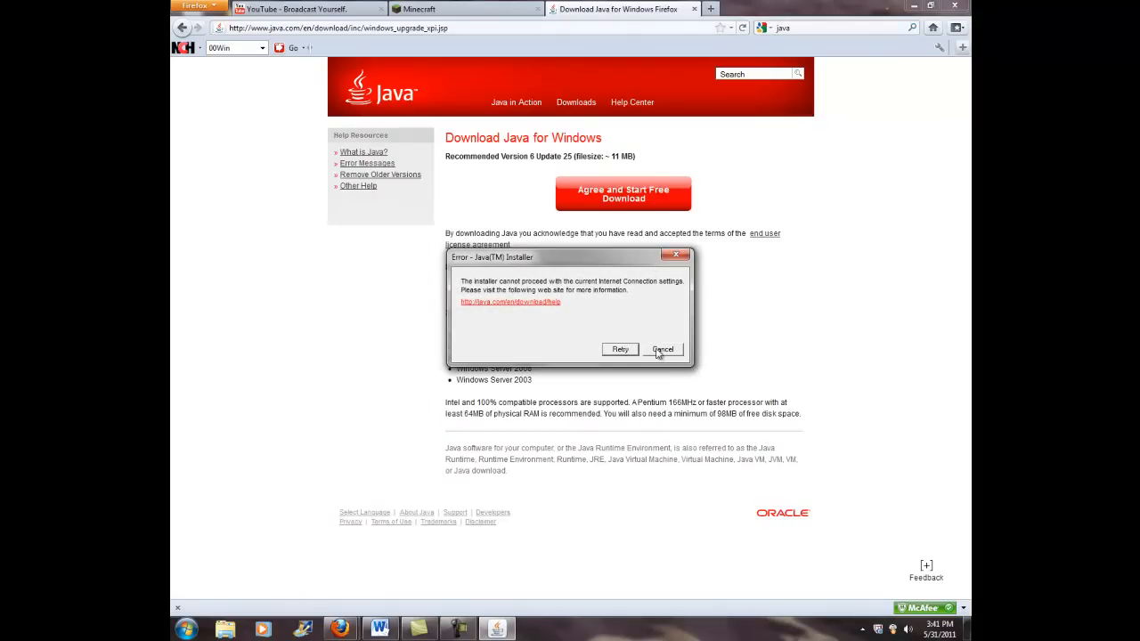
- Dismiss the Java connection error and log in to the Minecraft account on minecraft.net
{"action": "left_click", "coordinate": [663, 350]}
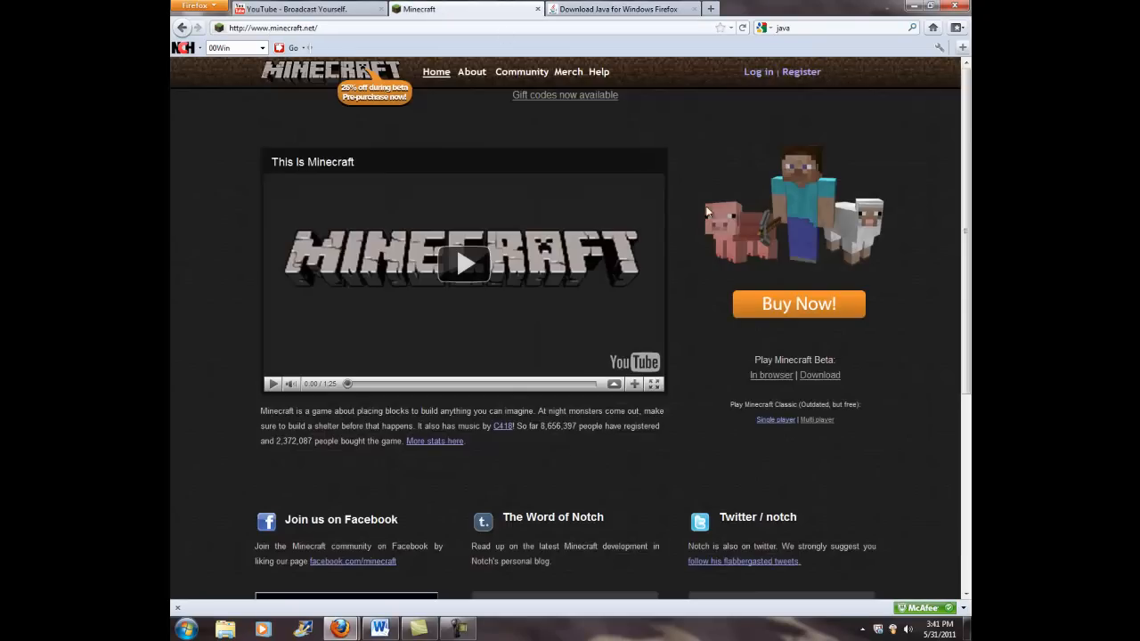
{"action": "mouse_move", "coordinate": [841, 305]}
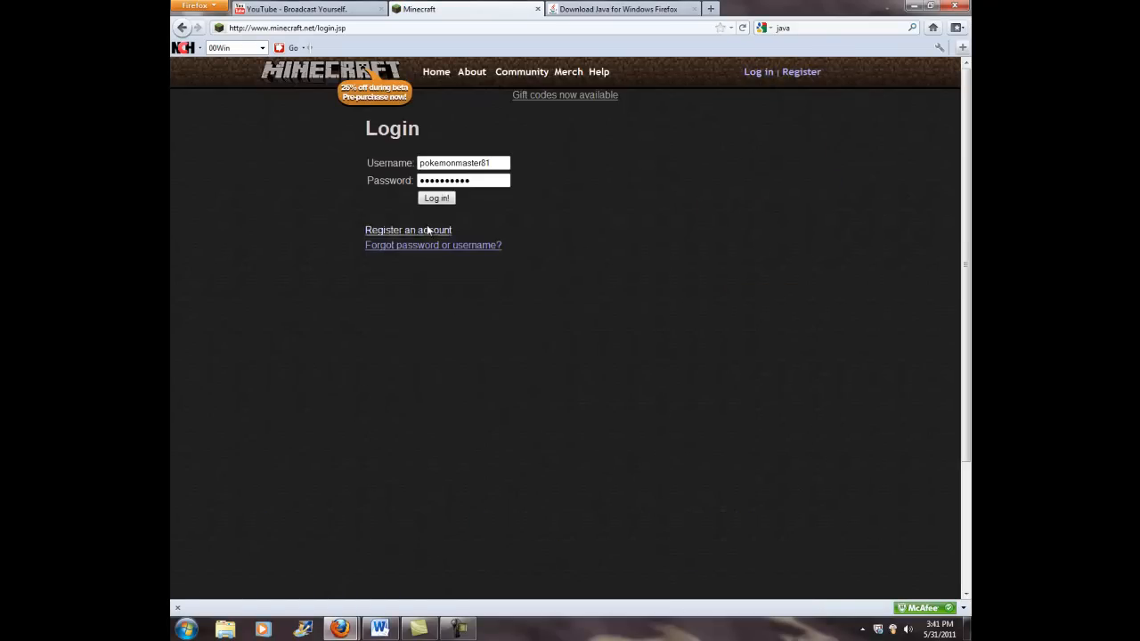
{"action": "left_click", "coordinate": [437, 198]}
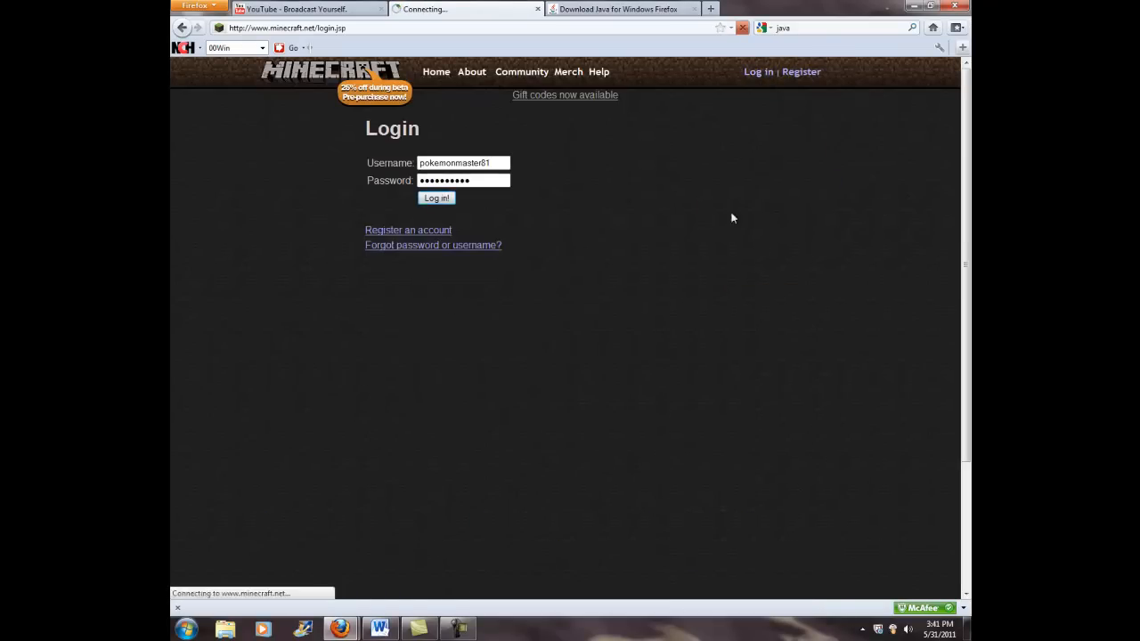
{"action": "left_click", "coordinate": [436, 198]}
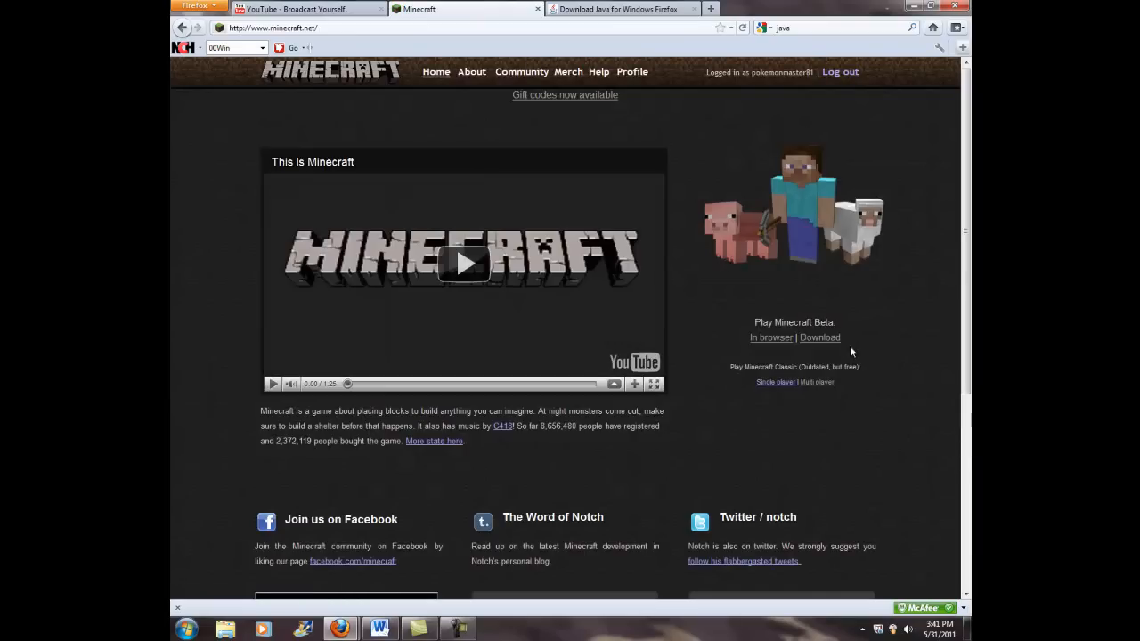
{"action": "mouse_move", "coordinate": [677, 233]}
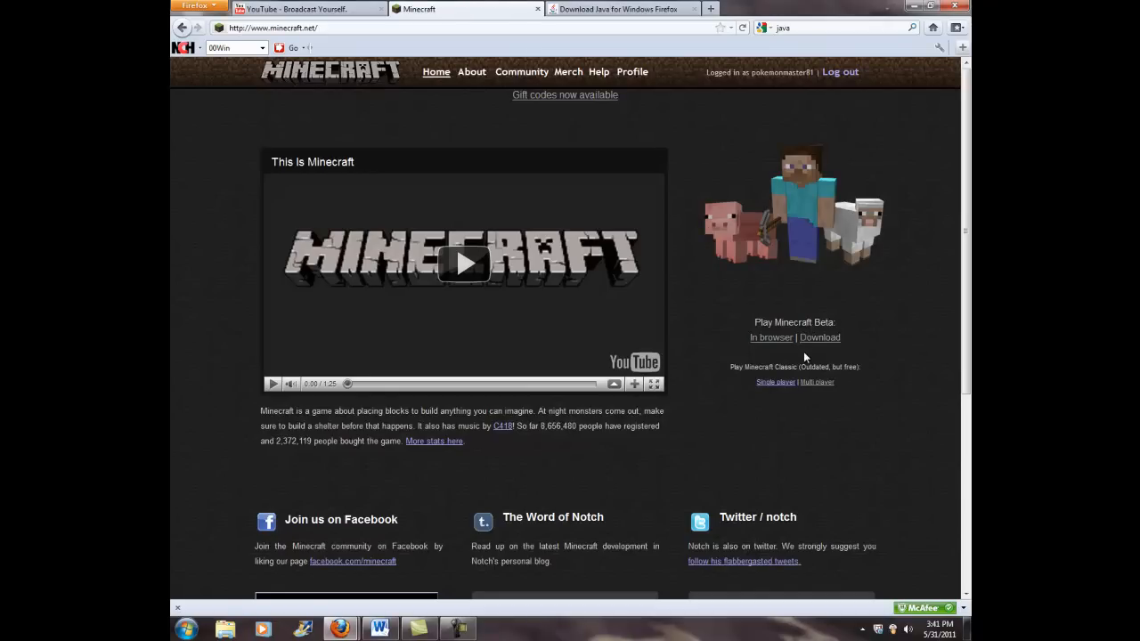
{"action": "mouse_move", "coordinate": [777, 349]}
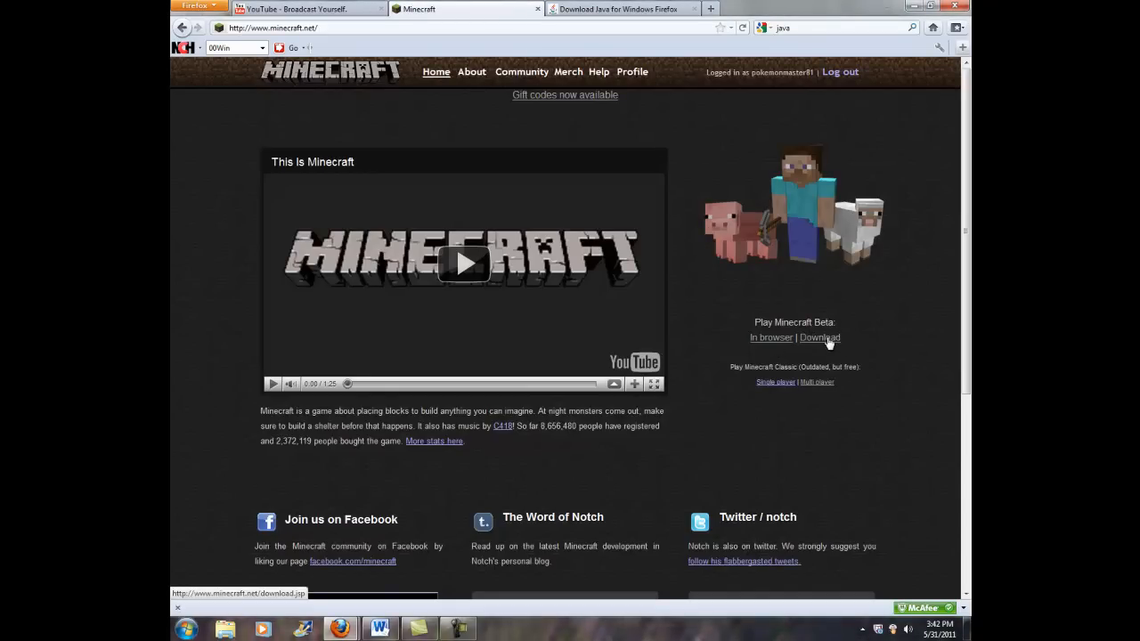
- Go to the Minecraft Beta download page and read through the launcher listings
{"action": "left_click", "coordinate": [819, 338]}
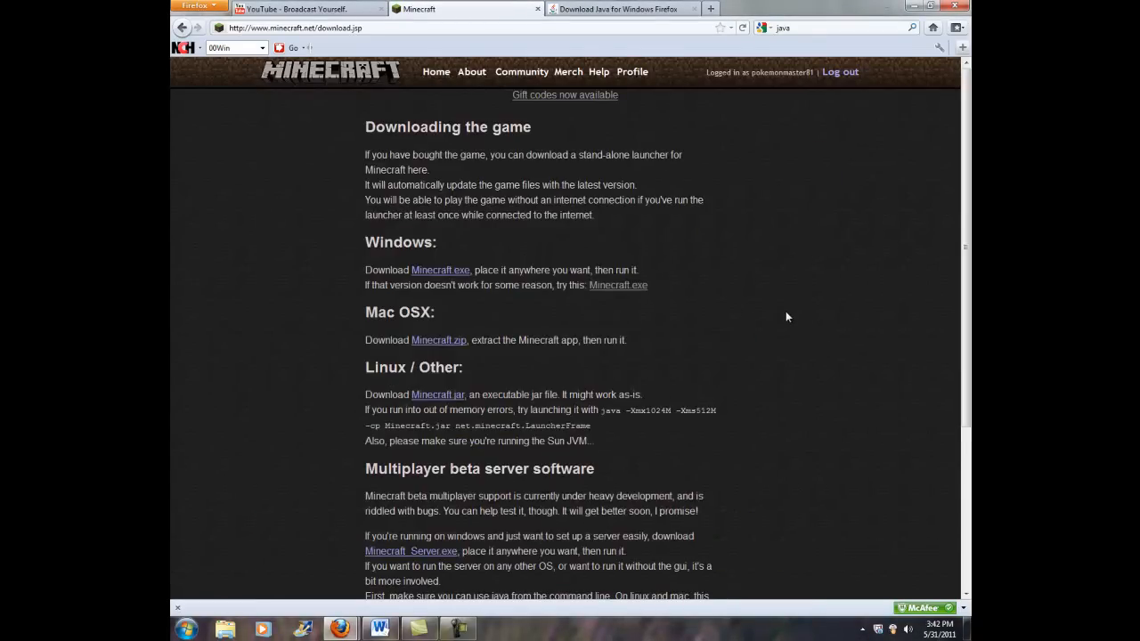
{"action": "mouse_move", "coordinate": [471, 310]}
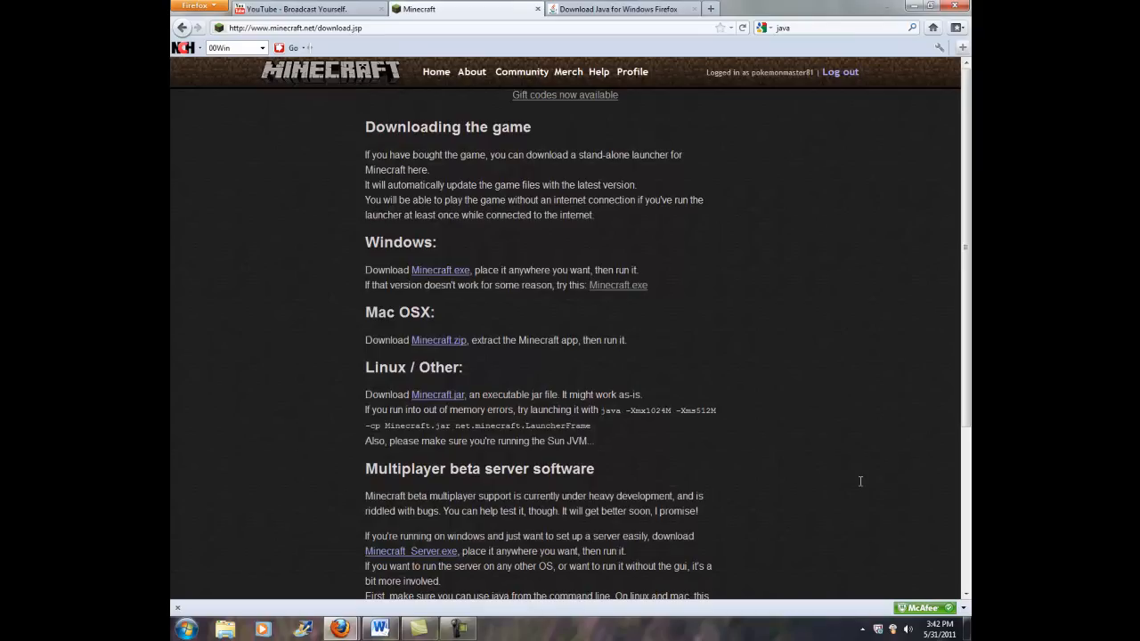
{"action": "mouse_move", "coordinate": [609, 301]}
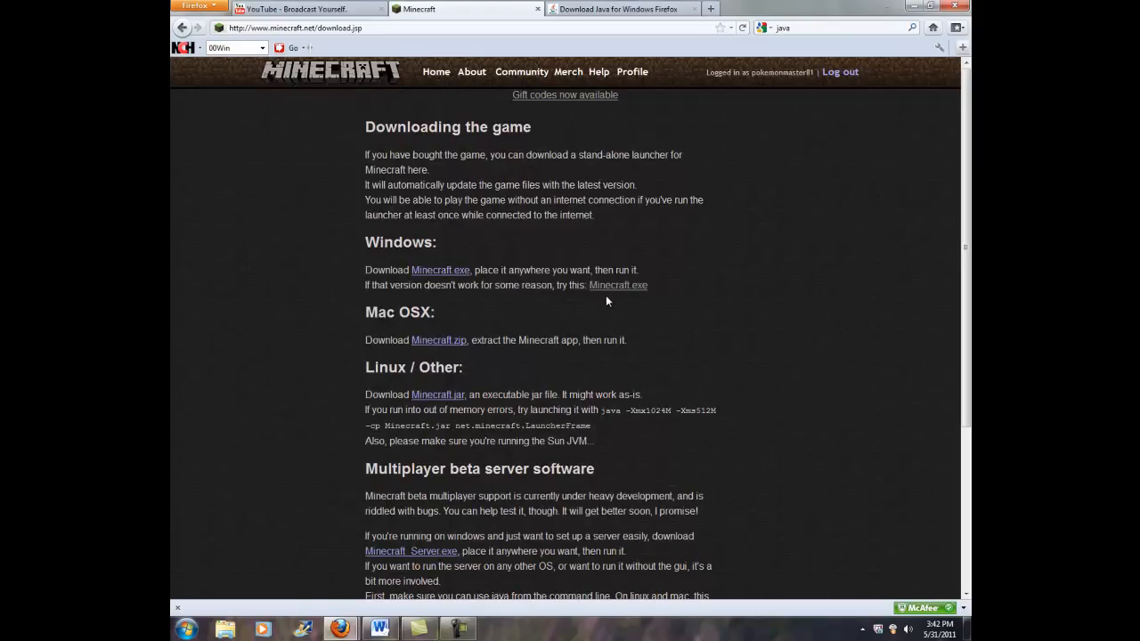
{"action": "mouse_move", "coordinate": [346, 265]}
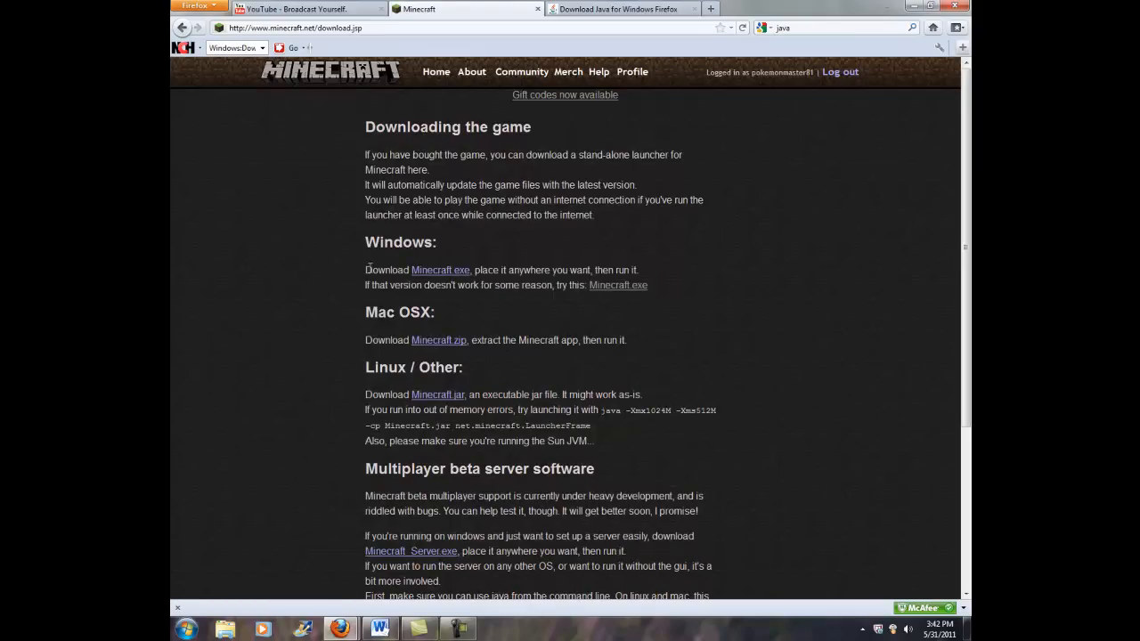
{"action": "left_click_drag", "start_coordinate": [363, 242], "coordinate": [627, 346]}
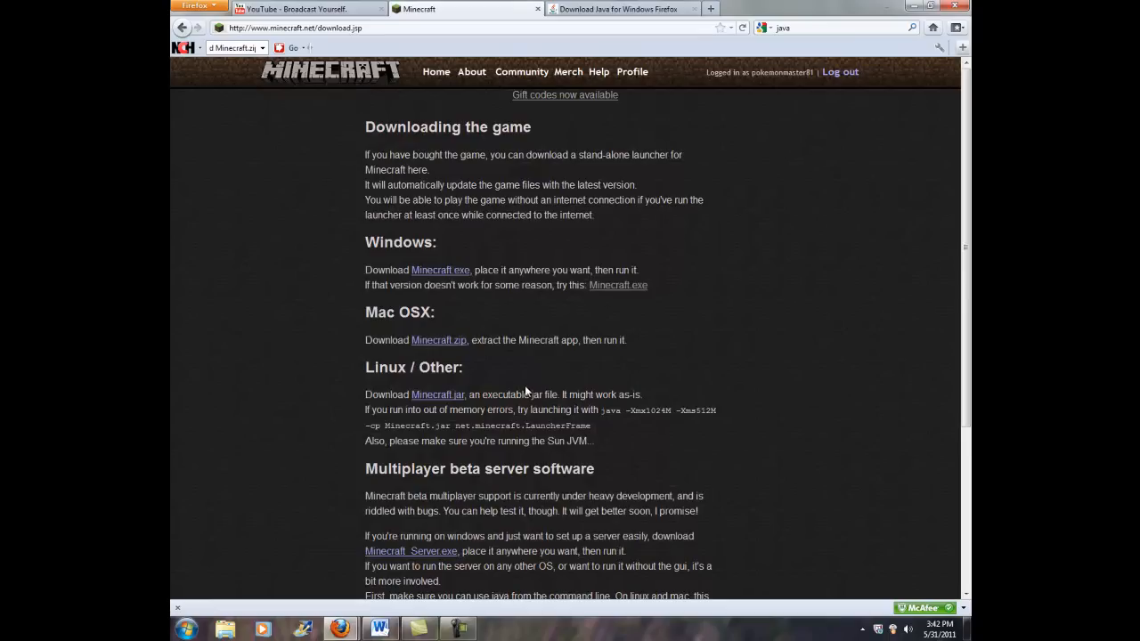
{"action": "mouse_move", "coordinate": [378, 314]}
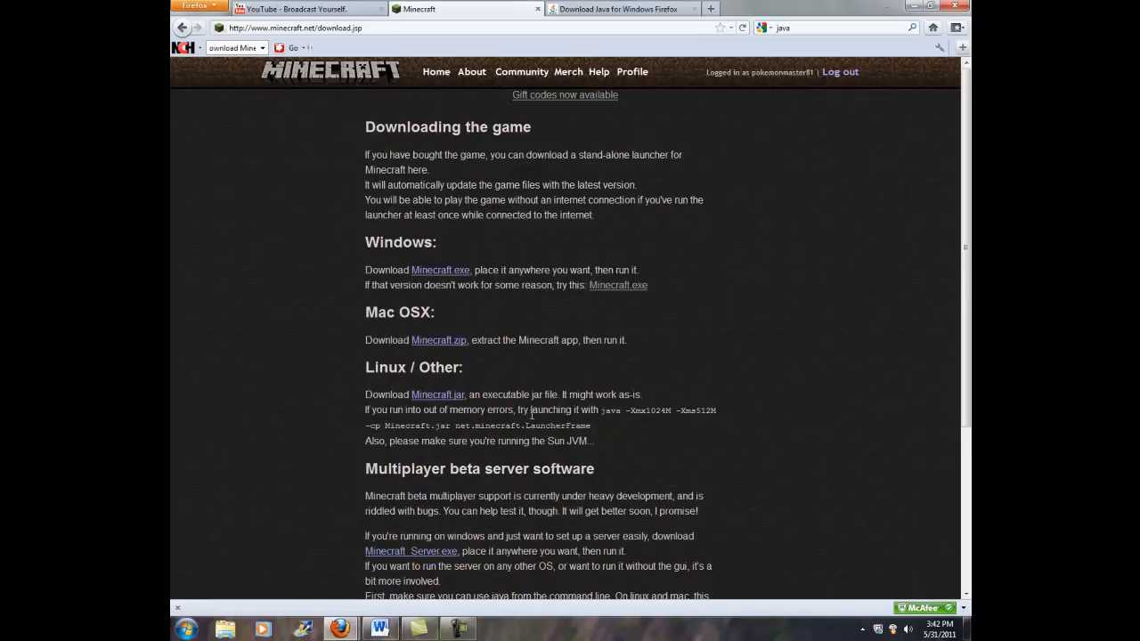
{"action": "scroll", "scroll_direction": "down", "scroll_amount": 3}
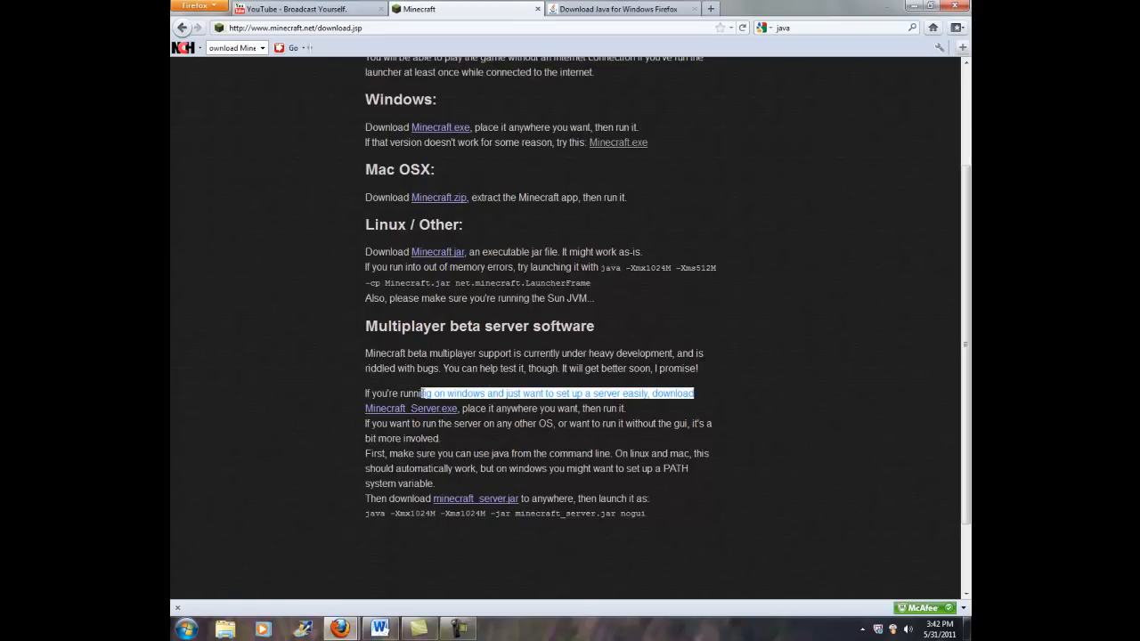
{"action": "left_click_drag", "start_coordinate": [420, 393], "coordinate": [474, 408]}
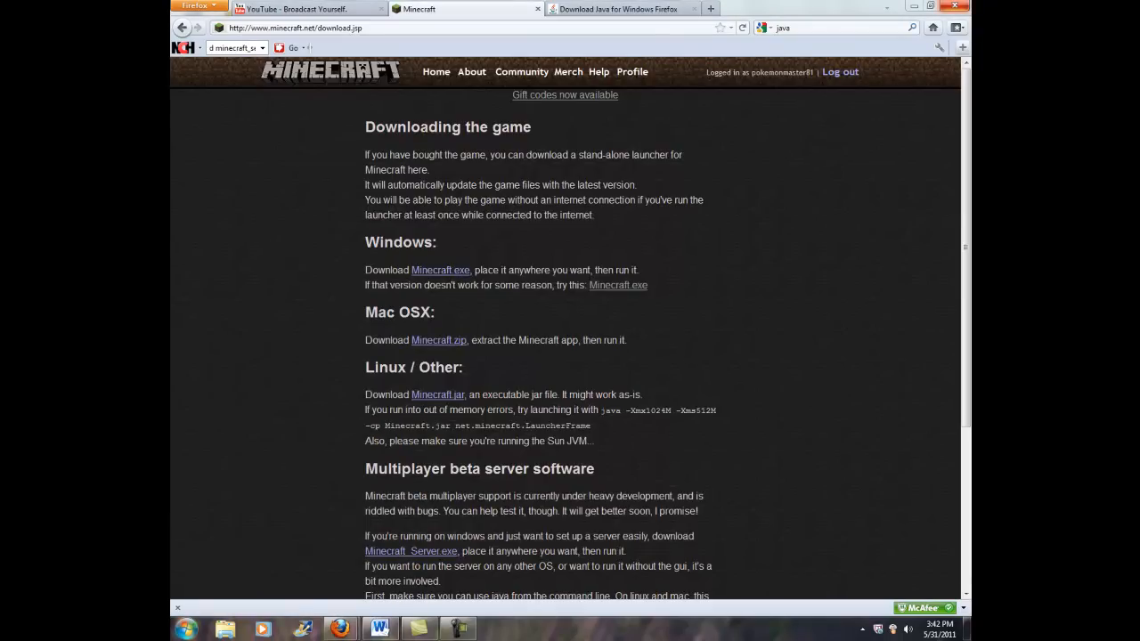
{"action": "left_click", "coordinate": [185, 631]}
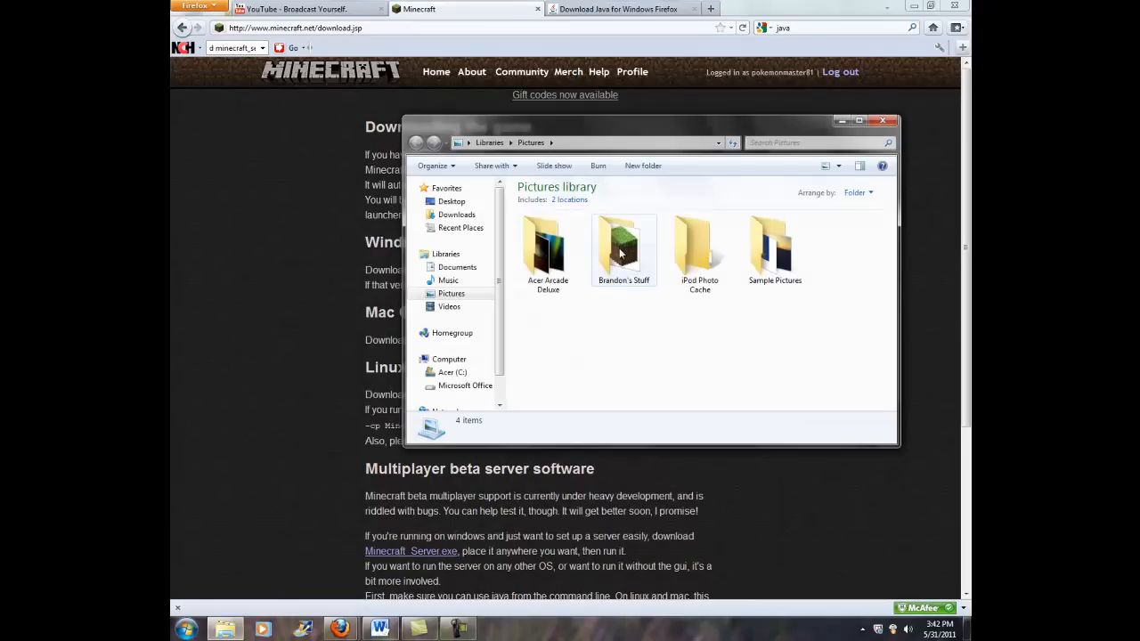
{"action": "double_click", "coordinate": [624, 248]}
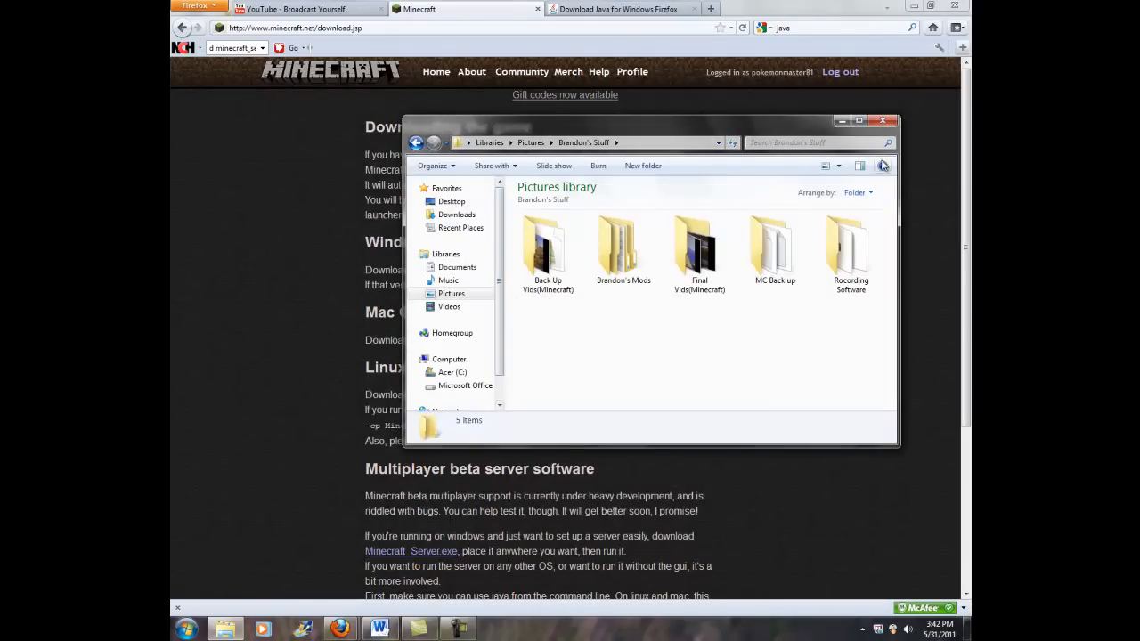
{"action": "left_click", "coordinate": [882, 121]}
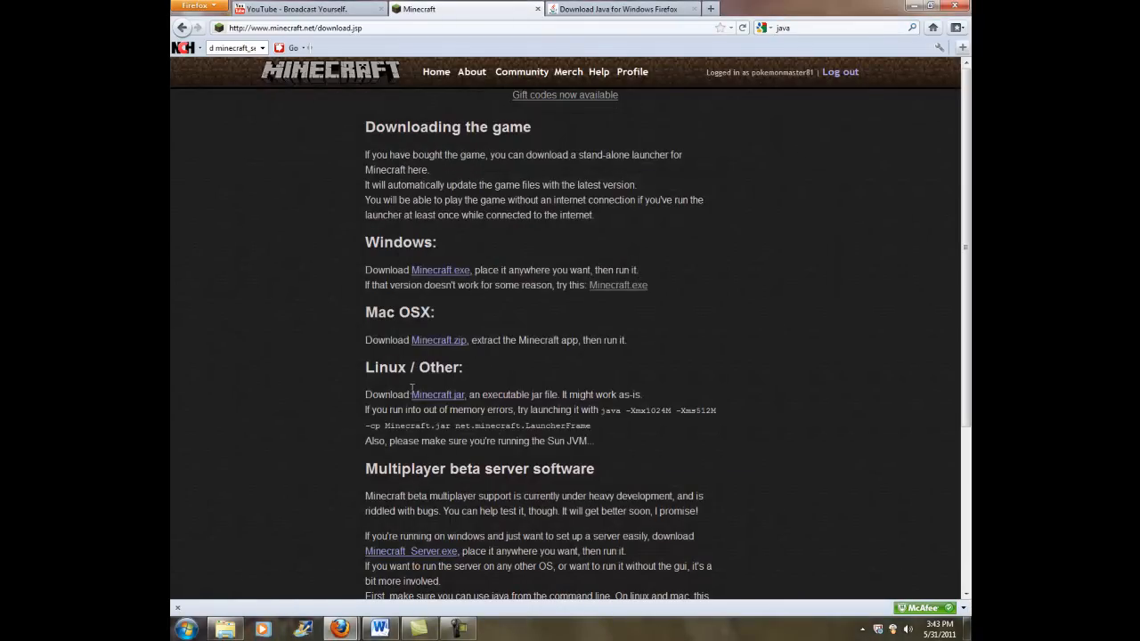
- Download the Windows launcher Minecraft.exe and save the file
{"action": "left_click", "coordinate": [440, 271]}
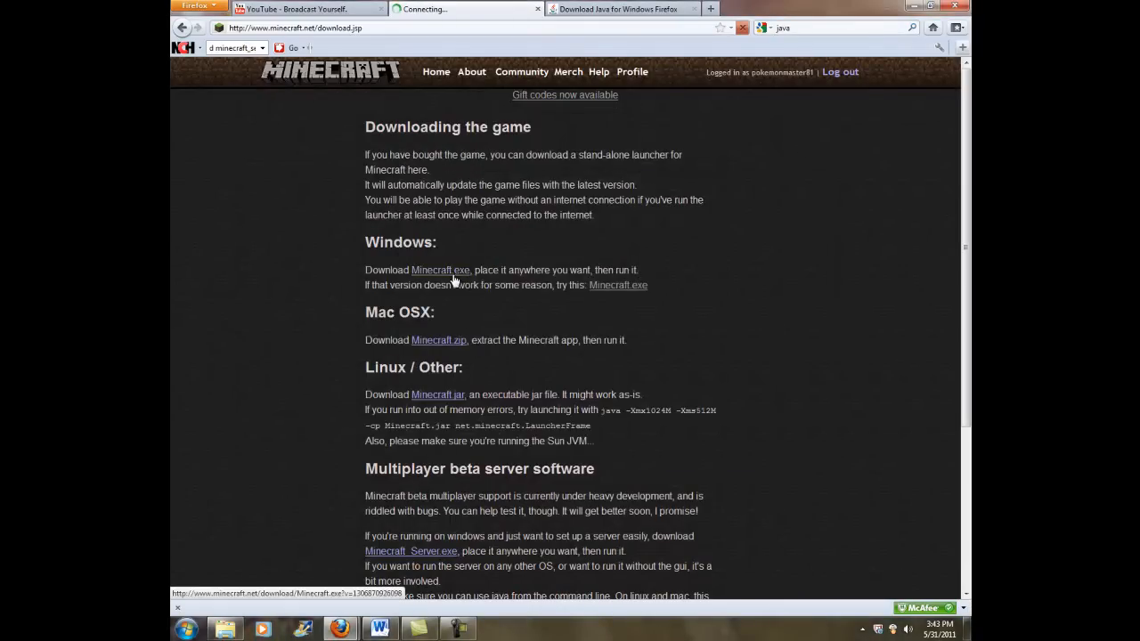
{"action": "left_click", "coordinate": [441, 271]}
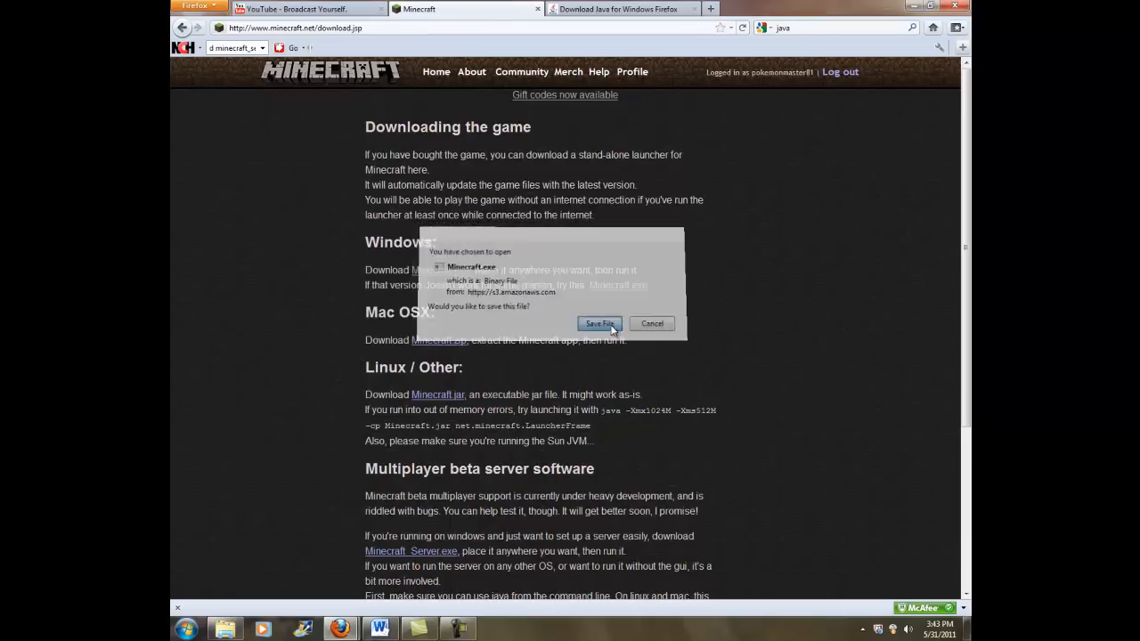
{"action": "left_click", "coordinate": [598, 324]}
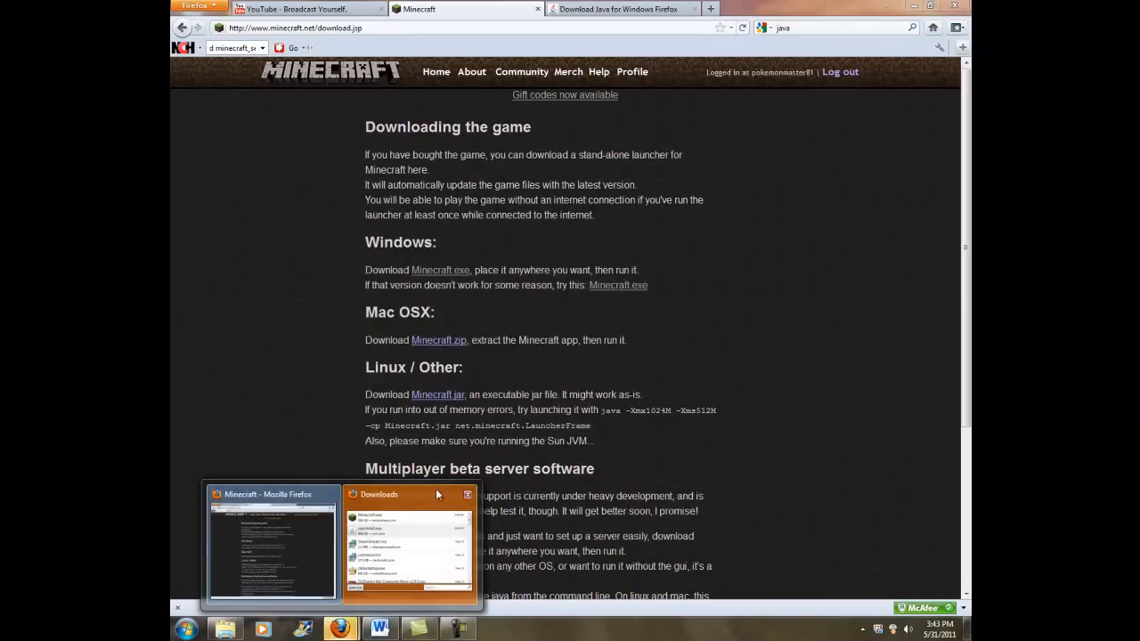
- Run Minecraft.exe from Downloads with 'Always ask before opening' unticked
{"action": "left_click", "coordinate": [412, 496]}
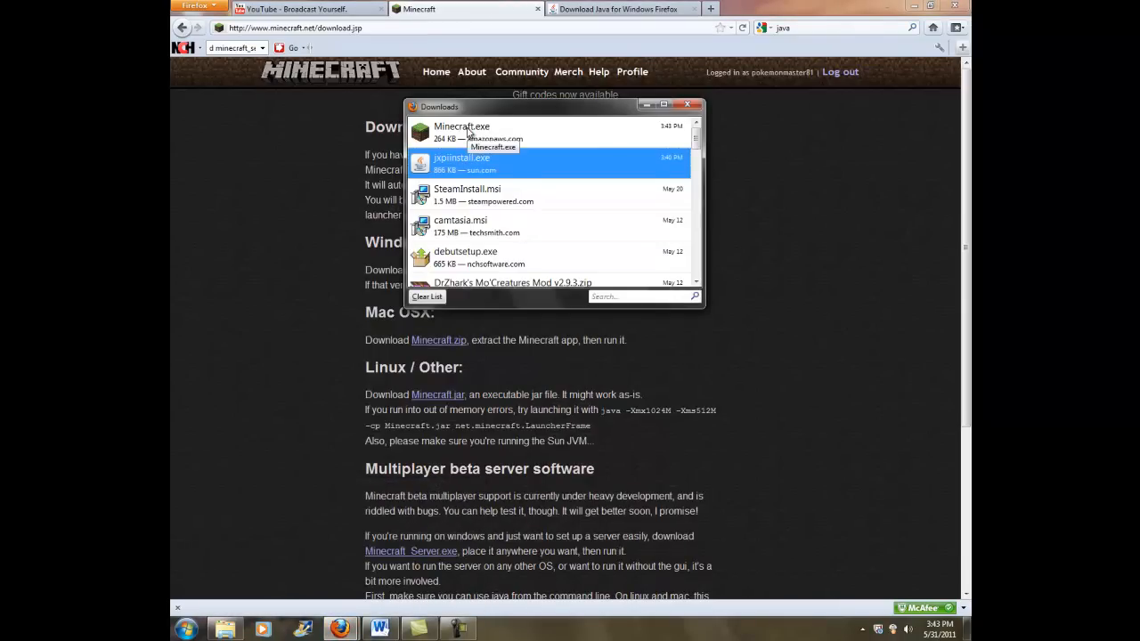
{"action": "double_click", "coordinate": [461, 131]}
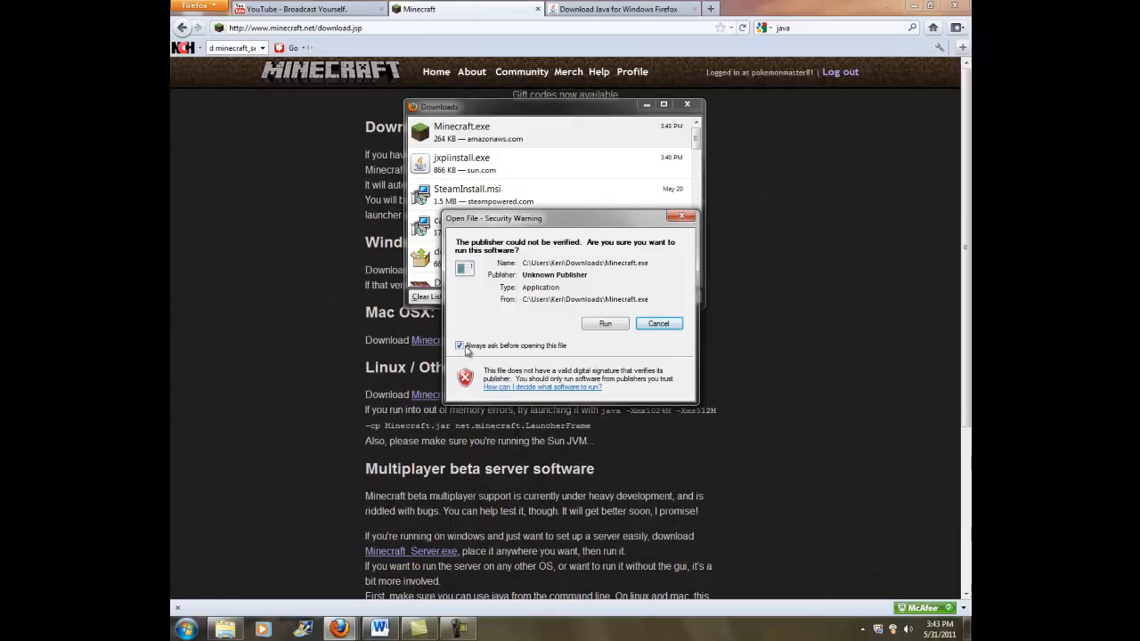
{"action": "left_click", "coordinate": [460, 346]}
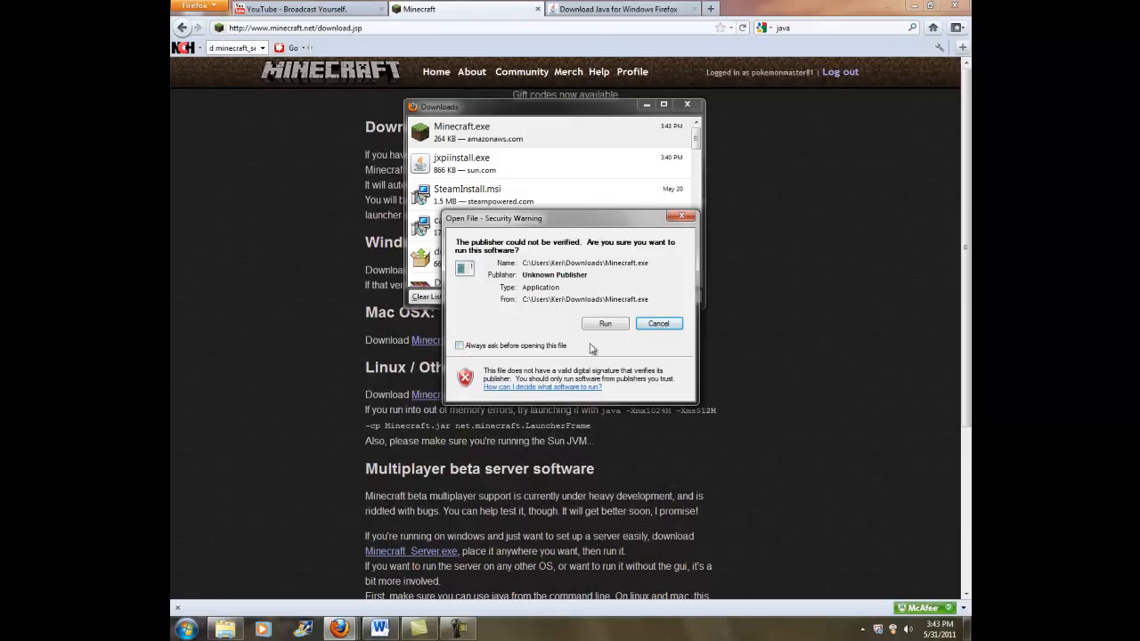
{"action": "left_click", "coordinate": [660, 324]}
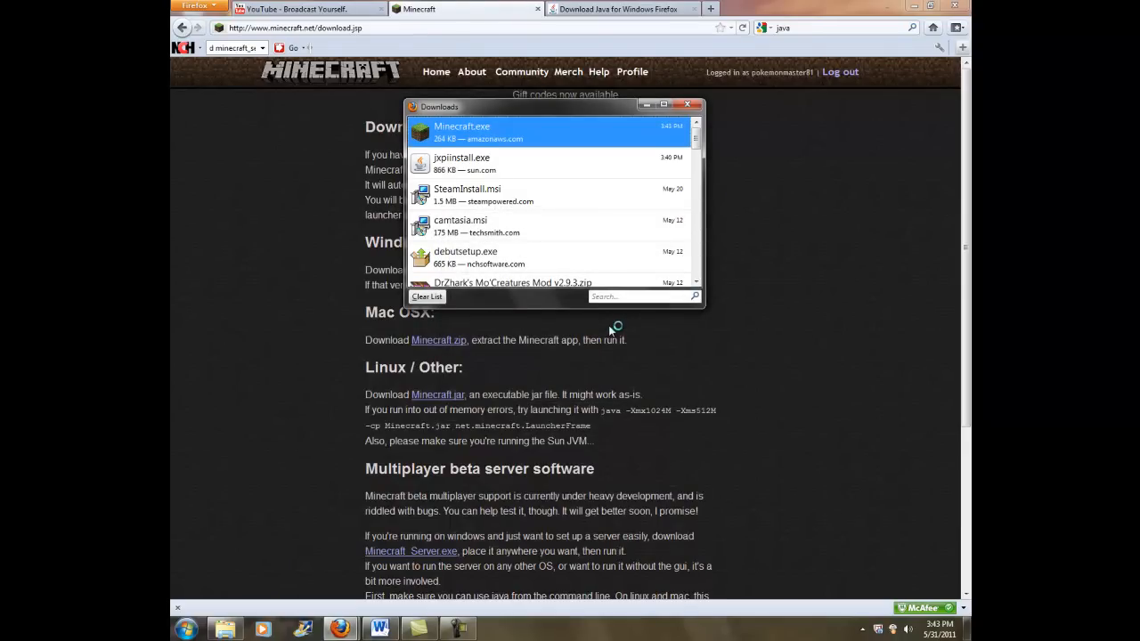
{"action": "double_click", "coordinate": [462, 132]}
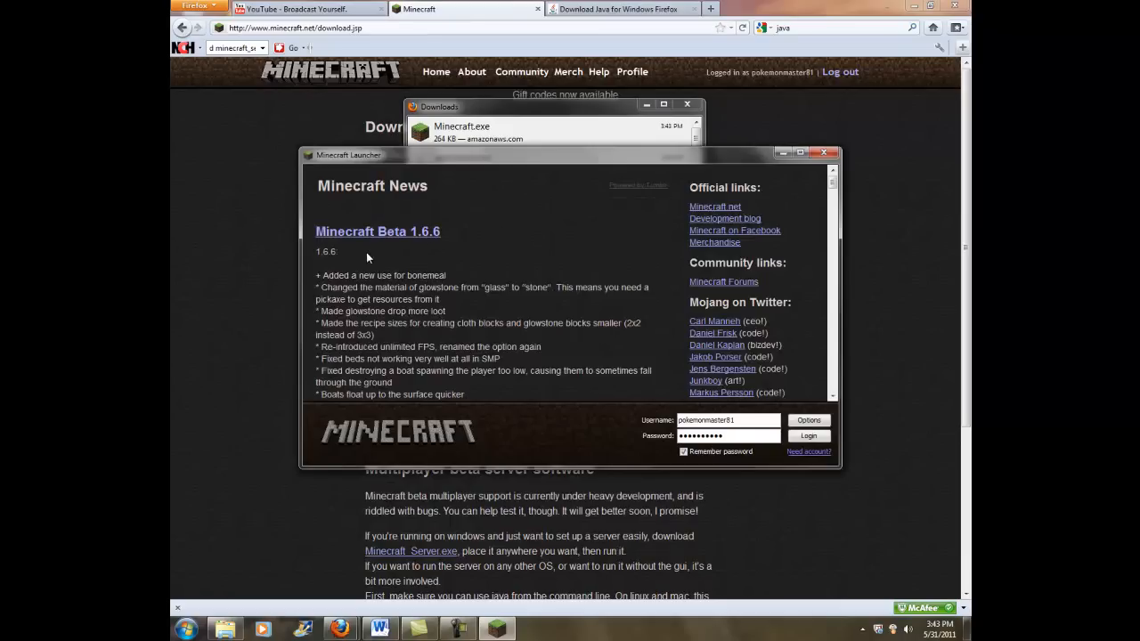
{"action": "mouse_move", "coordinate": [451, 249]}
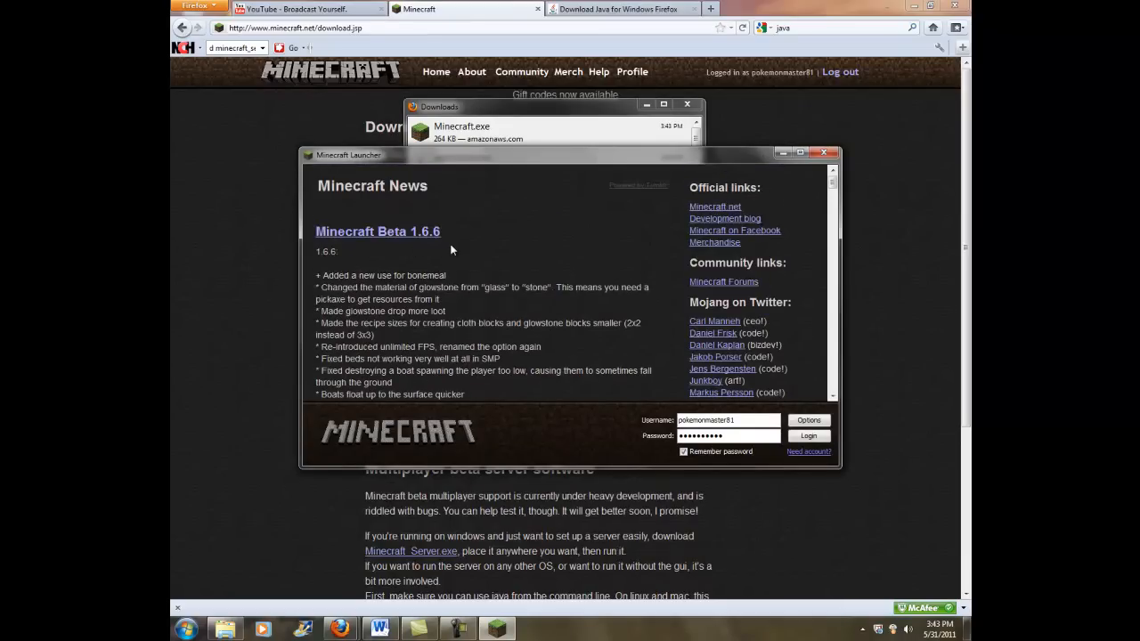
- Scroll down the Minecraft News panel to read the Beta 1.6.6 changelog
{"action": "scroll", "scroll_direction": "down", "scroll_amount": 3}
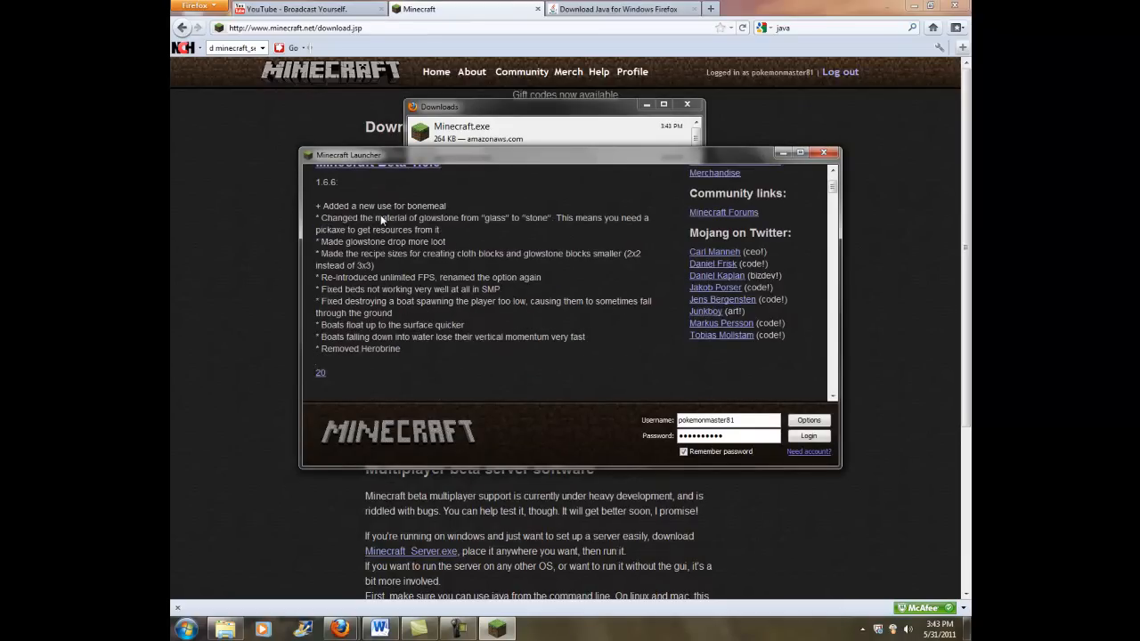
{"action": "mouse_move", "coordinate": [424, 292]}
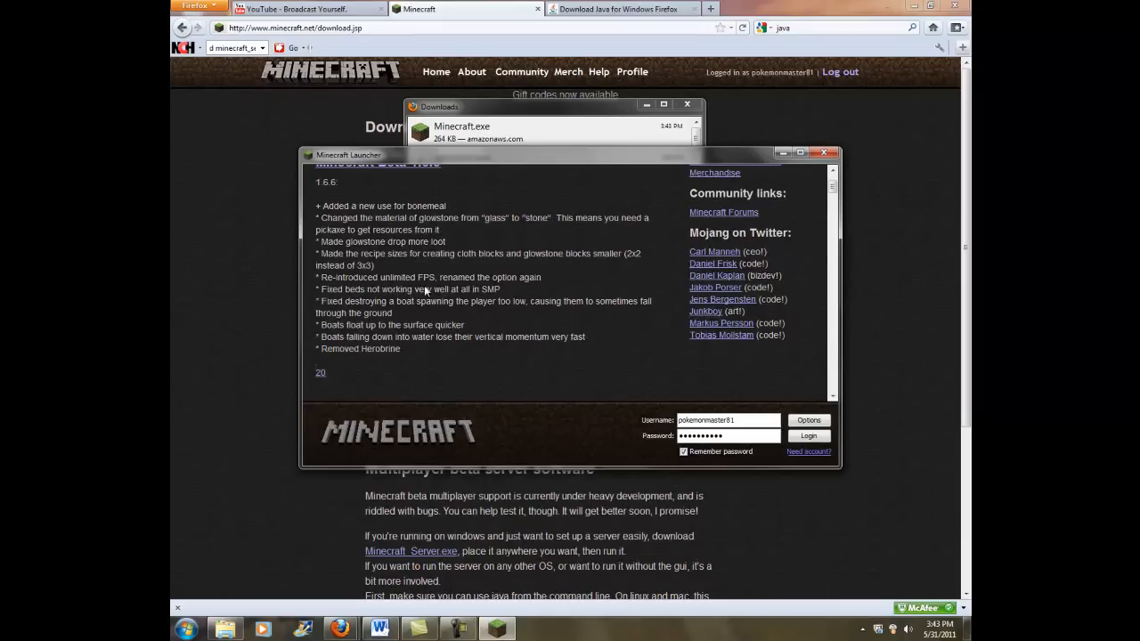
{"action": "mouse_move", "coordinate": [372, 345]}
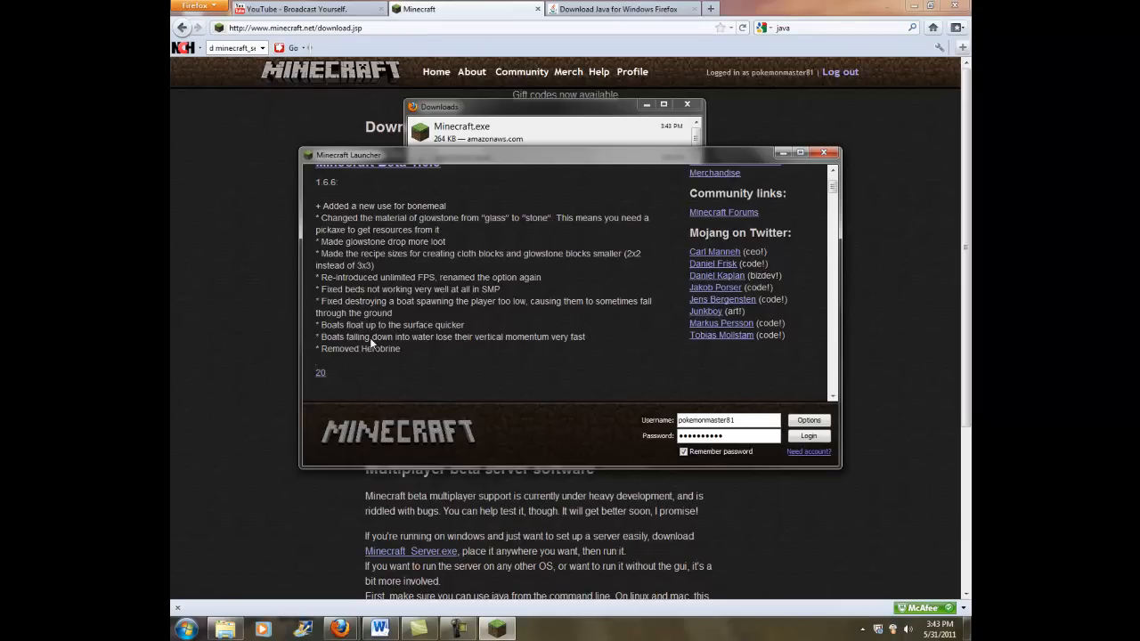
{"action": "mouse_move", "coordinate": [503, 358]}
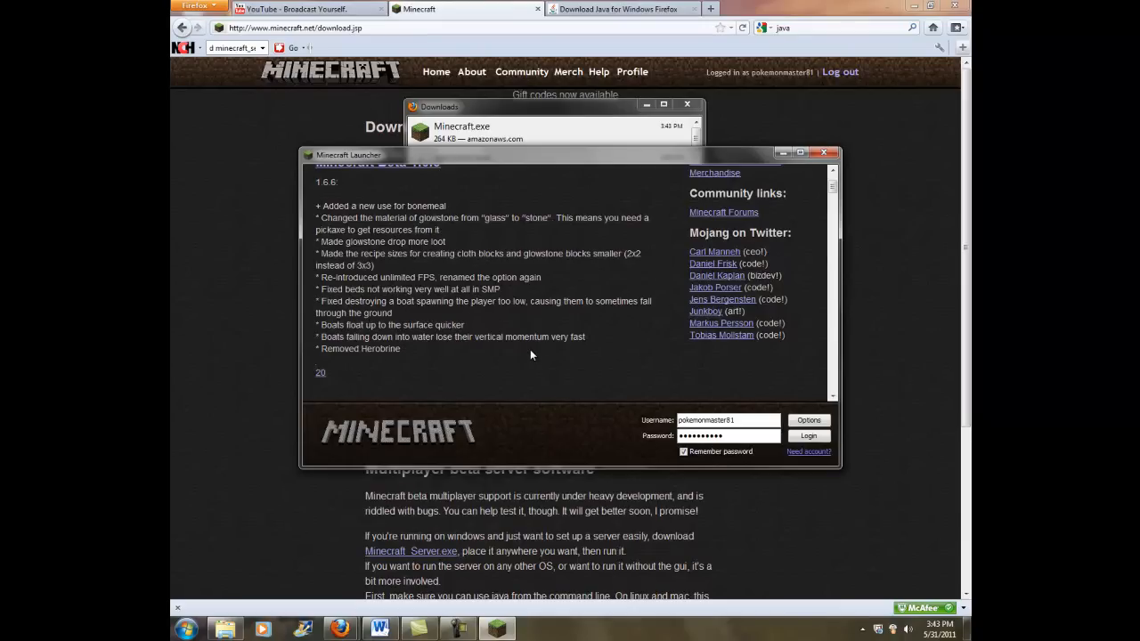
{"action": "mouse_move", "coordinate": [438, 300]}
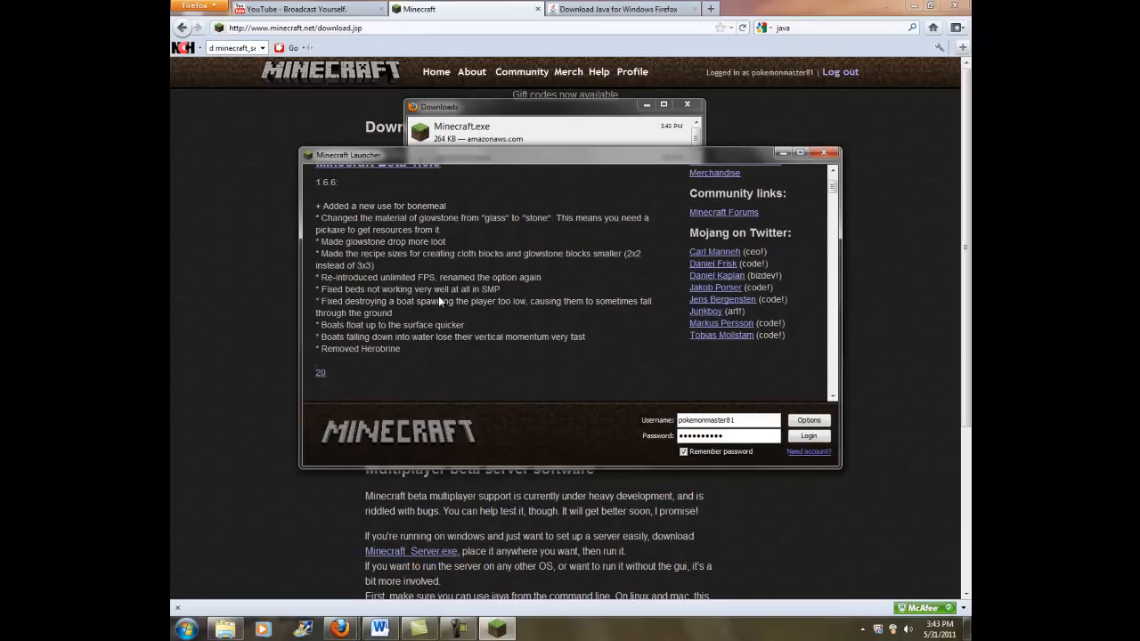
{"action": "mouse_move", "coordinate": [472, 281]}
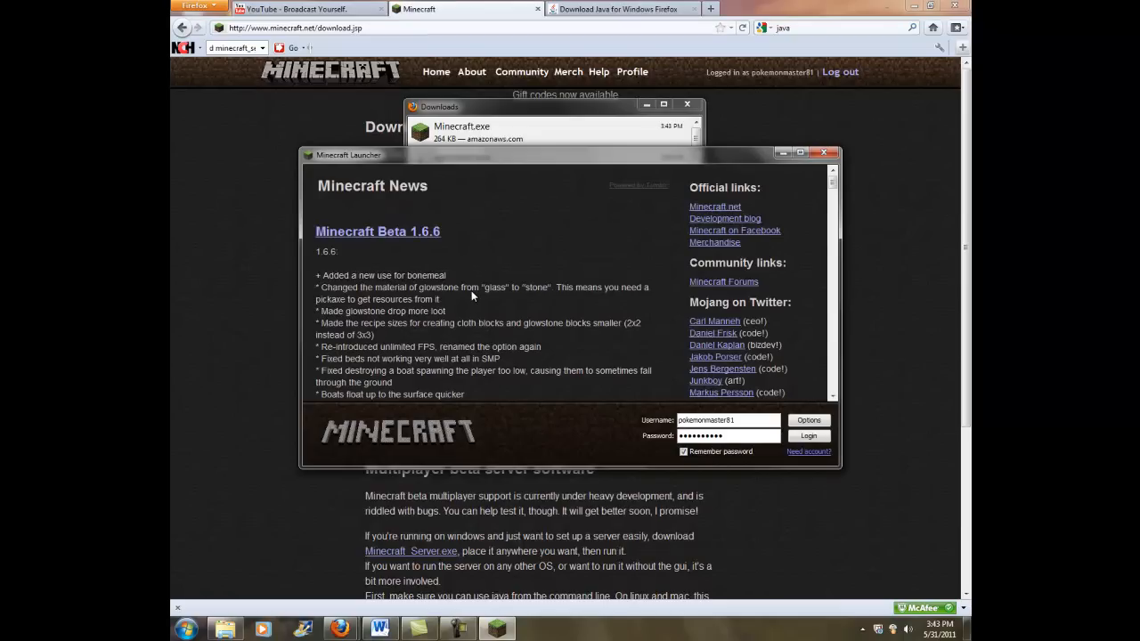
{"action": "mouse_move", "coordinate": [609, 335]}
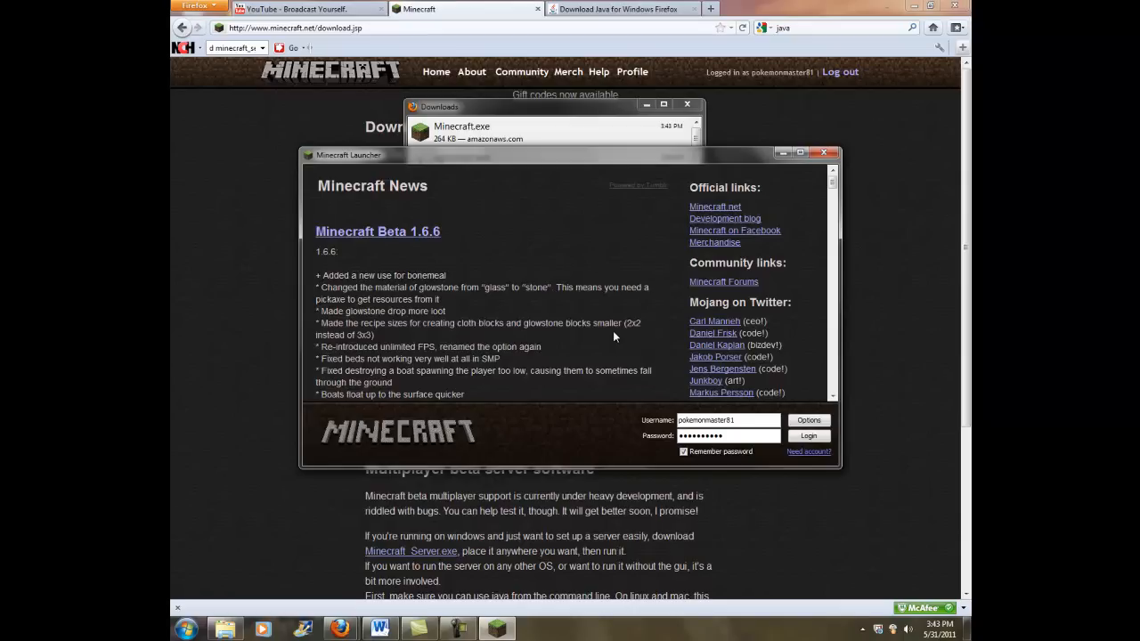
{"action": "mouse_move", "coordinate": [431, 329]}
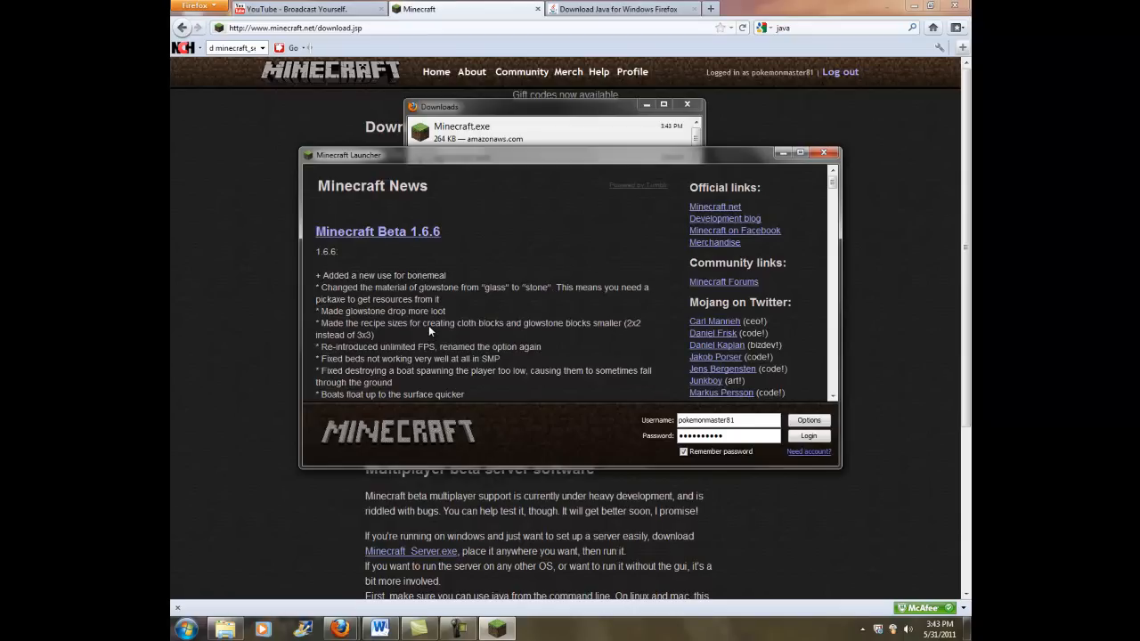
{"action": "mouse_move", "coordinate": [656, 241]}
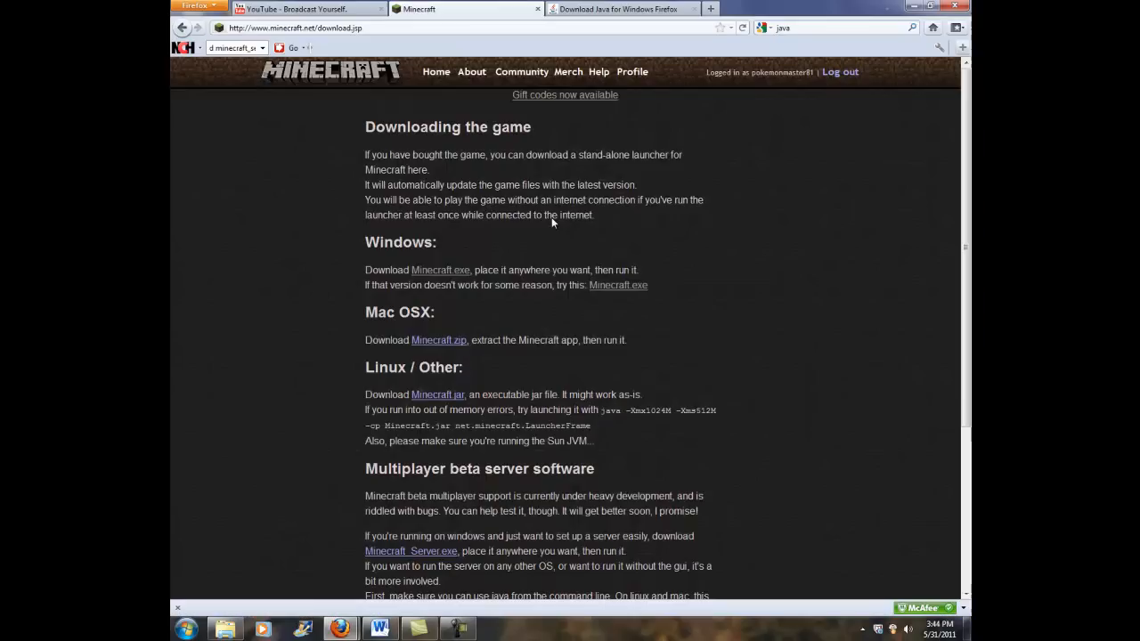
{"action": "mouse_move", "coordinate": [618, 285]}
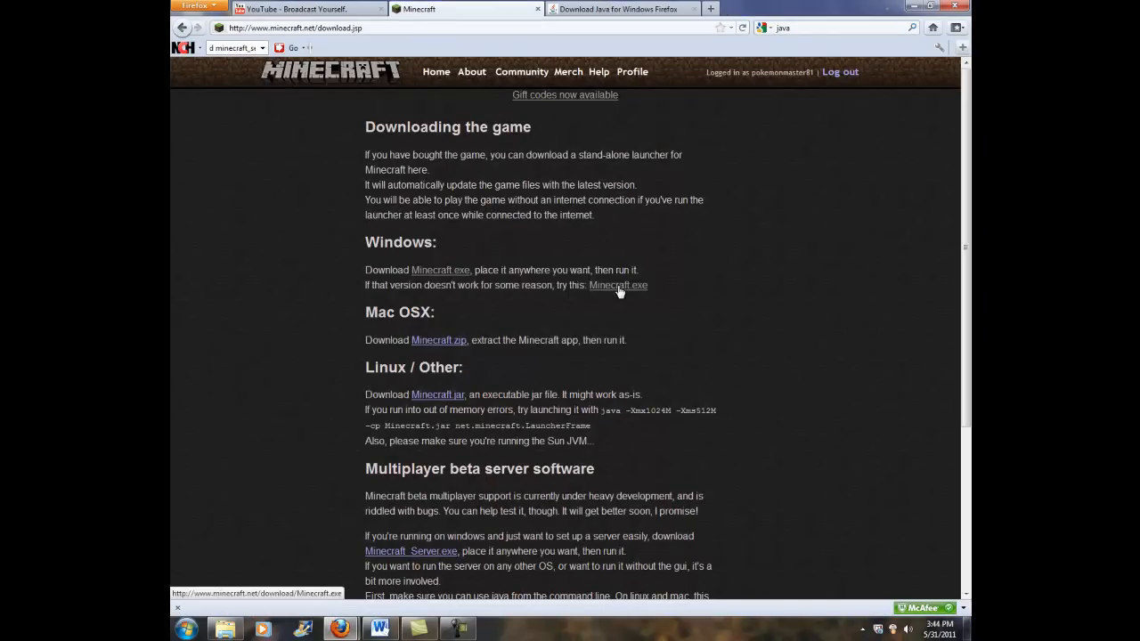
- Download the alternative Windows Minecraft.exe launcher from the minecraft.net download page
{"action": "left_click", "coordinate": [618, 285]}
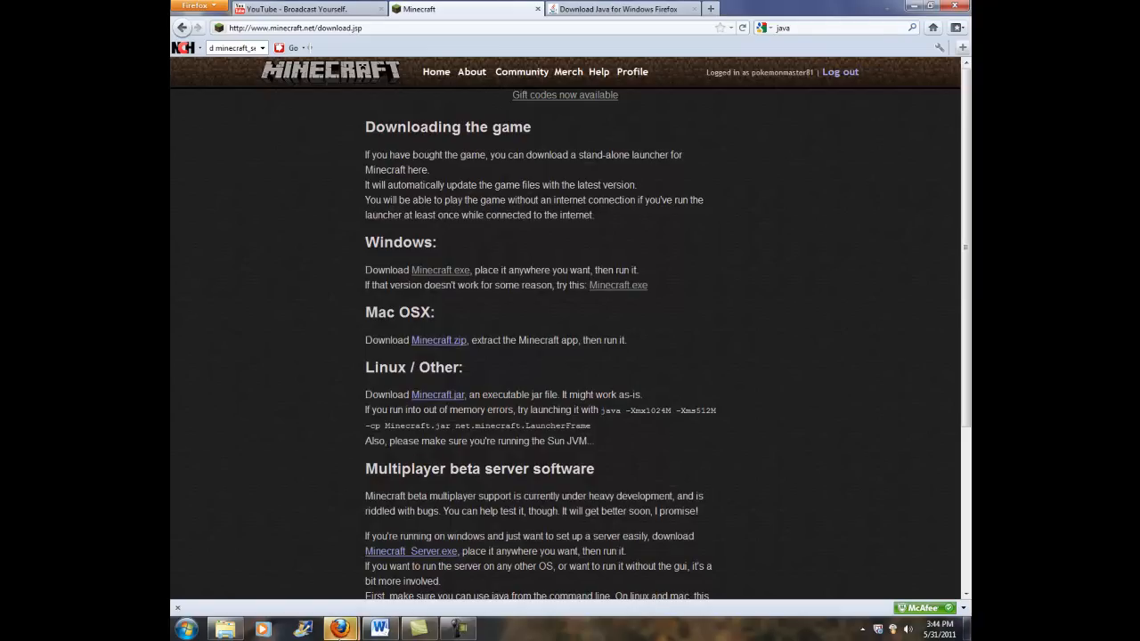
- Run the newest Minecraft.exe from the Downloads list, approving the unverified-publisher warning
{"action": "left_click", "coordinate": [440, 271]}
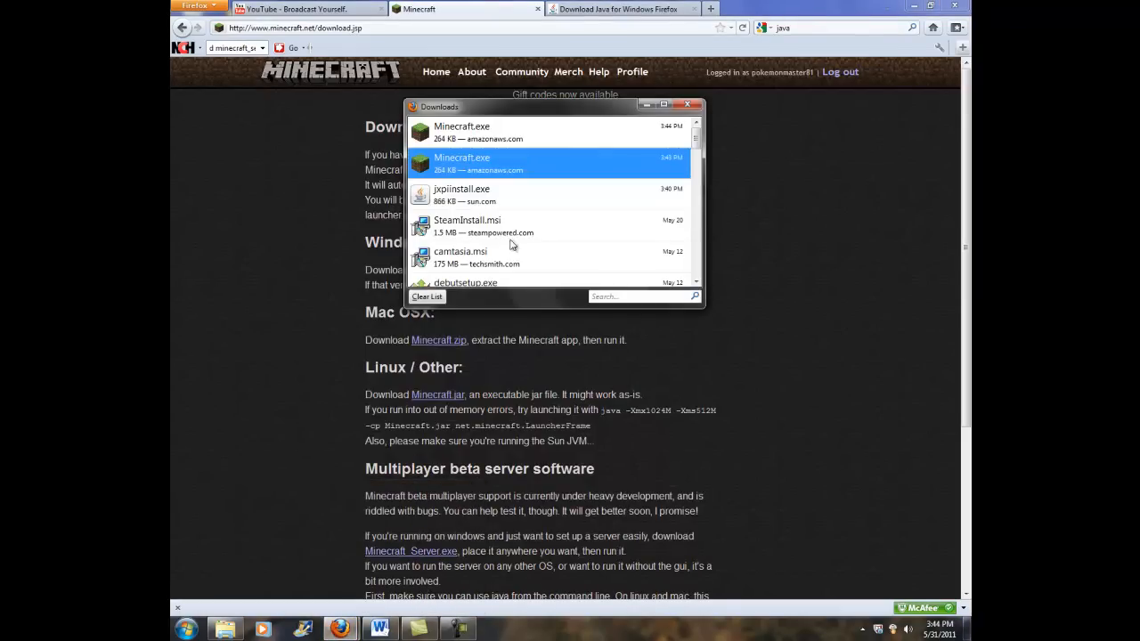
{"action": "mouse_move", "coordinate": [488, 306]}
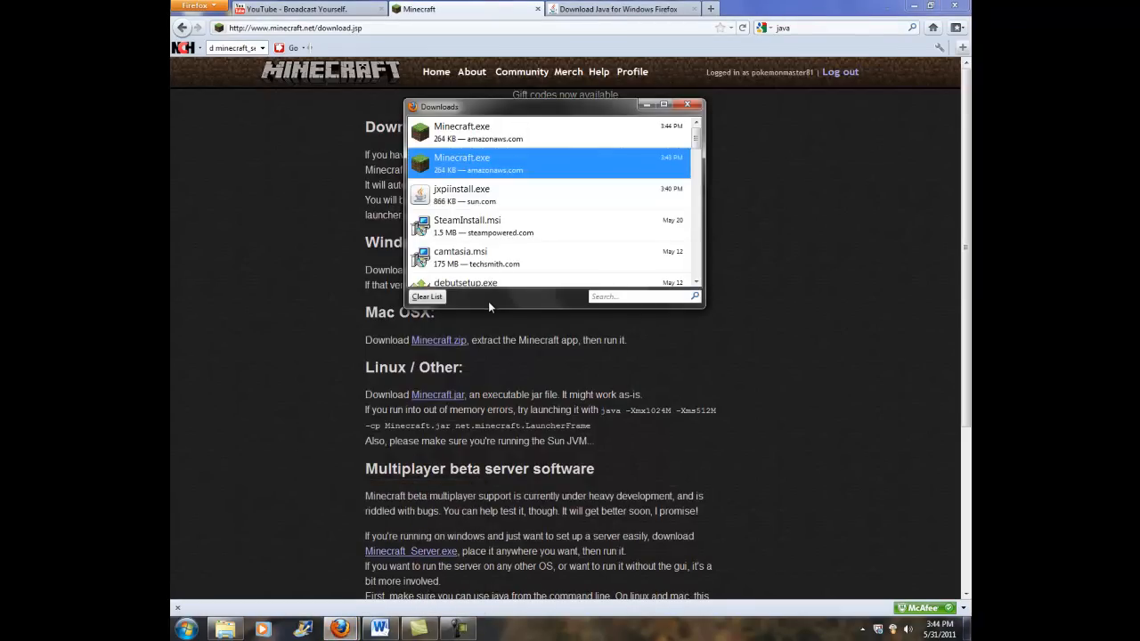
{"action": "mouse_move", "coordinate": [552, 195]}
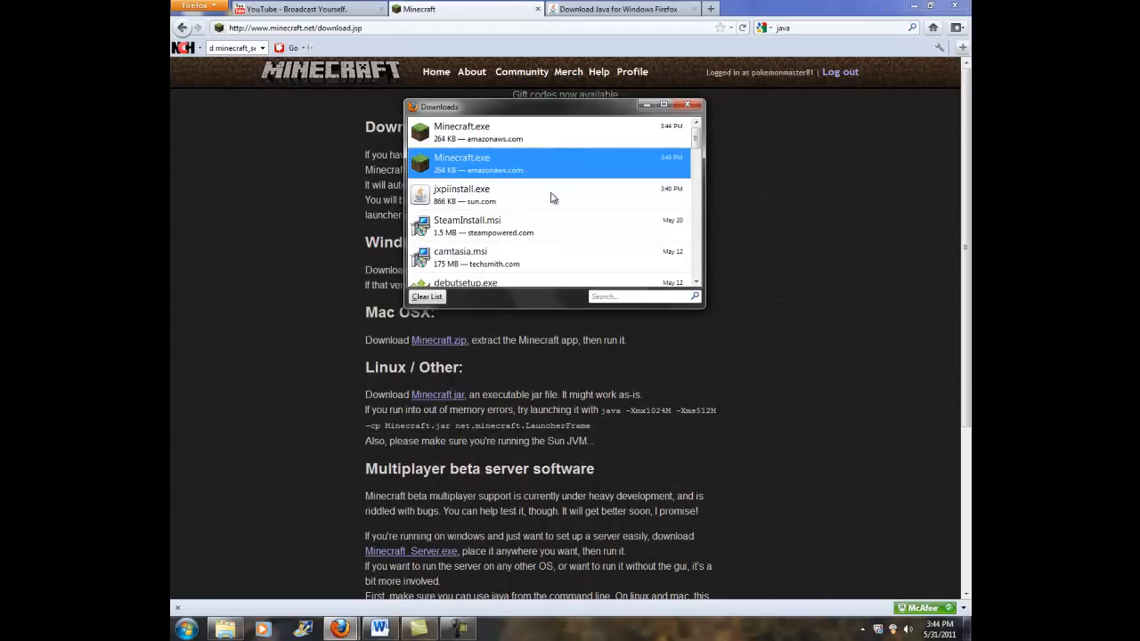
{"action": "mouse_move", "coordinate": [563, 283]}
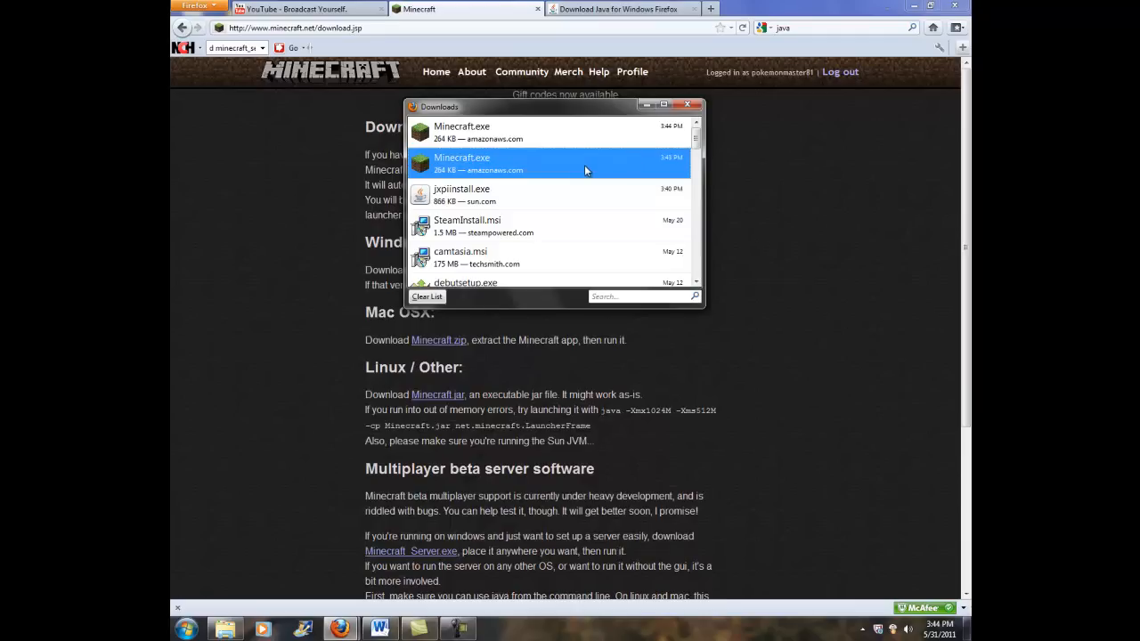
{"action": "mouse_move", "coordinate": [586, 169]}
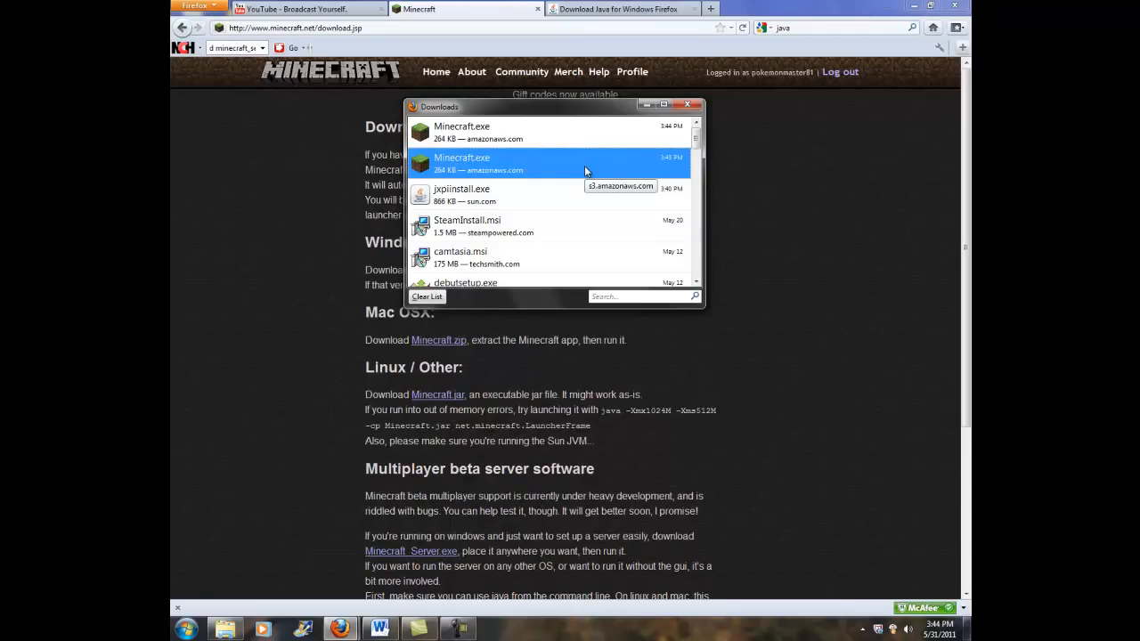
{"action": "mouse_move", "coordinate": [470, 176]}
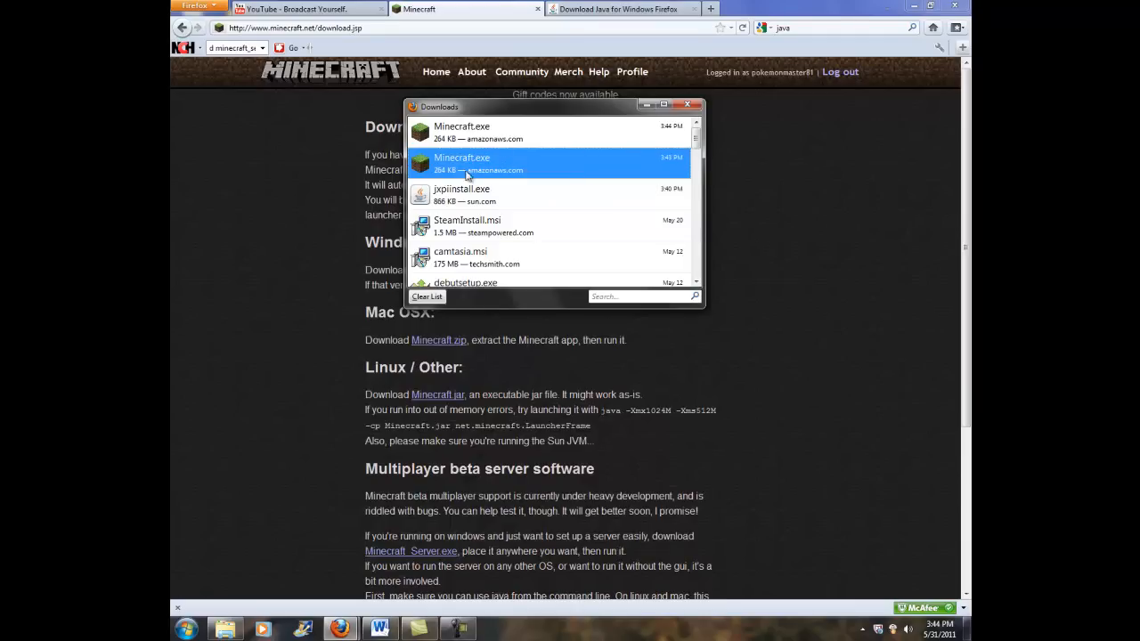
{"action": "left_click", "coordinate": [461, 132]}
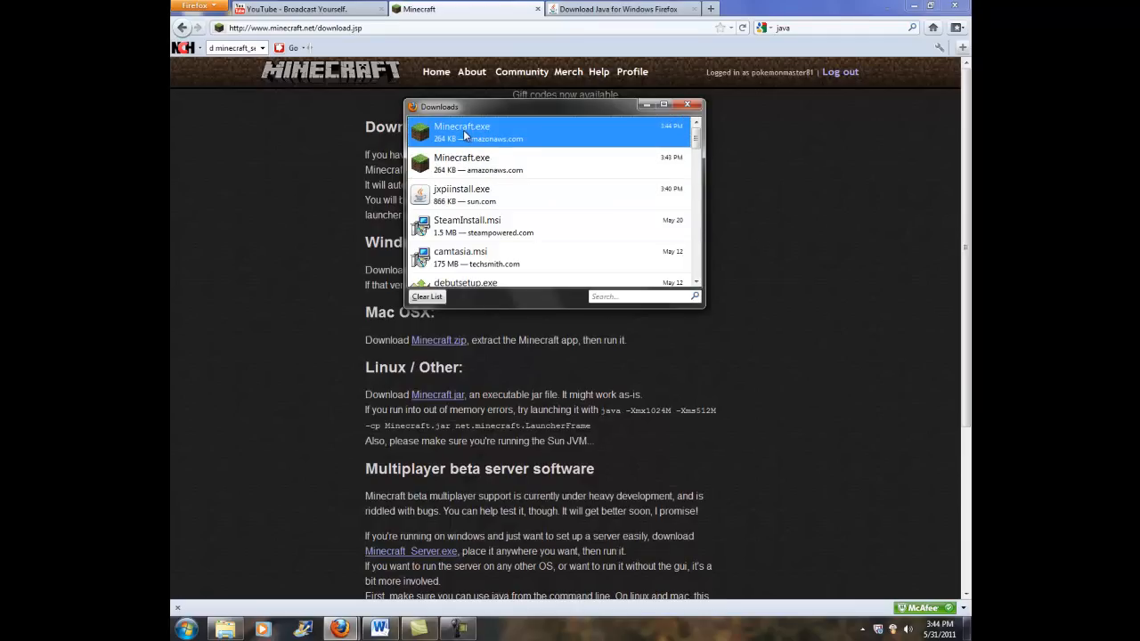
{"action": "double_click", "coordinate": [462, 132]}
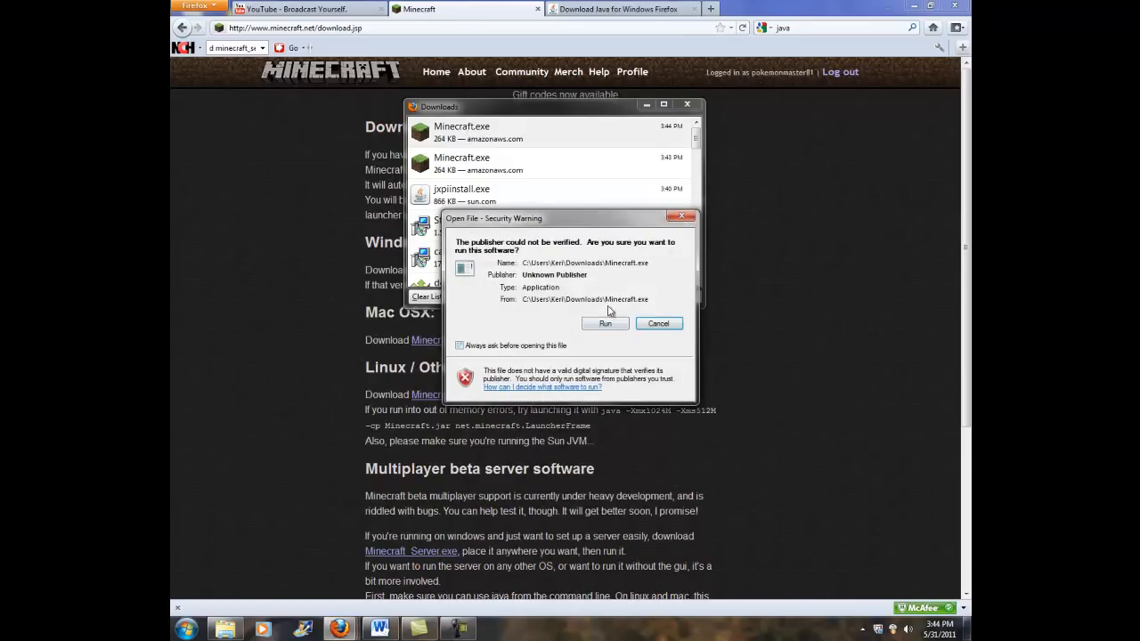
{"action": "left_click", "coordinate": [659, 324]}
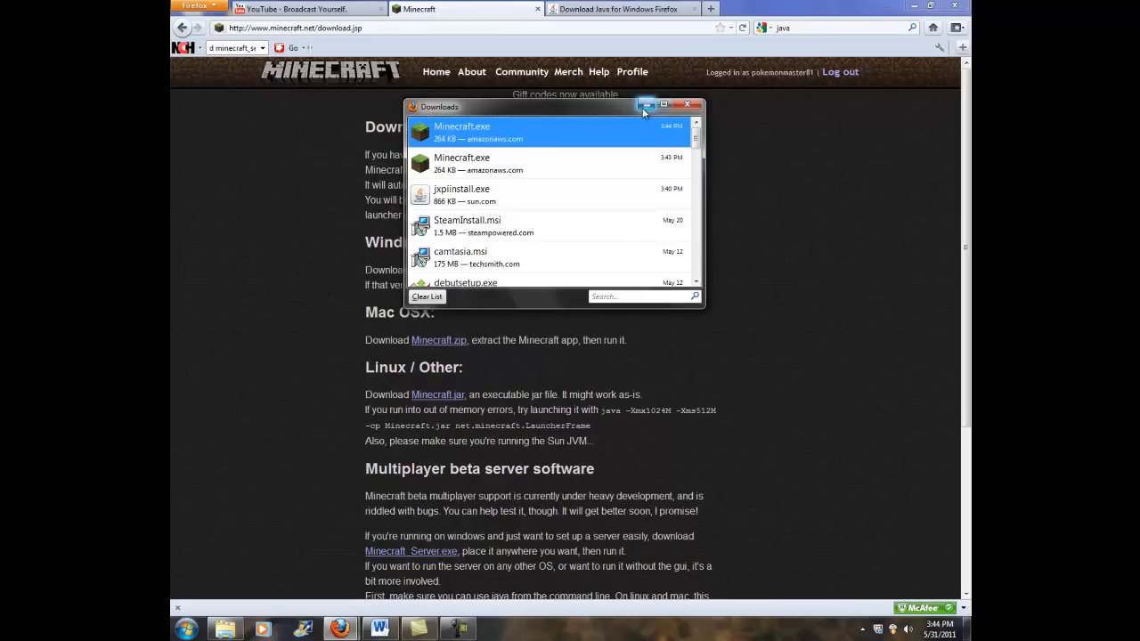
- Show the desktop, then restore Firefox with its Downloads list from the taskbar
{"action": "left_click", "coordinate": [688, 106]}
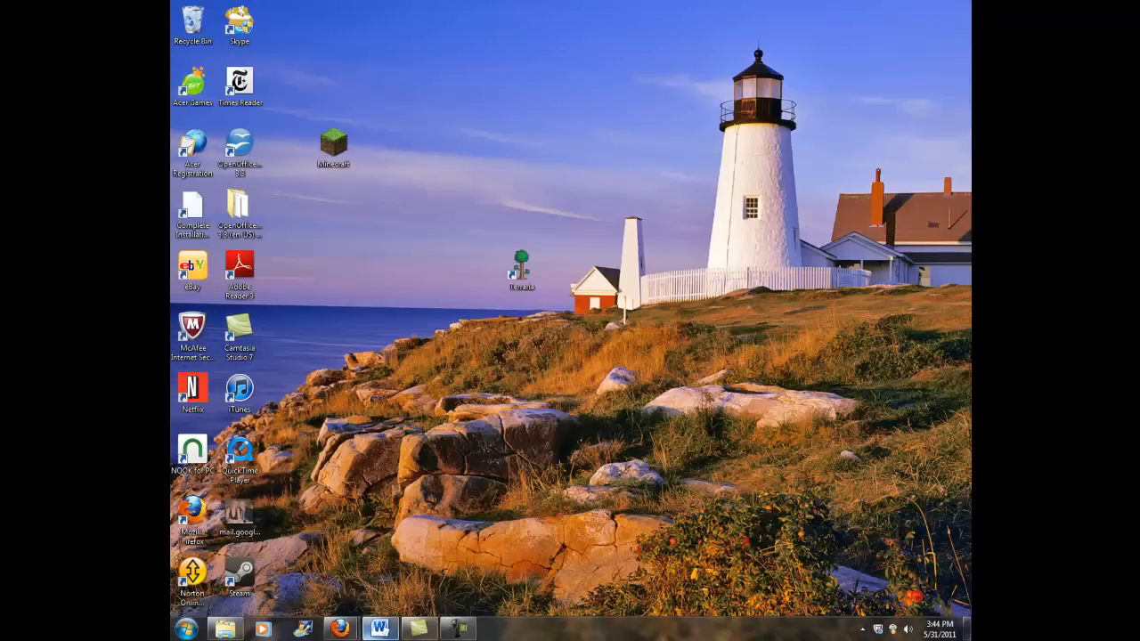
{"action": "mouse_move", "coordinate": [339, 629]}
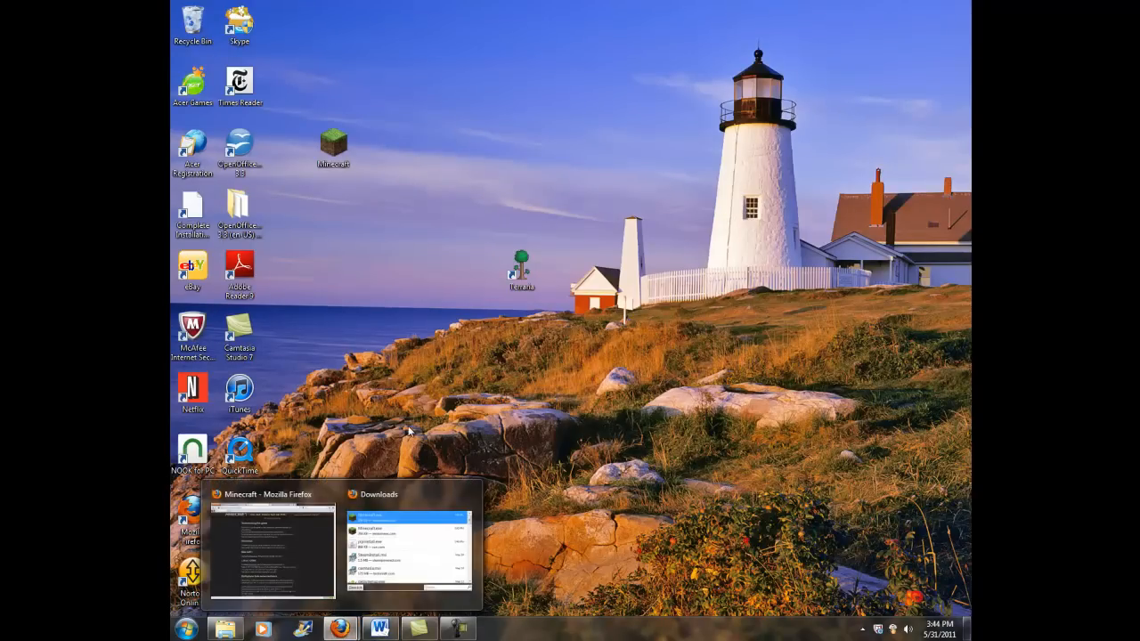
{"action": "left_click", "coordinate": [271, 535]}
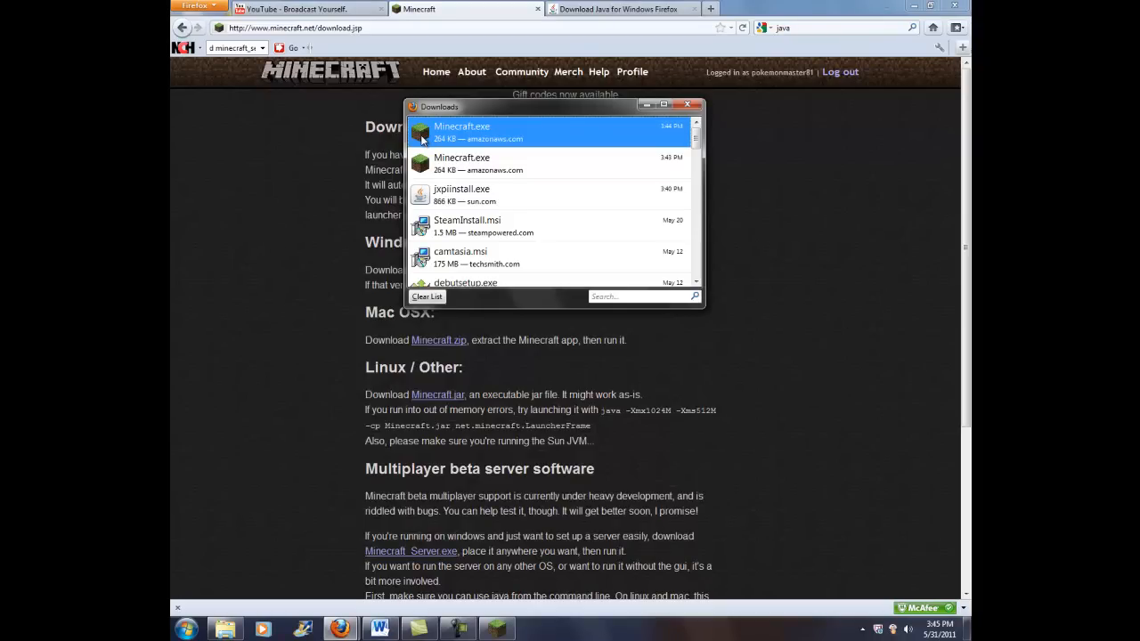
{"action": "double_click", "coordinate": [461, 132]}
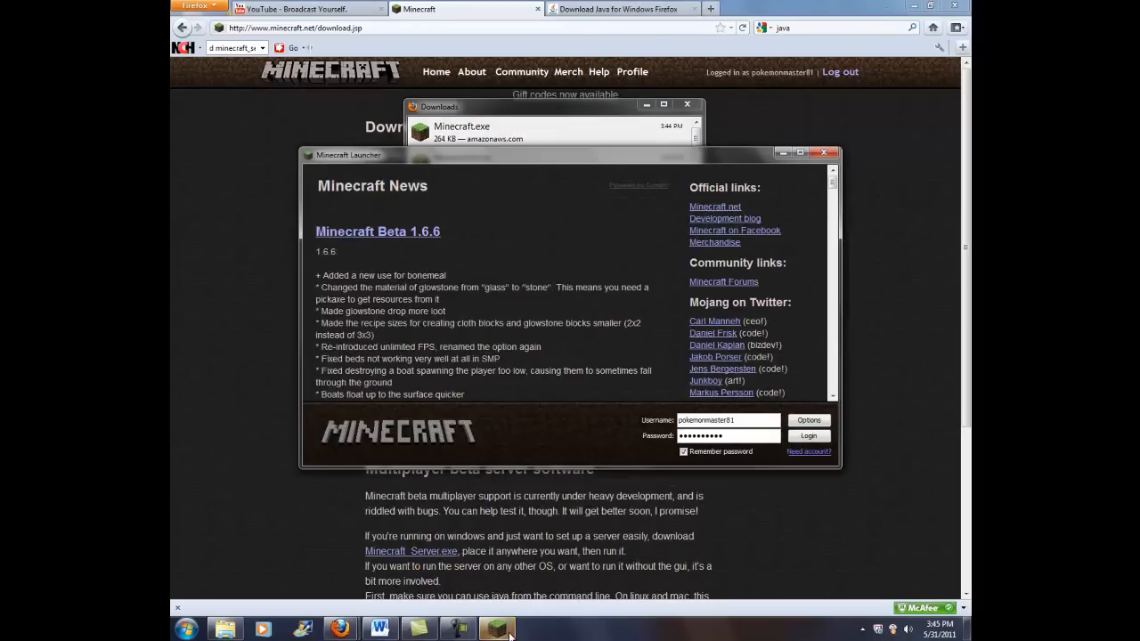
{"action": "scroll", "scroll_direction": "down", "scroll_amount": 3}
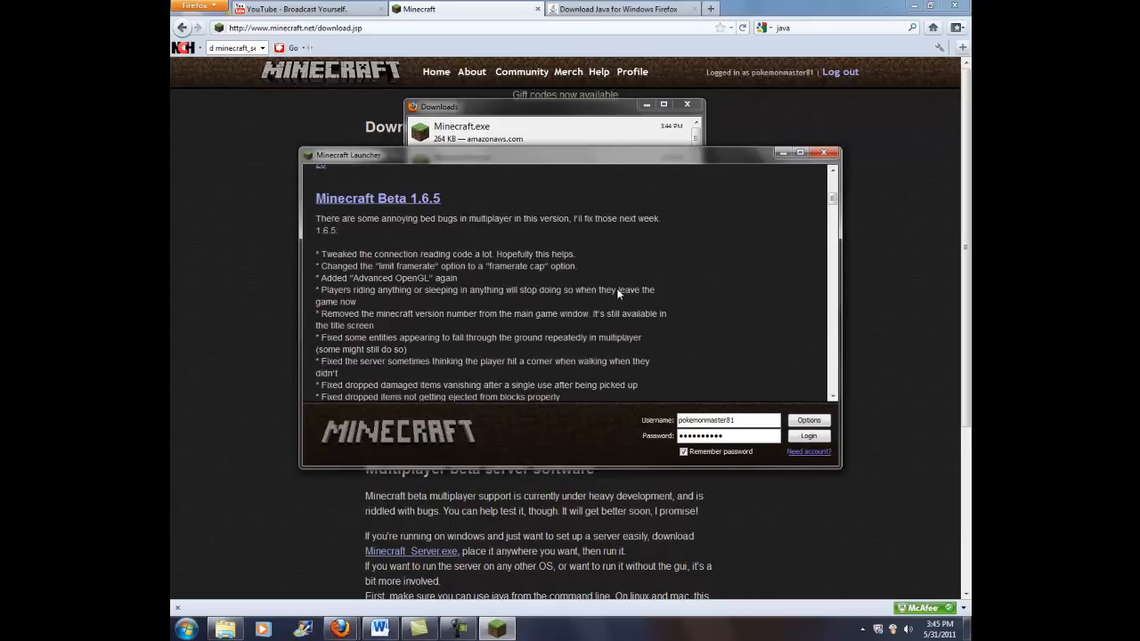
{"action": "scroll", "scroll_direction": "down", "scroll_amount": 3}
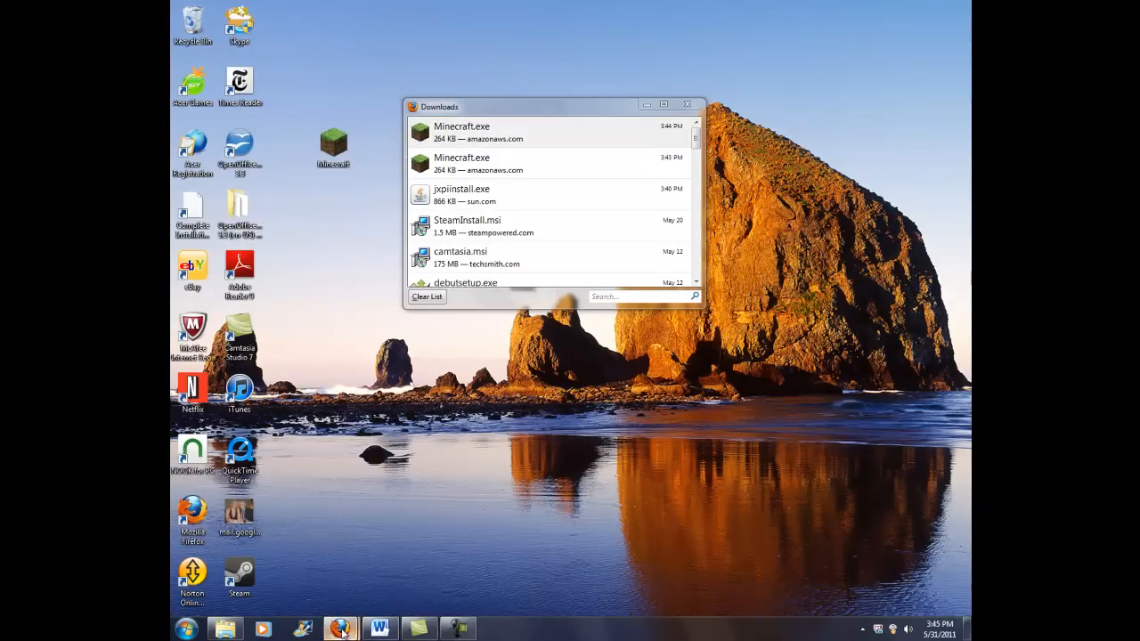
{"action": "left_click", "coordinate": [339, 631]}
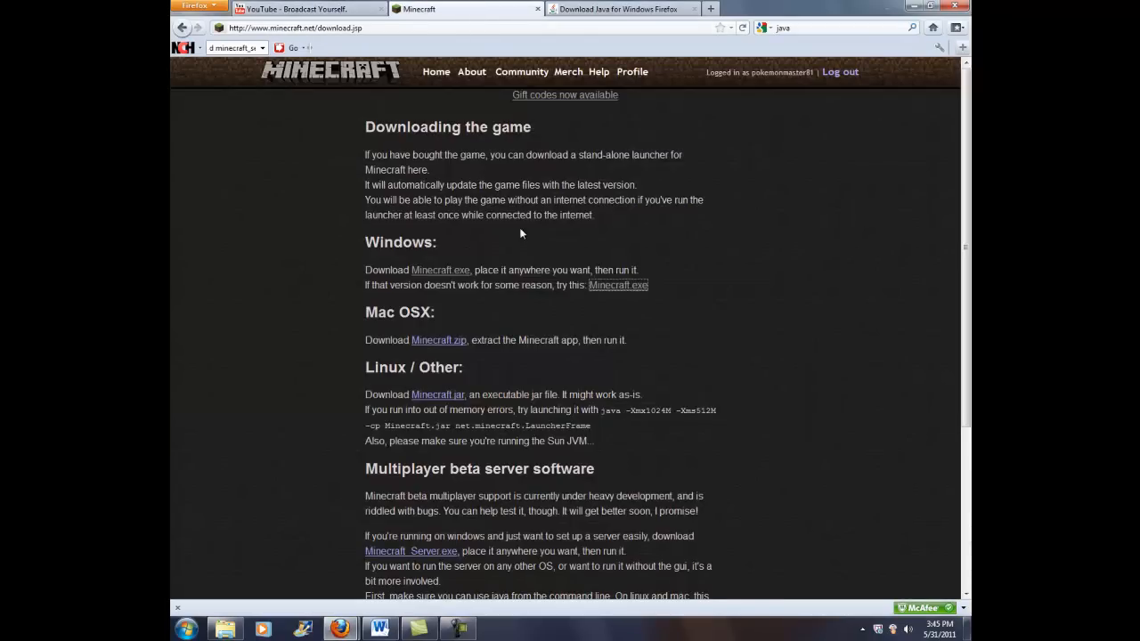
{"action": "mouse_move", "coordinate": [734, 329]}
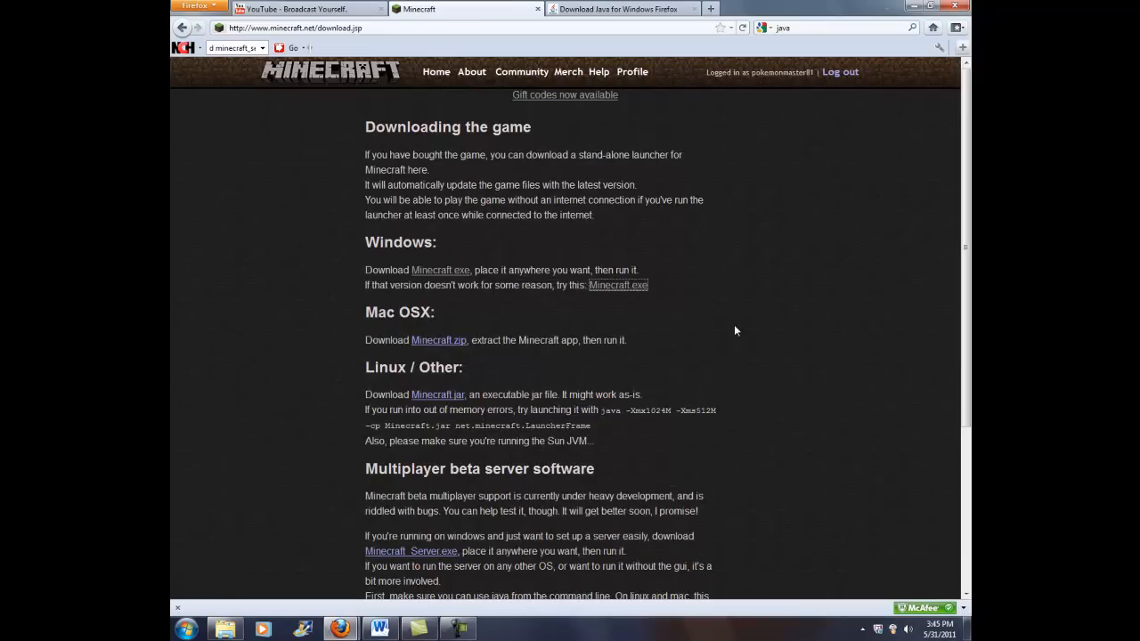
{"action": "mouse_move", "coordinate": [446, 363]}
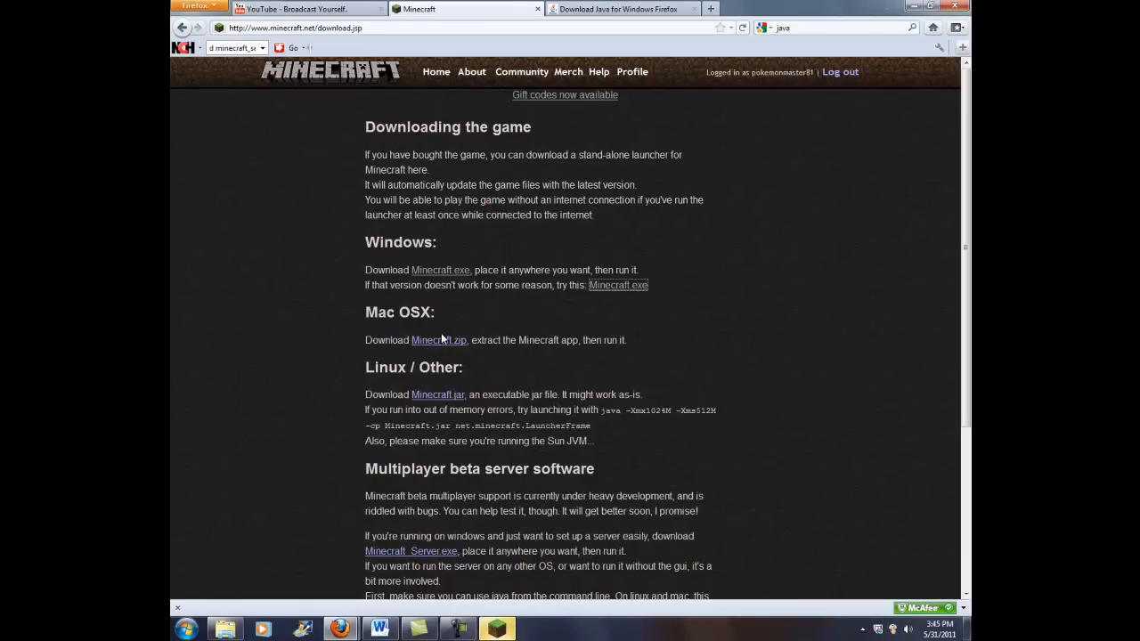
{"action": "left_click", "coordinate": [497, 629]}
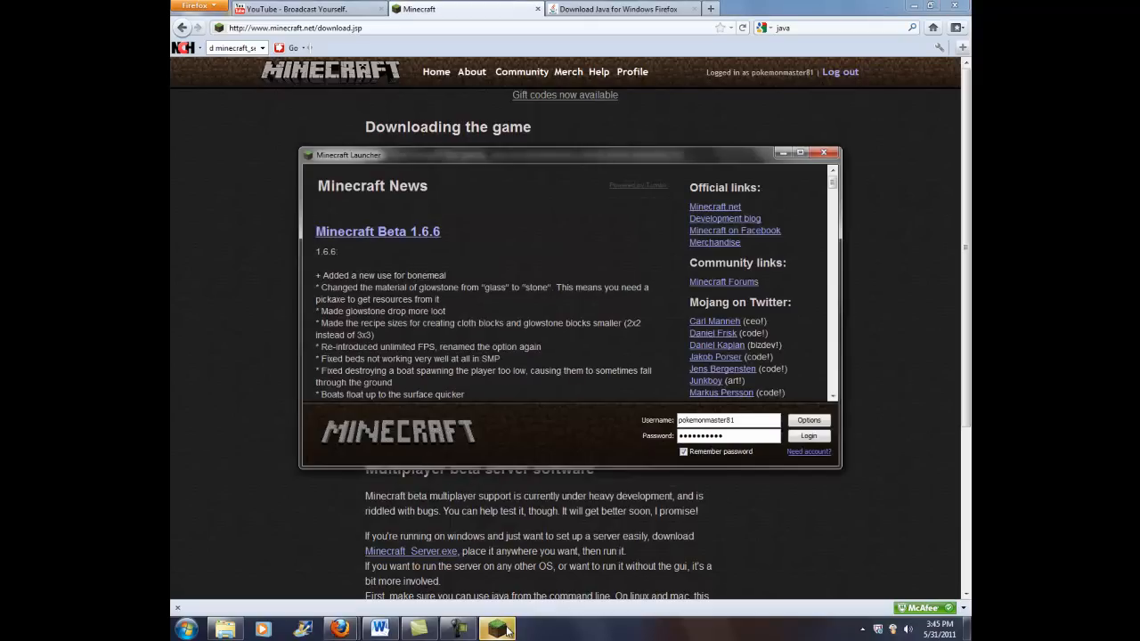
{"action": "left_click", "coordinate": [823, 153]}
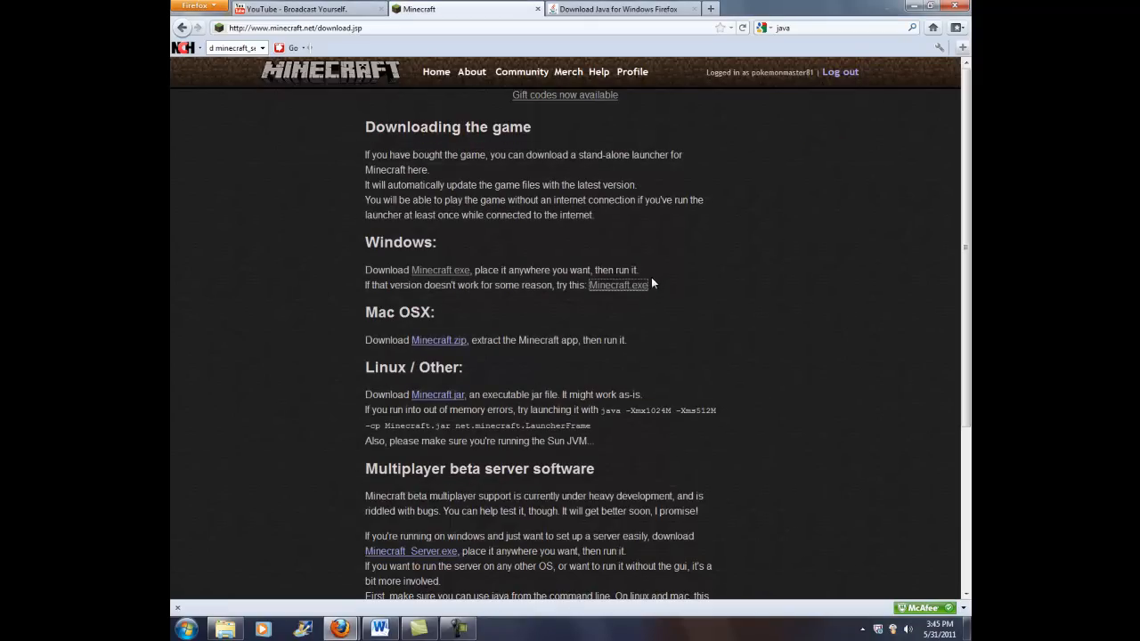
{"action": "mouse_move", "coordinate": [688, 29]}
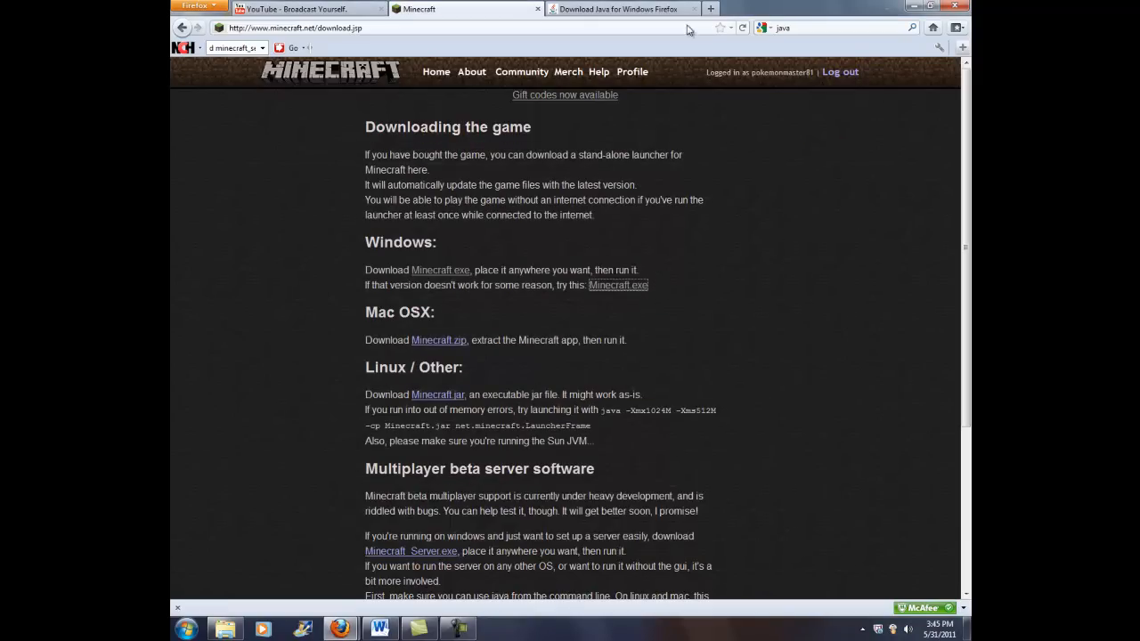
{"action": "left_click", "coordinate": [619, 9]}
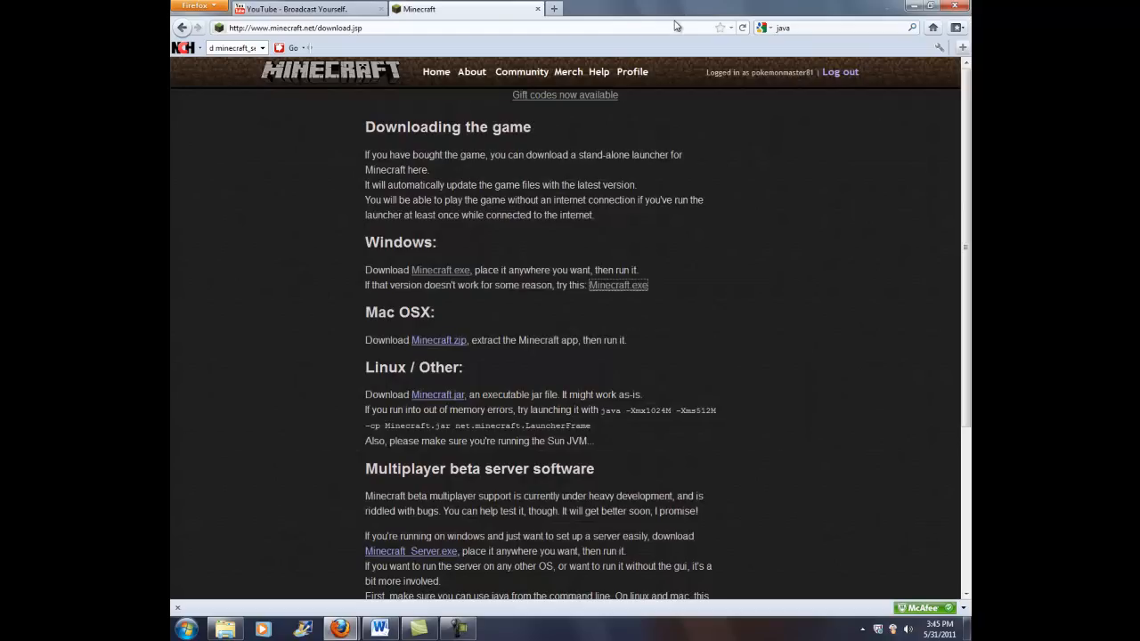
{"action": "mouse_move", "coordinate": [905, 7]}
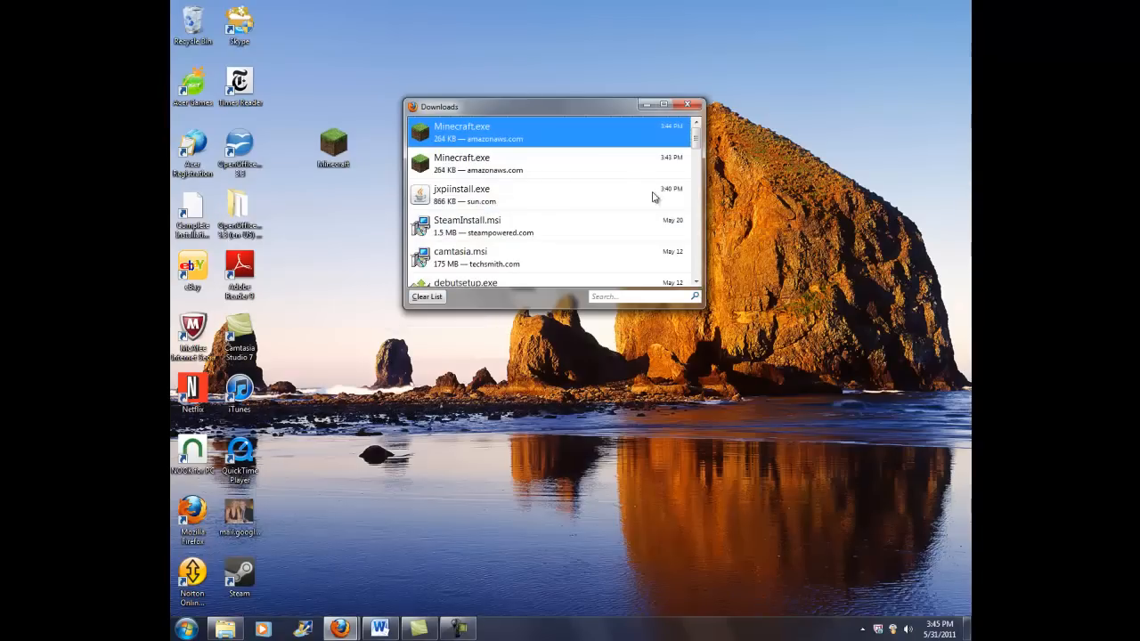
- Close the Downloads window and start Minecraft from its desktop icon
{"action": "left_click", "coordinate": [688, 103]}
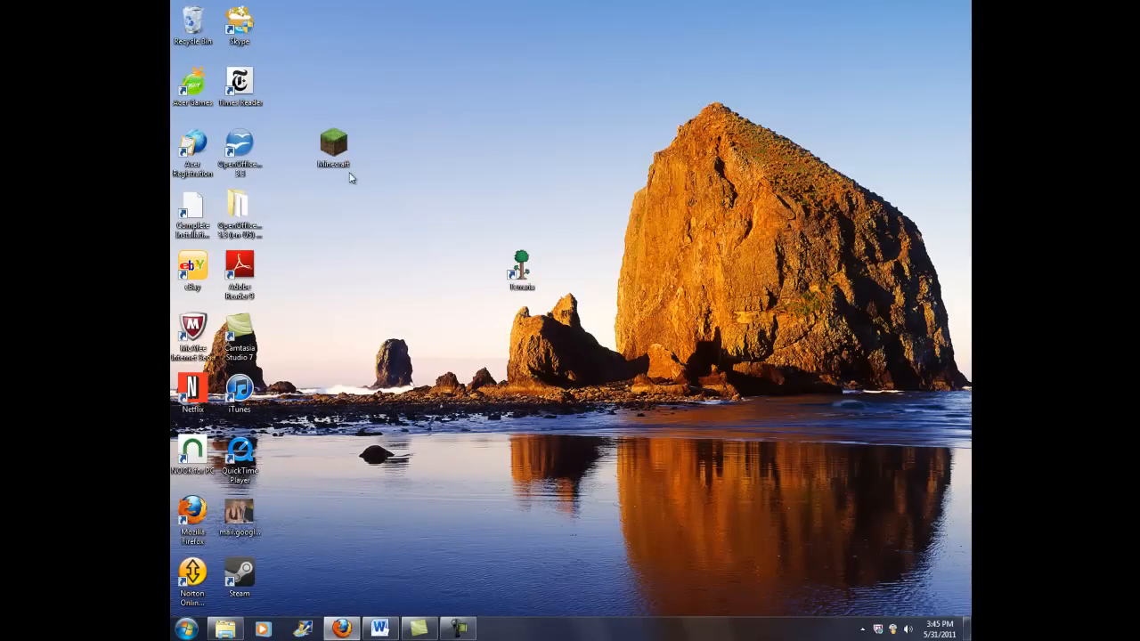
{"action": "mouse_move", "coordinate": [335, 142]}
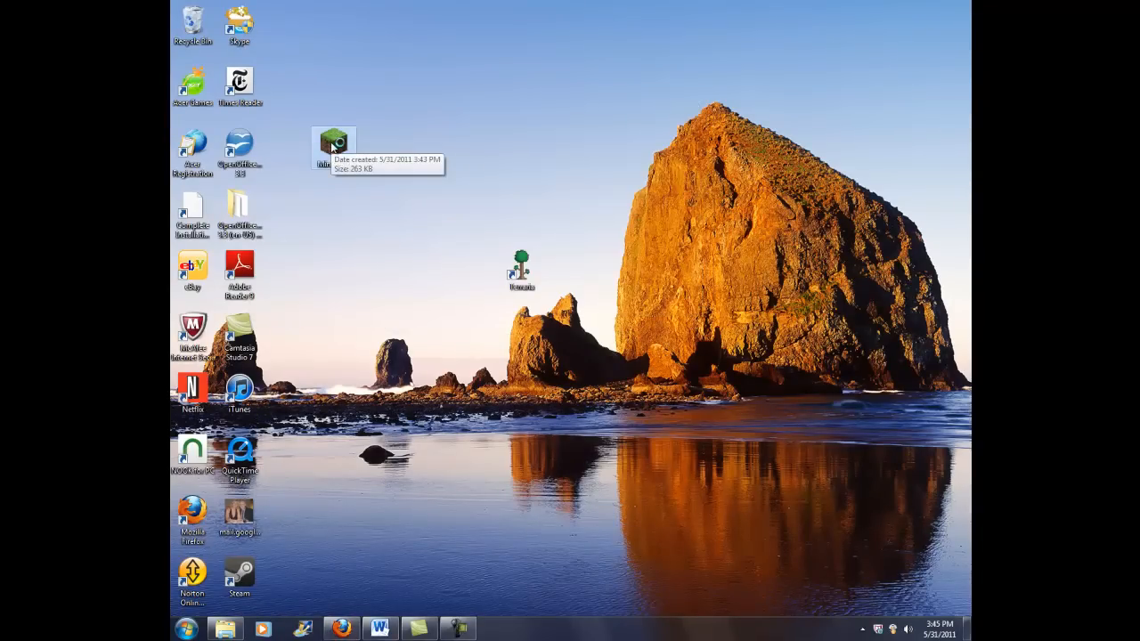
{"action": "double_click", "coordinate": [335, 142]}
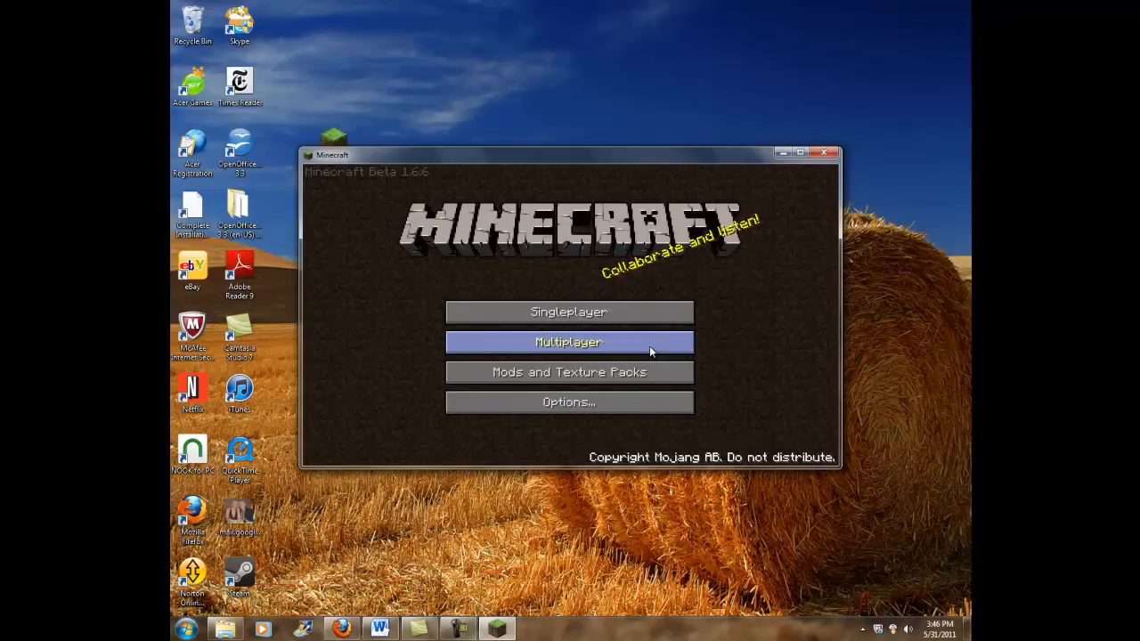
- Play the singleplayer world 'Lets Play Minecraft', then quit the game to the desktop
{"action": "left_click", "coordinate": [569, 312]}
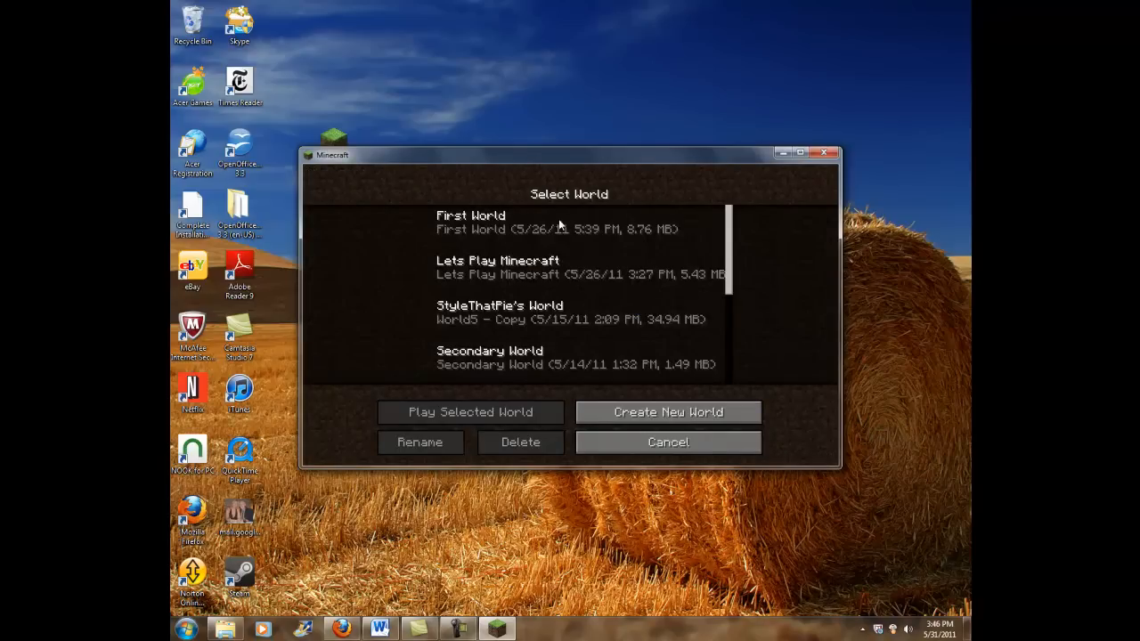
{"action": "left_click", "coordinate": [570, 267]}
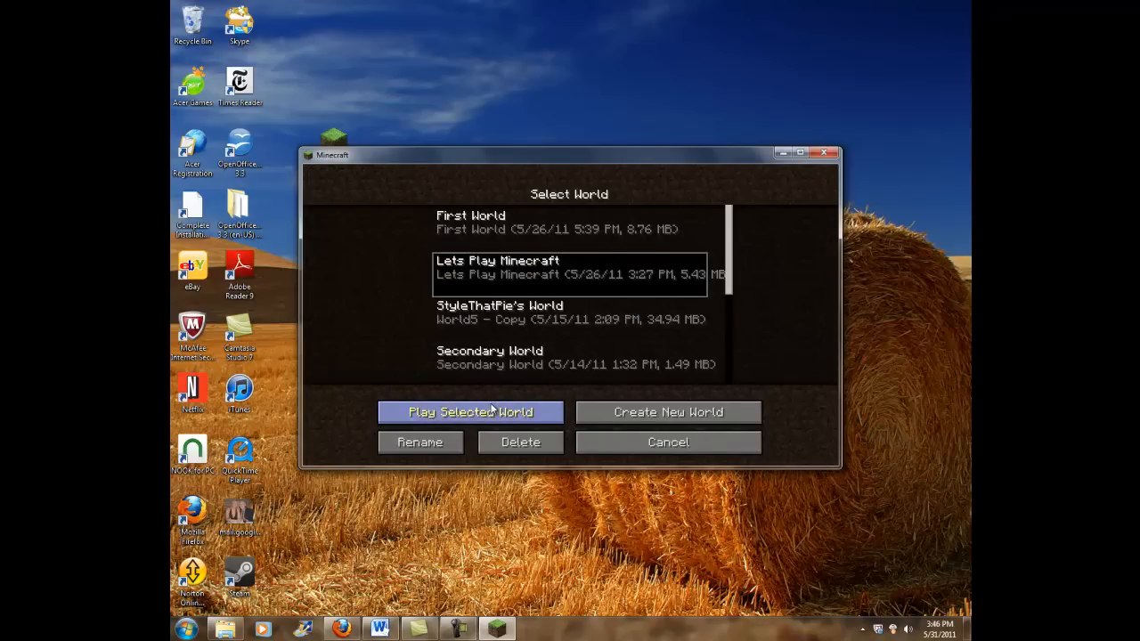
{"action": "left_click", "coordinate": [470, 412]}
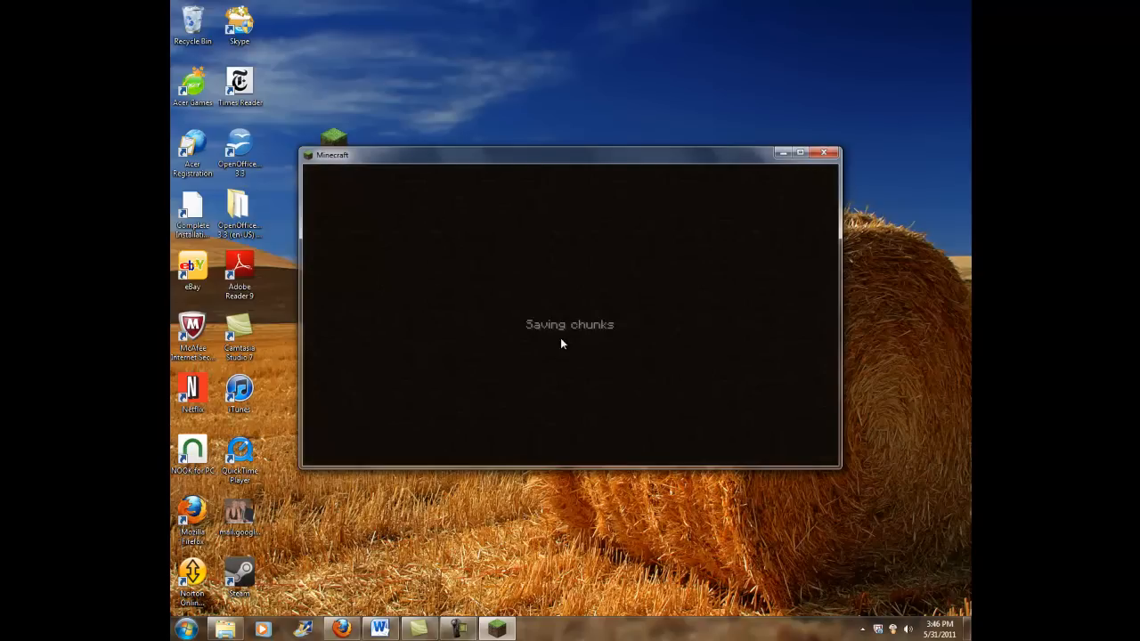
{"action": "mouse_move", "coordinate": [816, 212]}
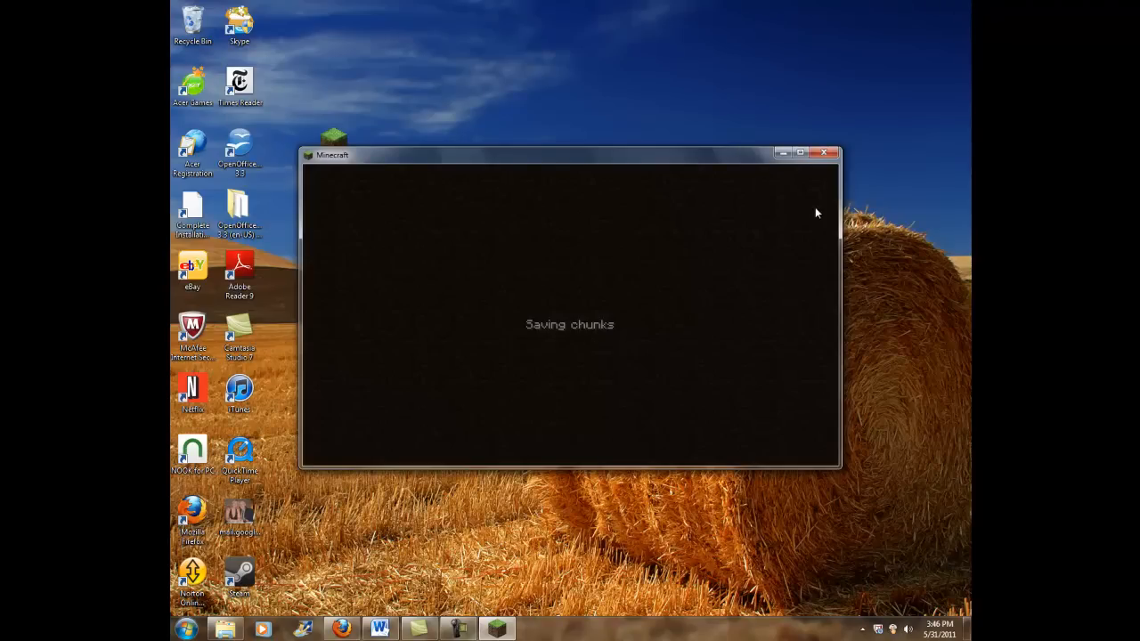
{"action": "mouse_move", "coordinate": [620, 388]}
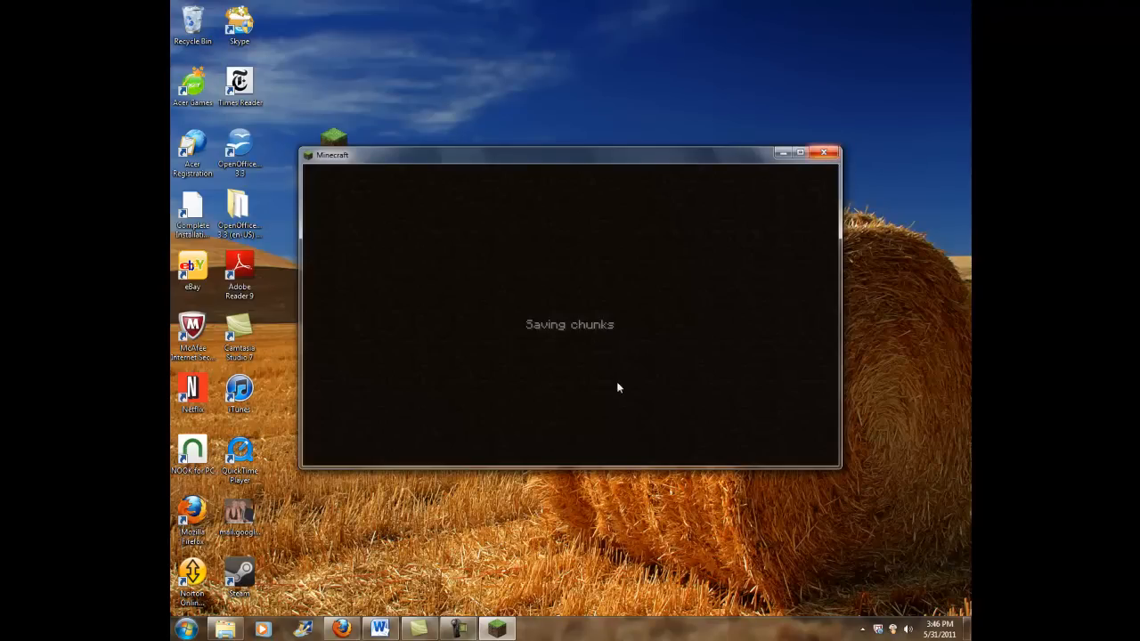
{"action": "mouse_move", "coordinate": [823, 154]}
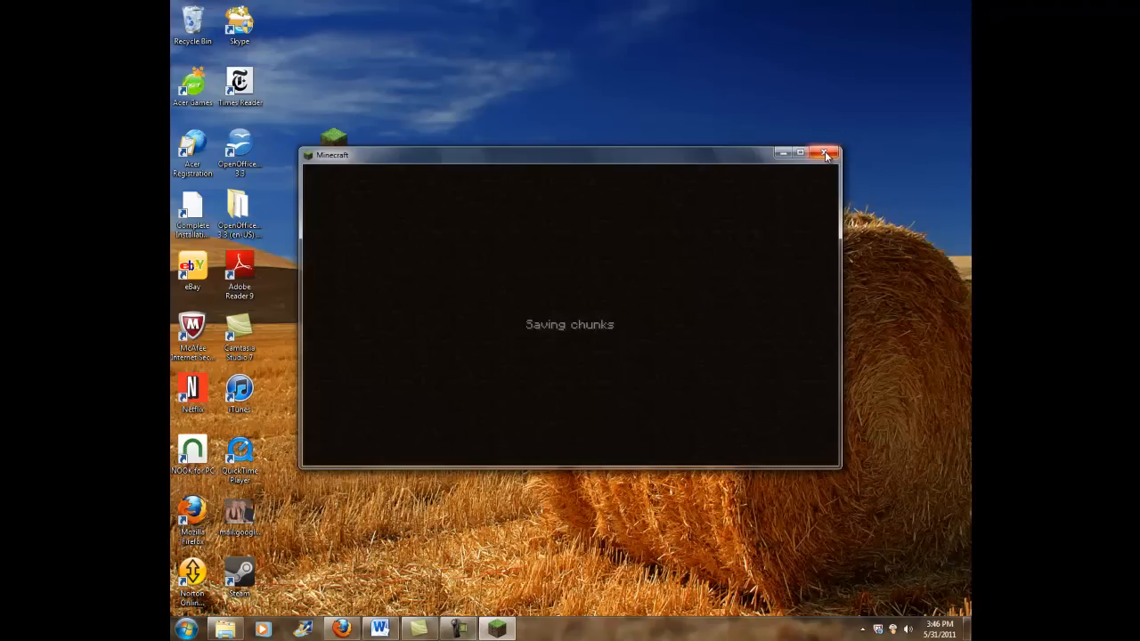
{"action": "mouse_move", "coordinate": [824, 153]}
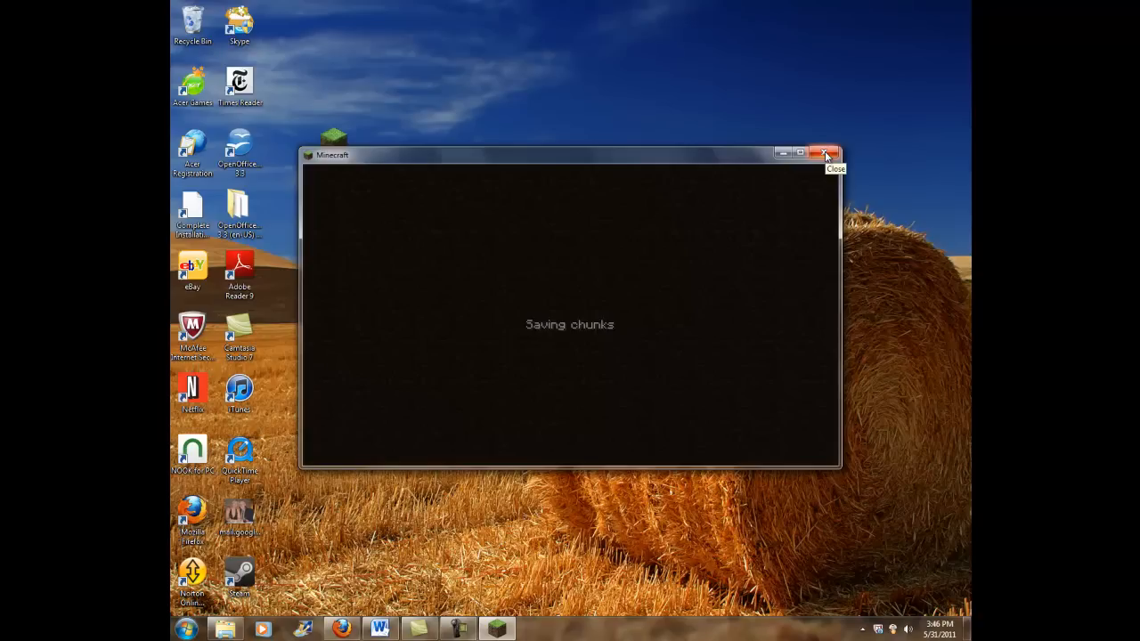
{"action": "left_click", "coordinate": [823, 154]}
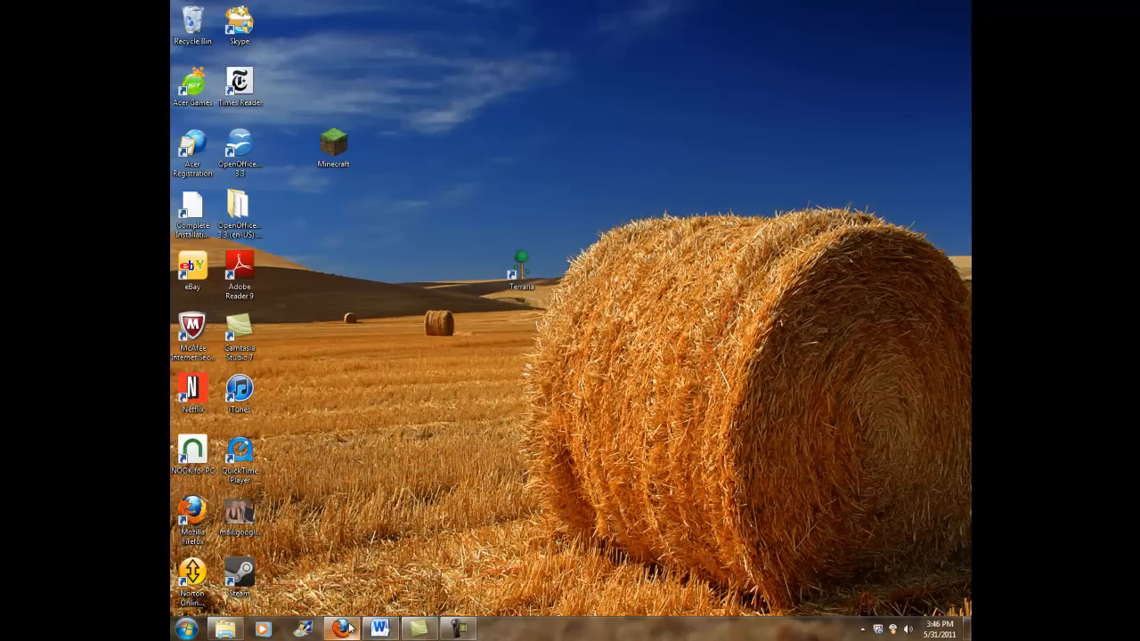
- Restore Firefox showing the minecraft.net download page from the taskbar
{"action": "left_click", "coordinate": [342, 629]}
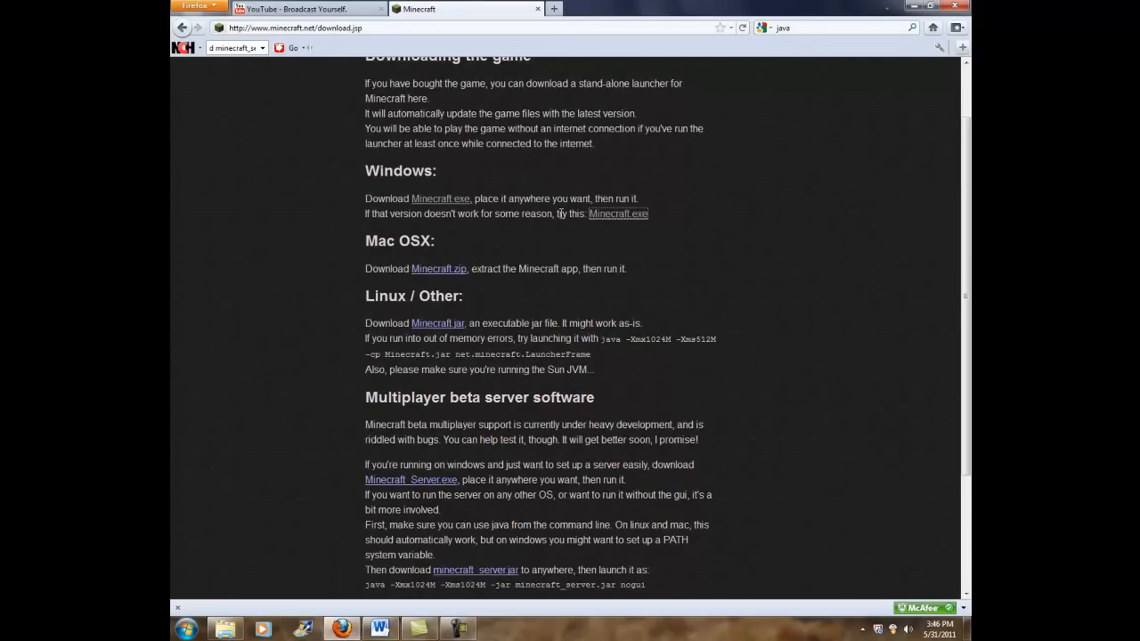
{"action": "mouse_move", "coordinate": [668, 338]}
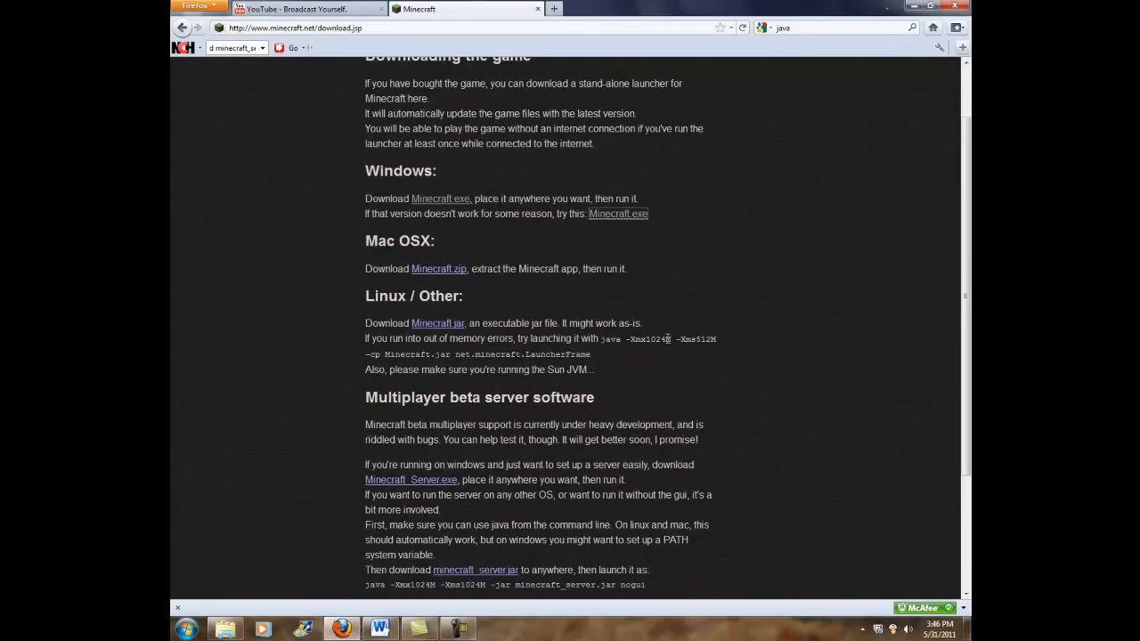
{"action": "mouse_move", "coordinate": [513, 296]}
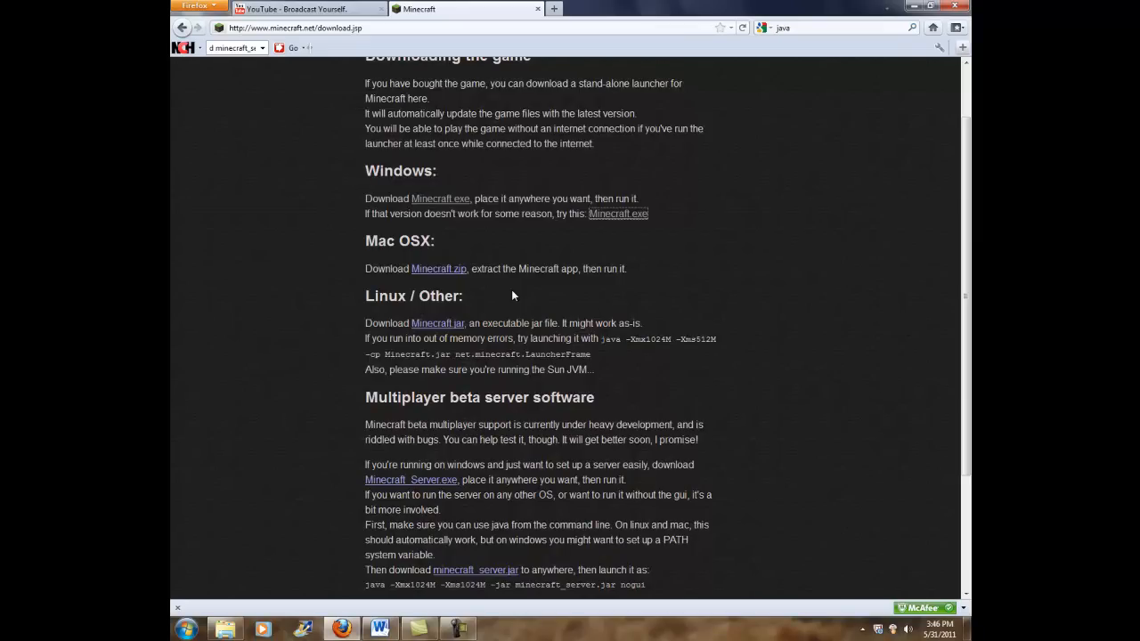
{"action": "mouse_move", "coordinate": [516, 289]}
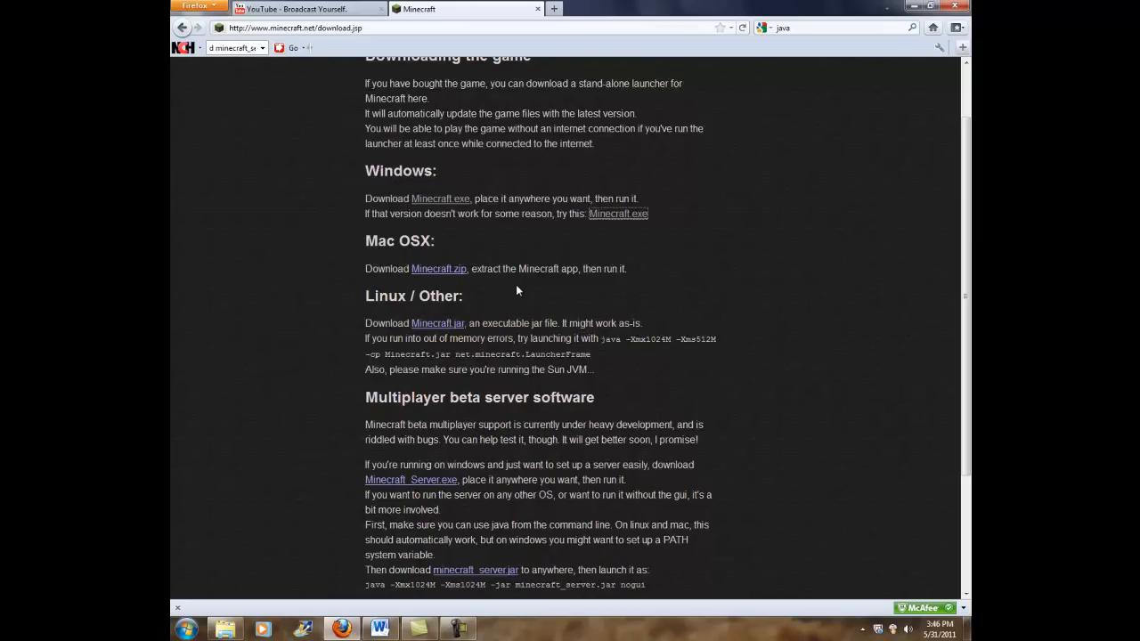
{"action": "mouse_move", "coordinate": [499, 33]}
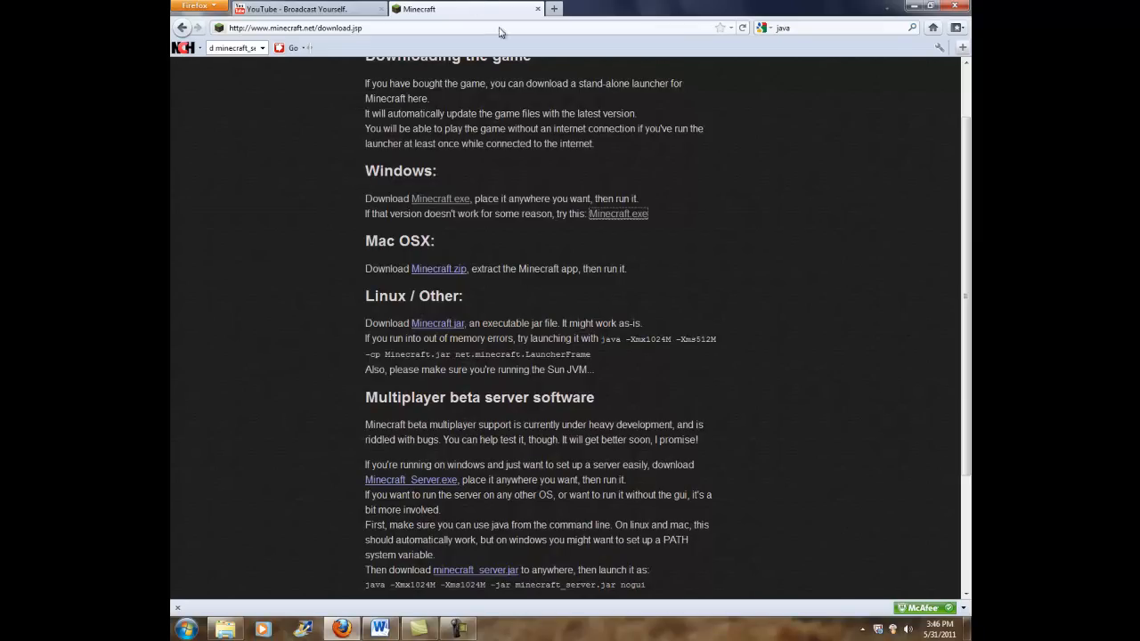